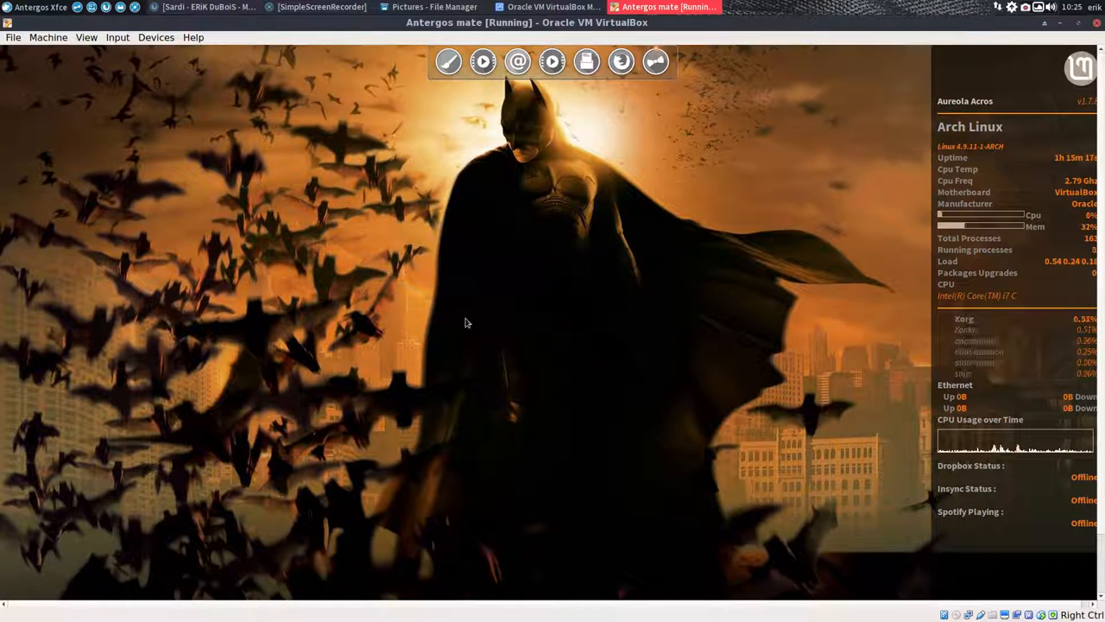
mouse_move(83, 48)
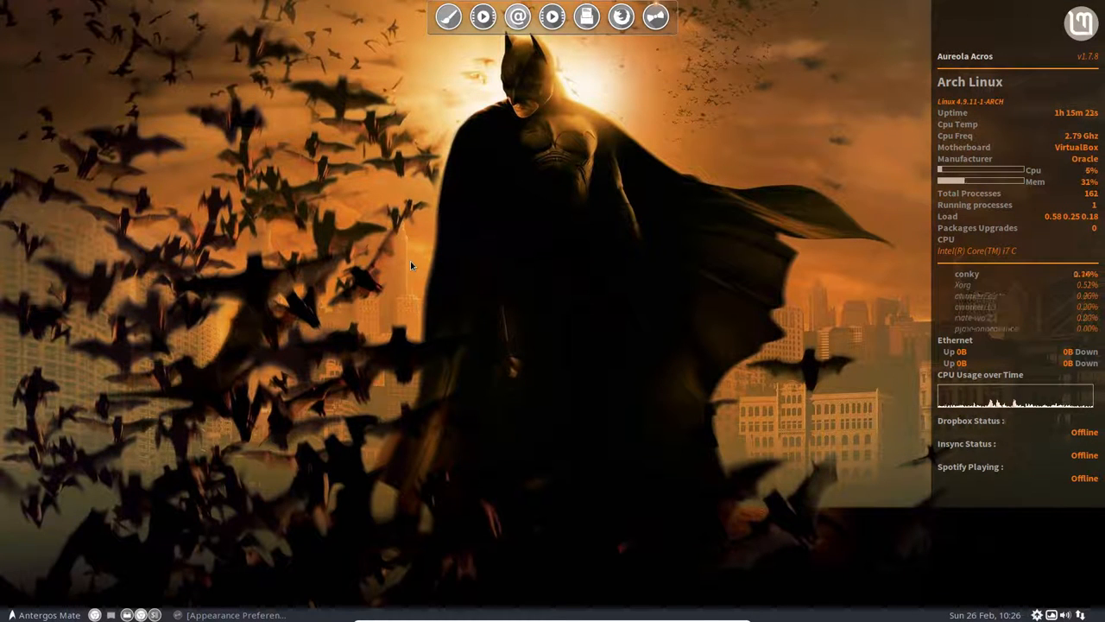
mouse_move(285, 228)
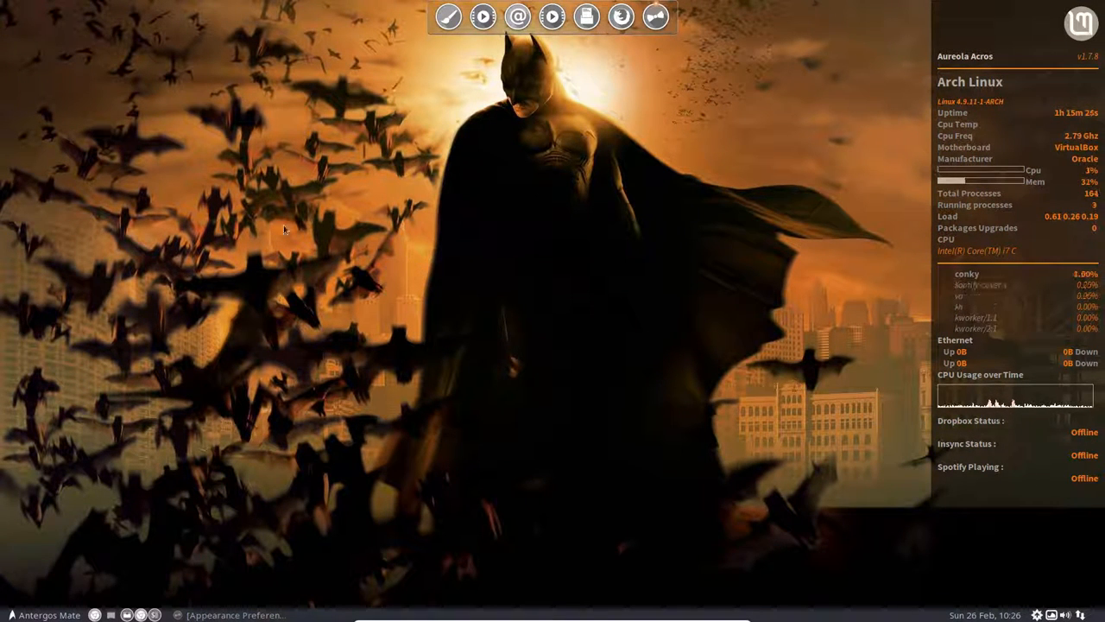
- Look over Variety's wallpaper preferences, leave them unchanged, and bring up the desktop menu
left_click(10, 615)
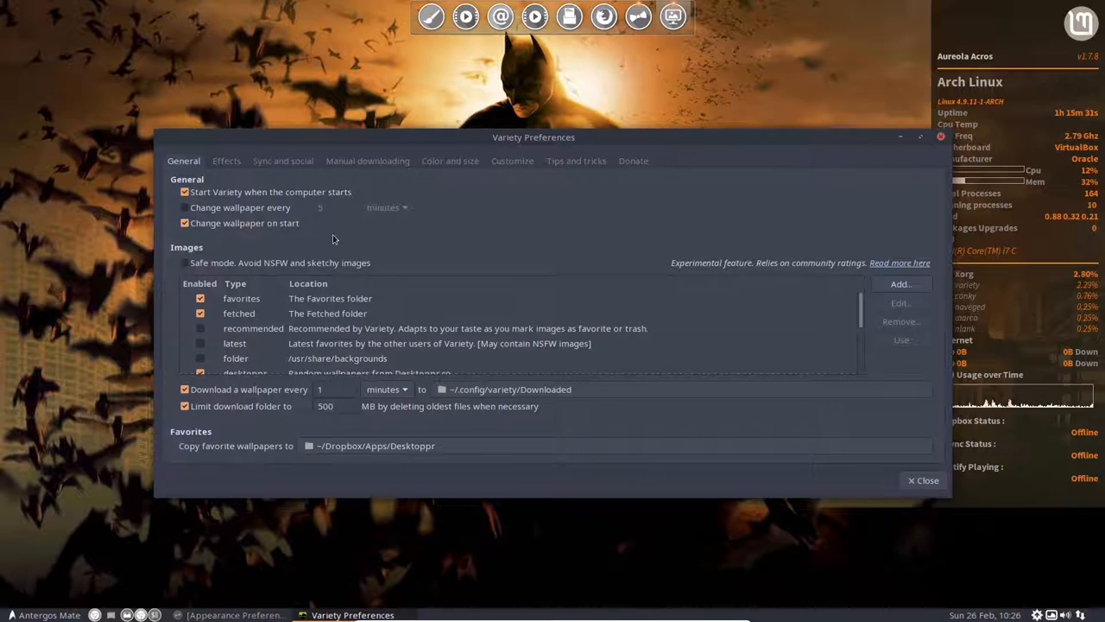
mouse_move(448, 470)
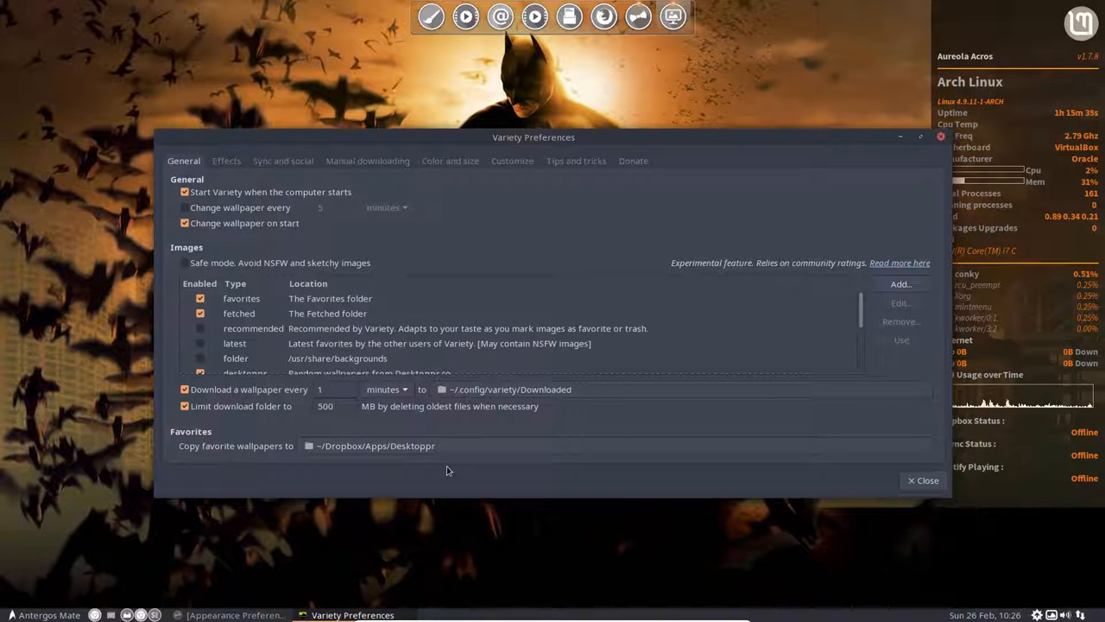
mouse_move(573, 159)
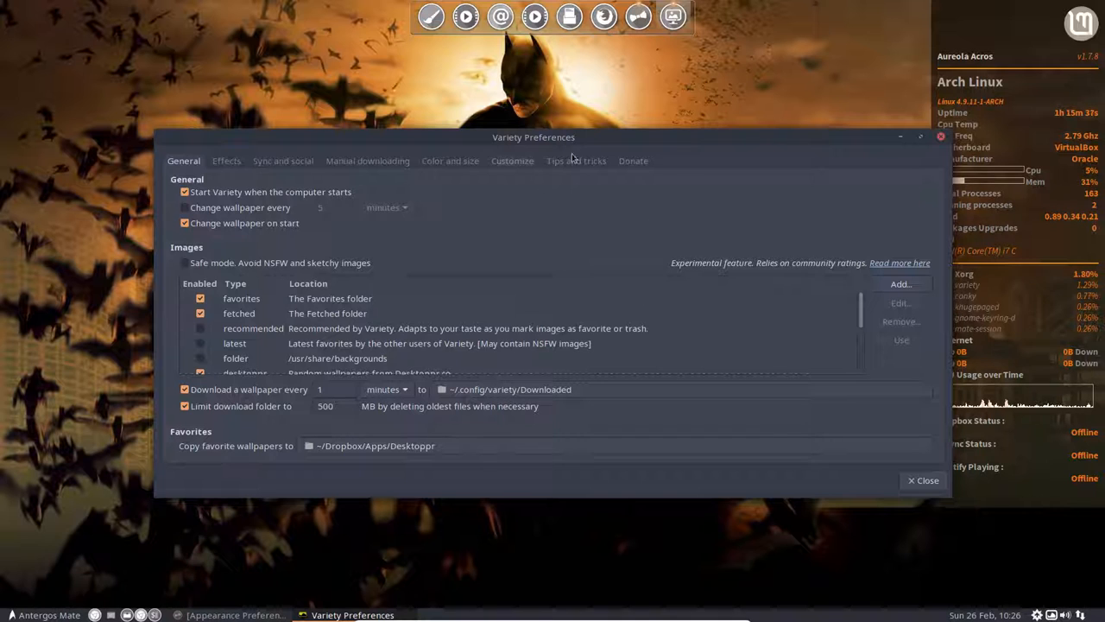
mouse_move(924, 480)
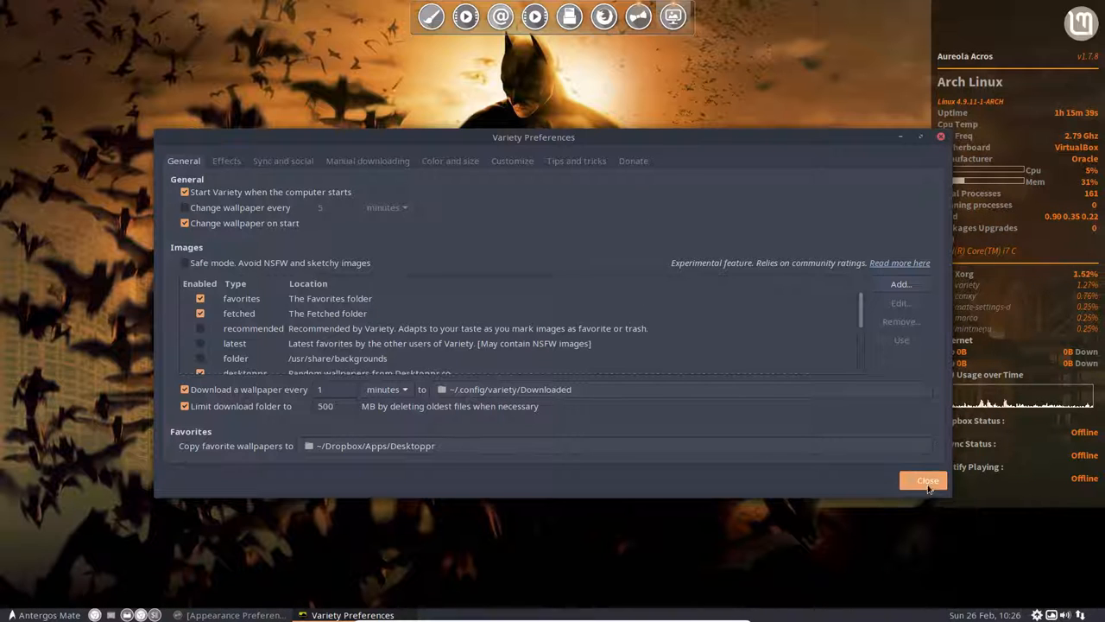
left_click(927, 480)
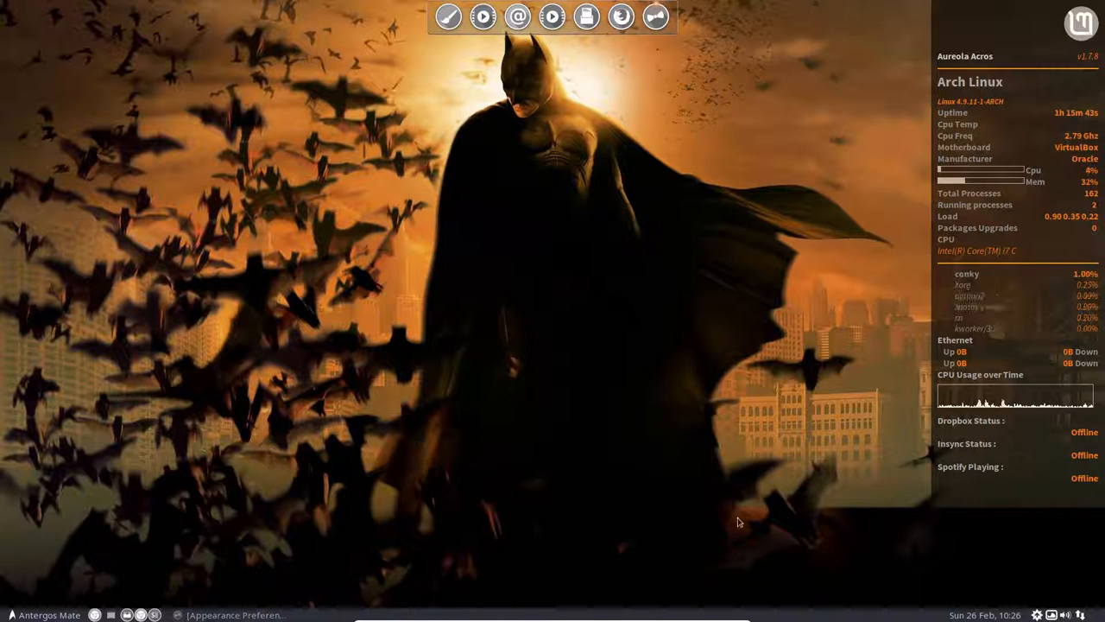
right_click(1016, 406)
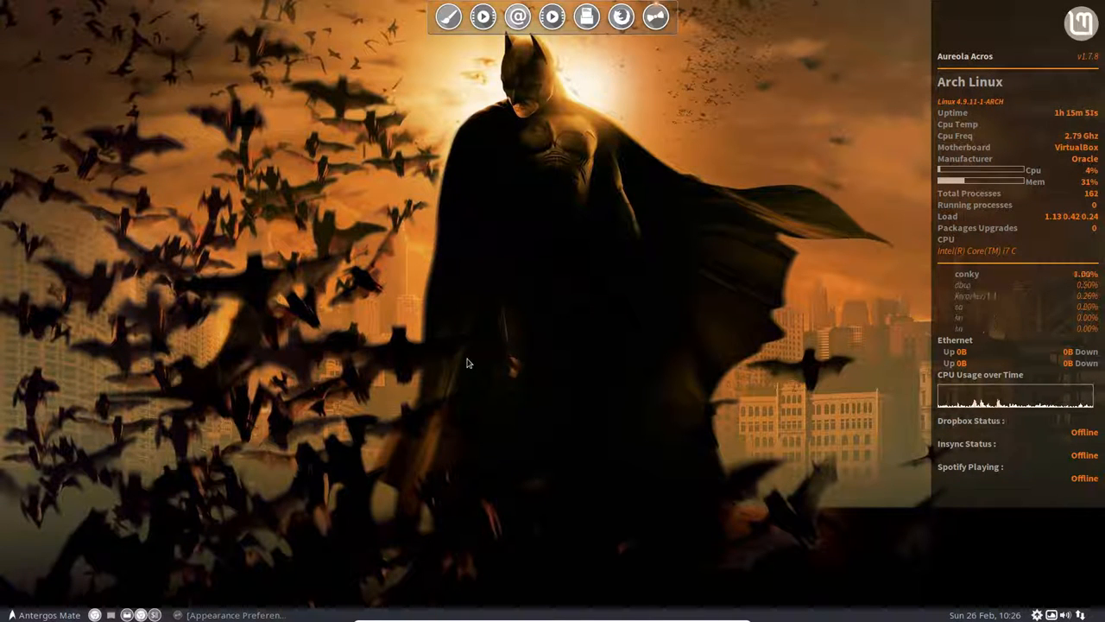
mouse_move(283, 436)
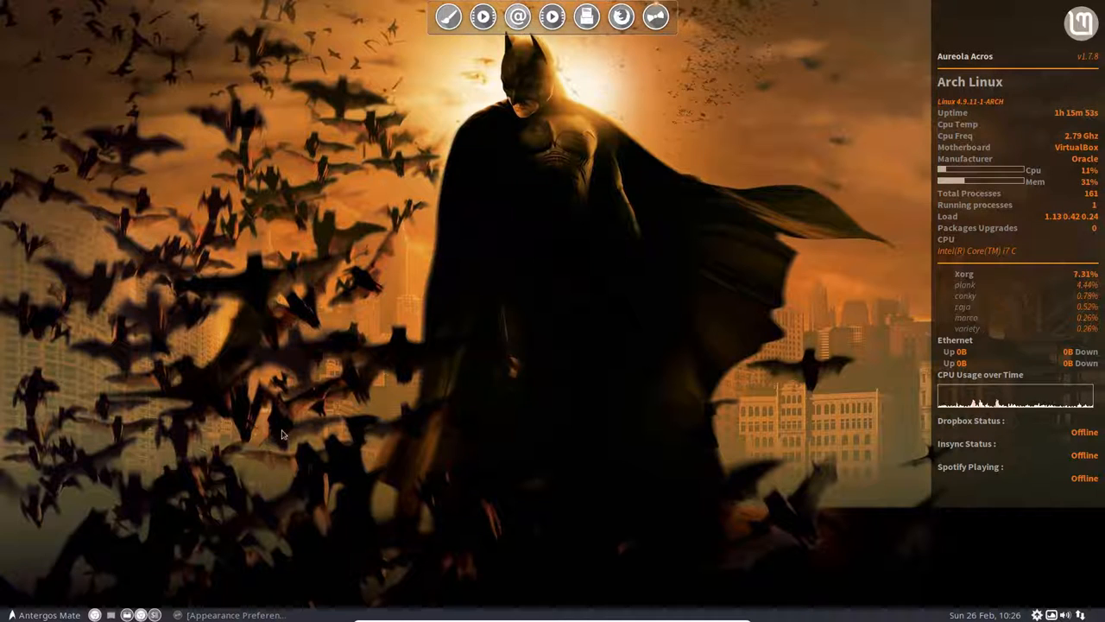
- Search the application launcher for 'plank' to reach the dock's options
left_click(43, 615)
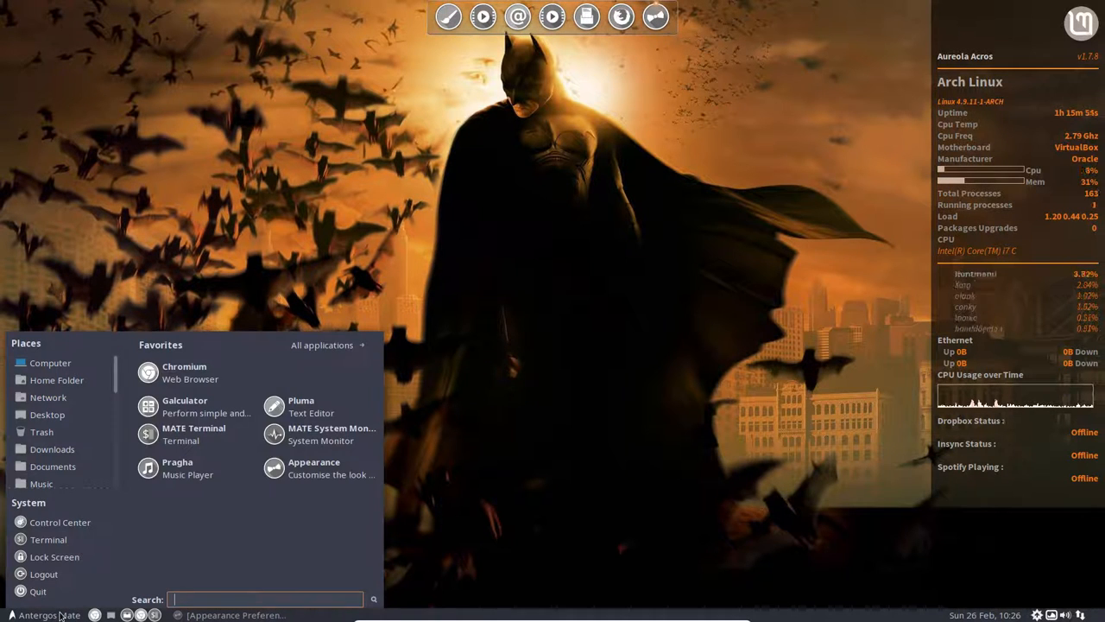
type("plank")
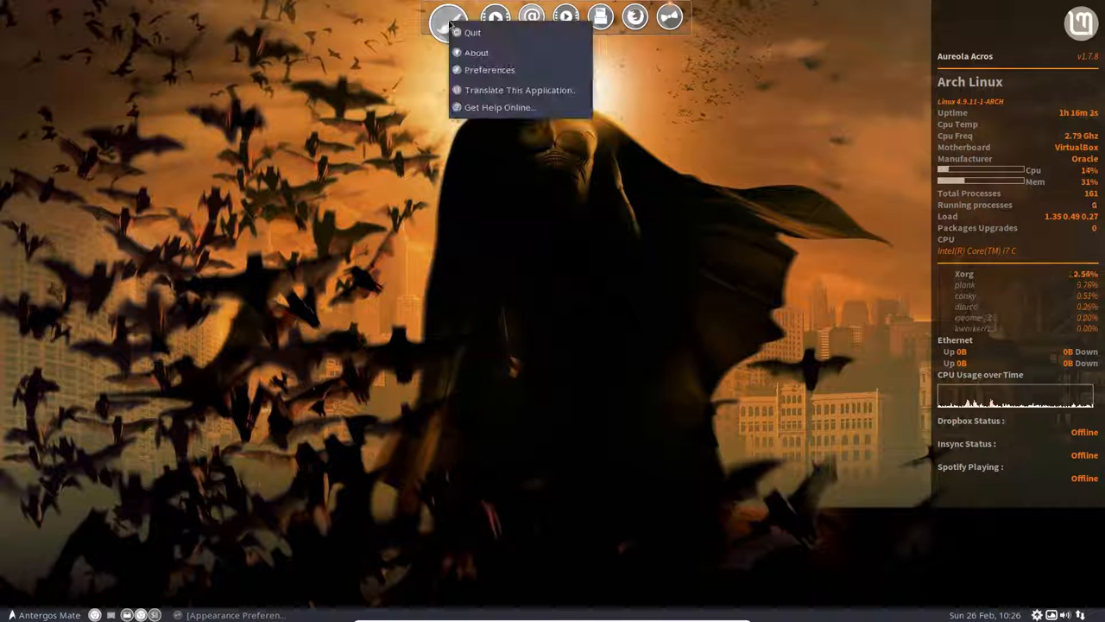
mouse_move(491, 69)
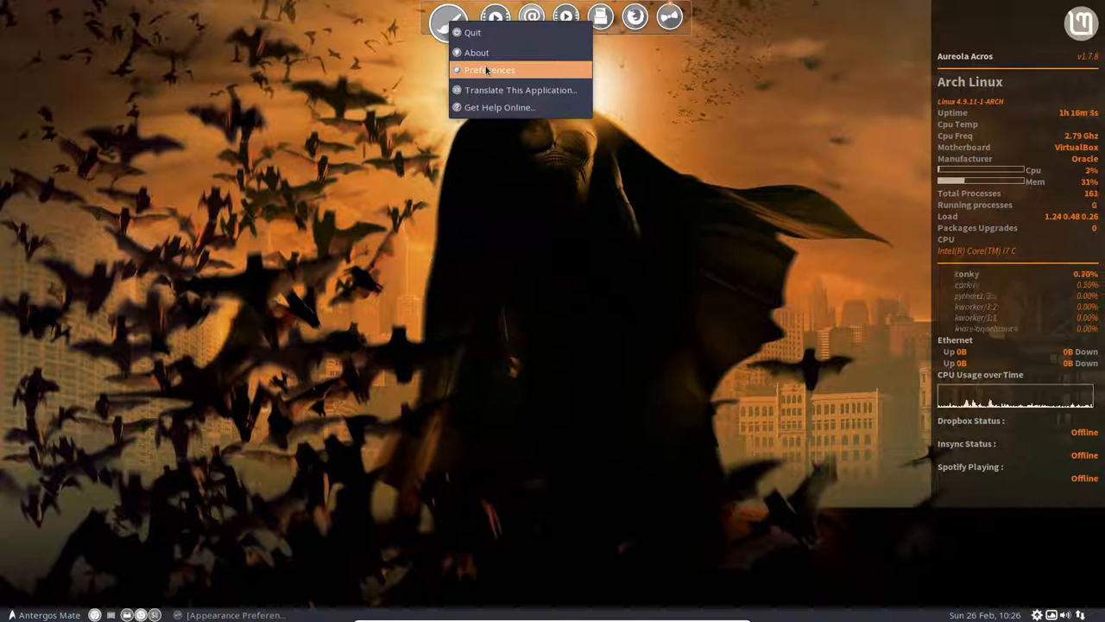
- Set the dock theme to MonchoMod, turn Icon Zoom off, and close Plank's preferences
left_click(490, 69)
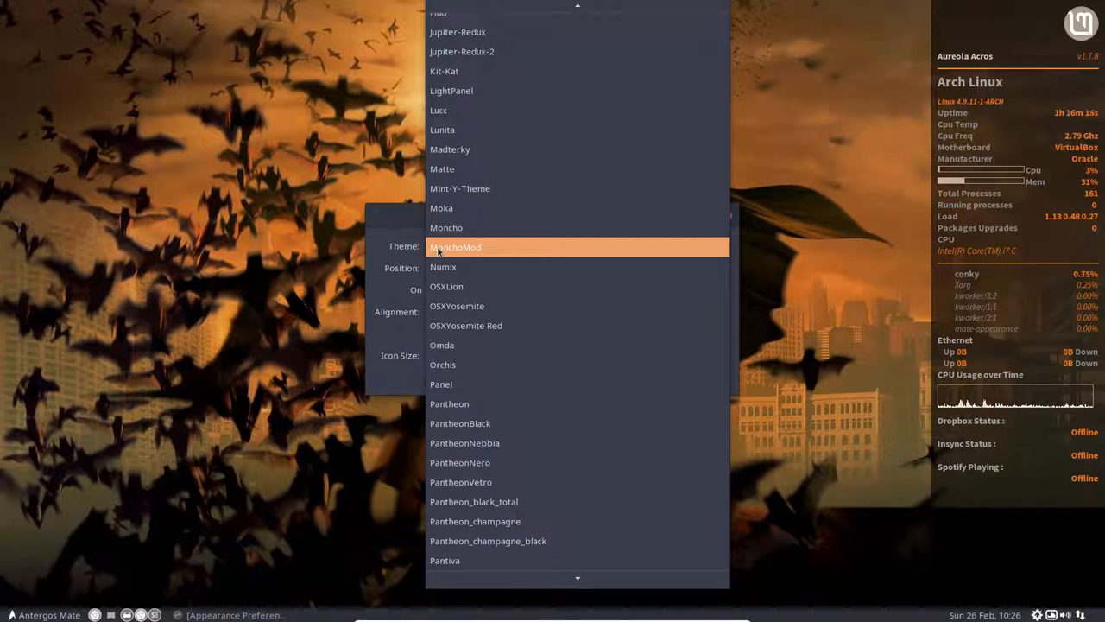
left_click(455, 245)
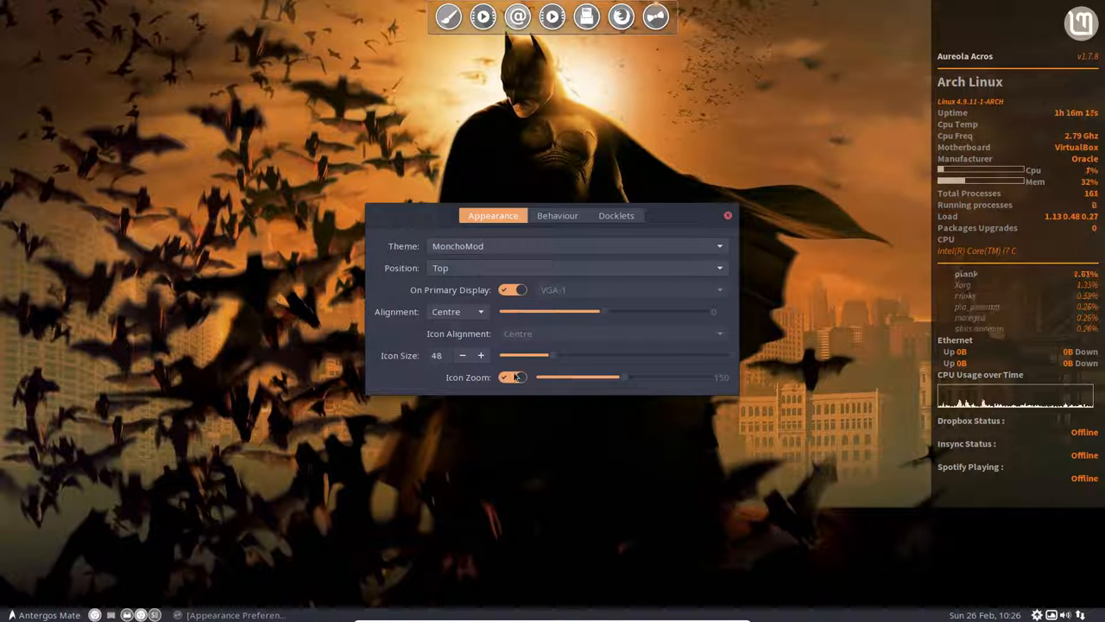
left_click(511, 377)
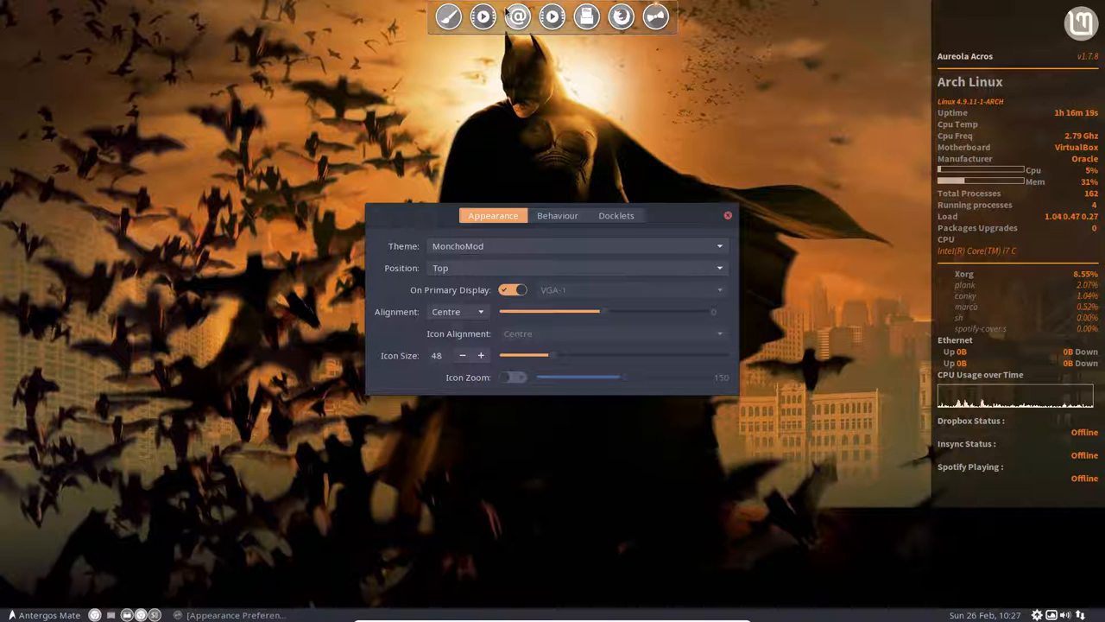
left_click(511, 377)
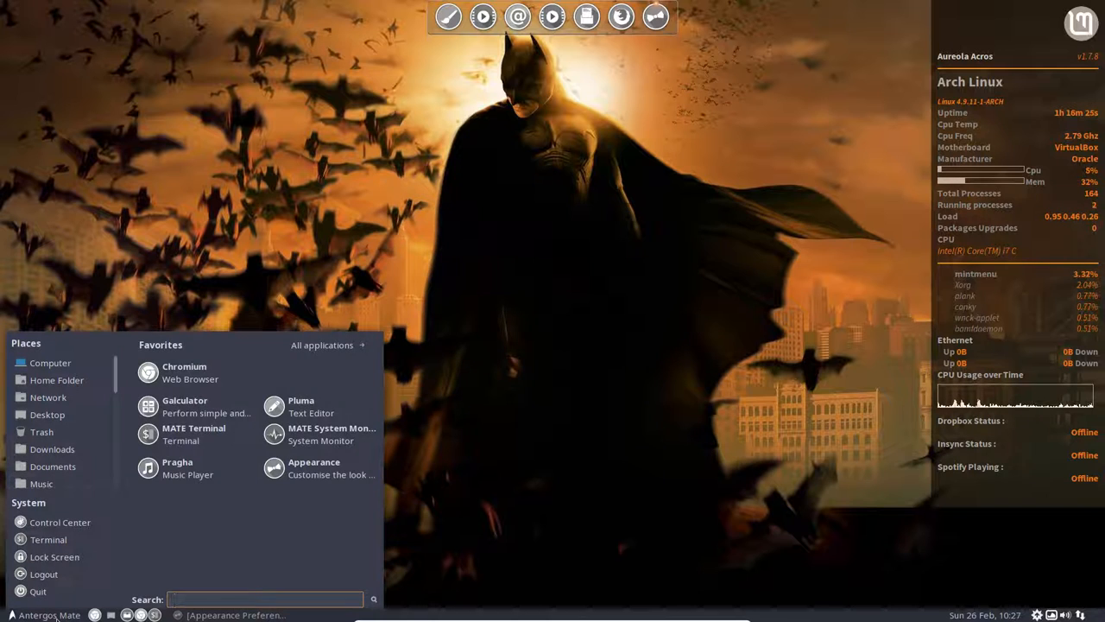
- In Startup Applications, tick plank so it launches at login, then close the list
type("start")
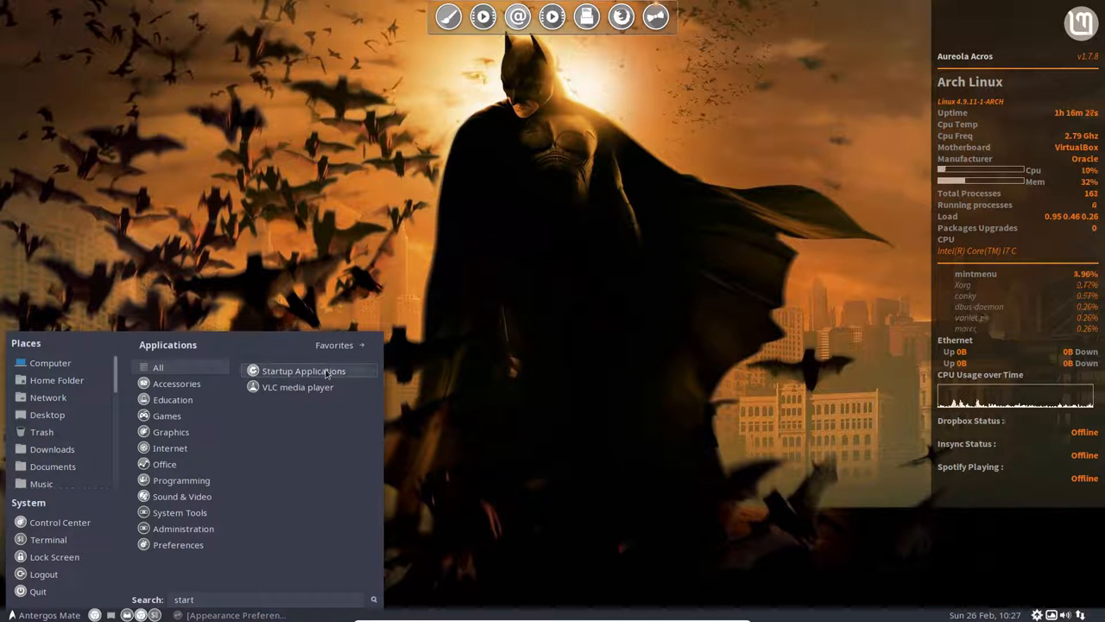
left_click(304, 370)
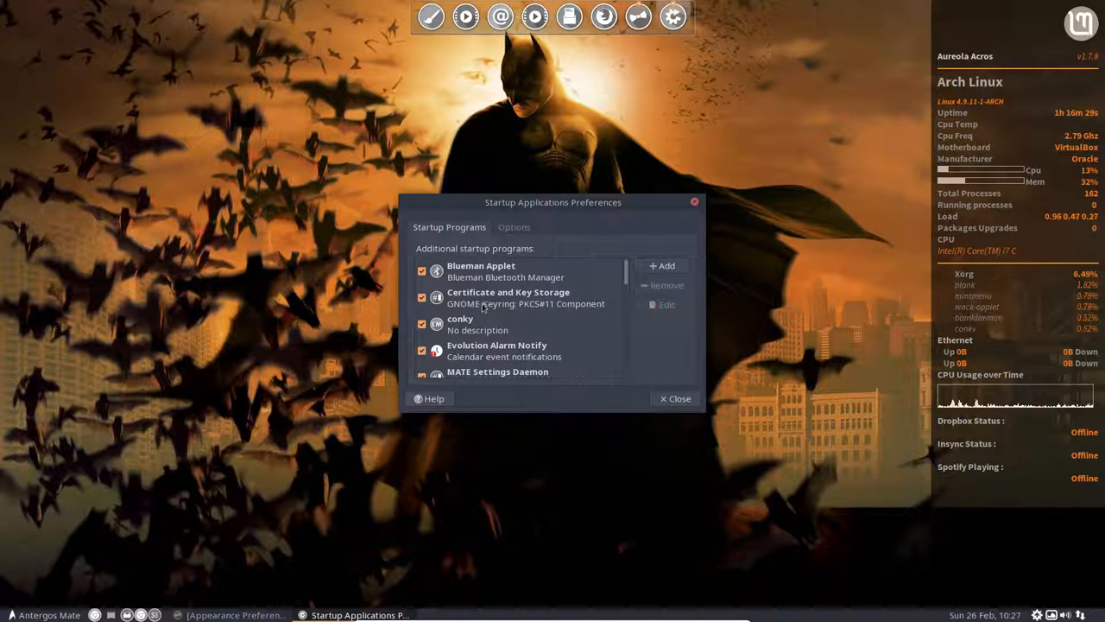
scroll("down", 3)
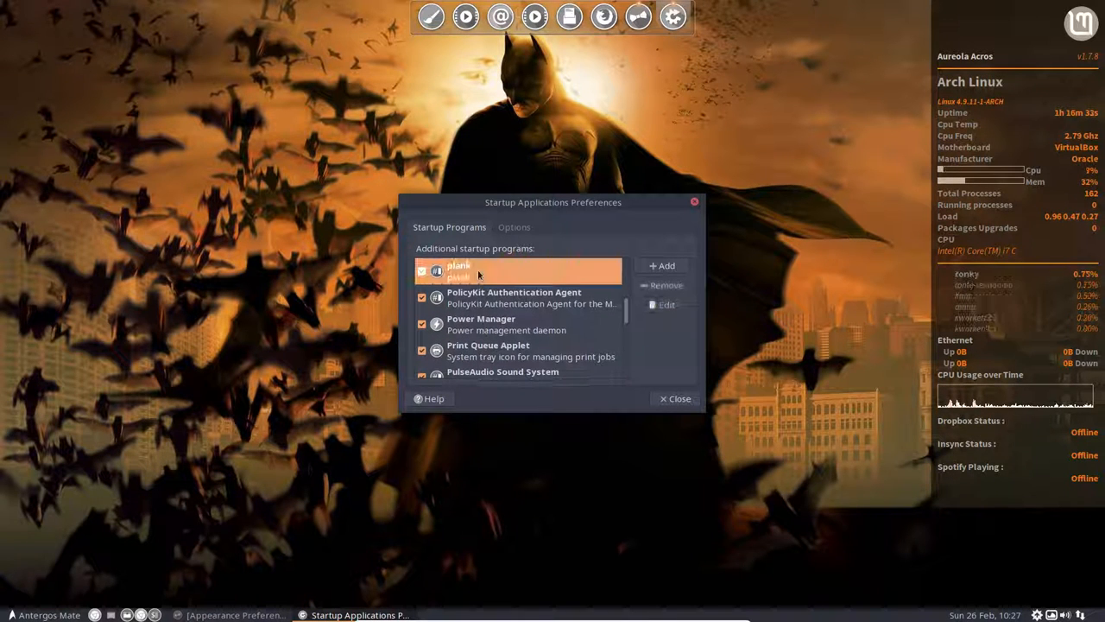
left_click(663, 266)
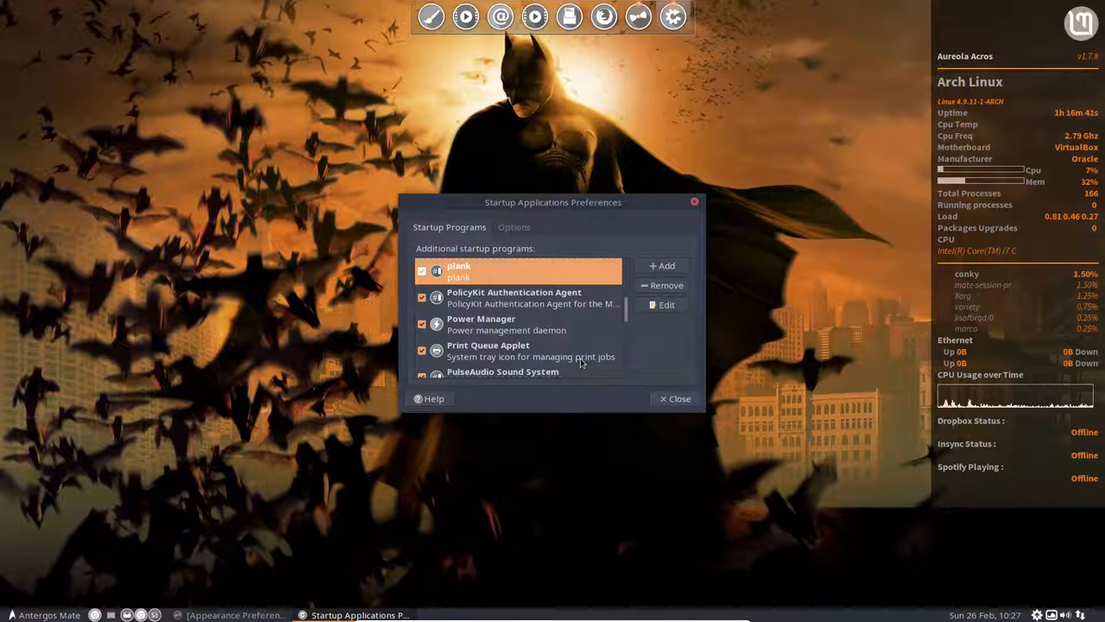
left_click(674, 397)
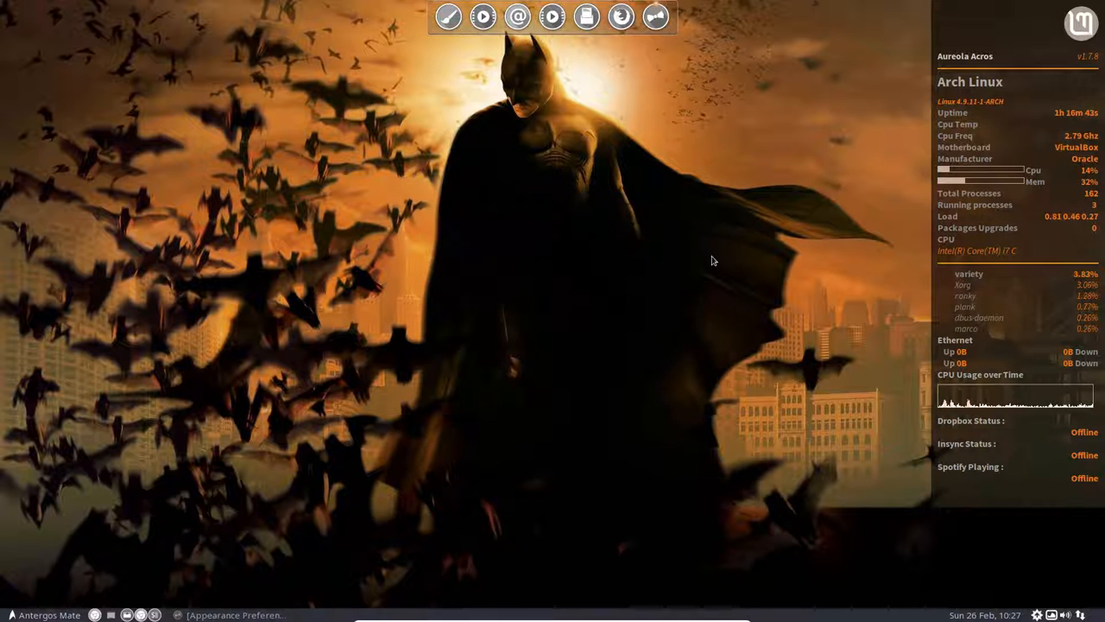
mouse_move(558, 357)
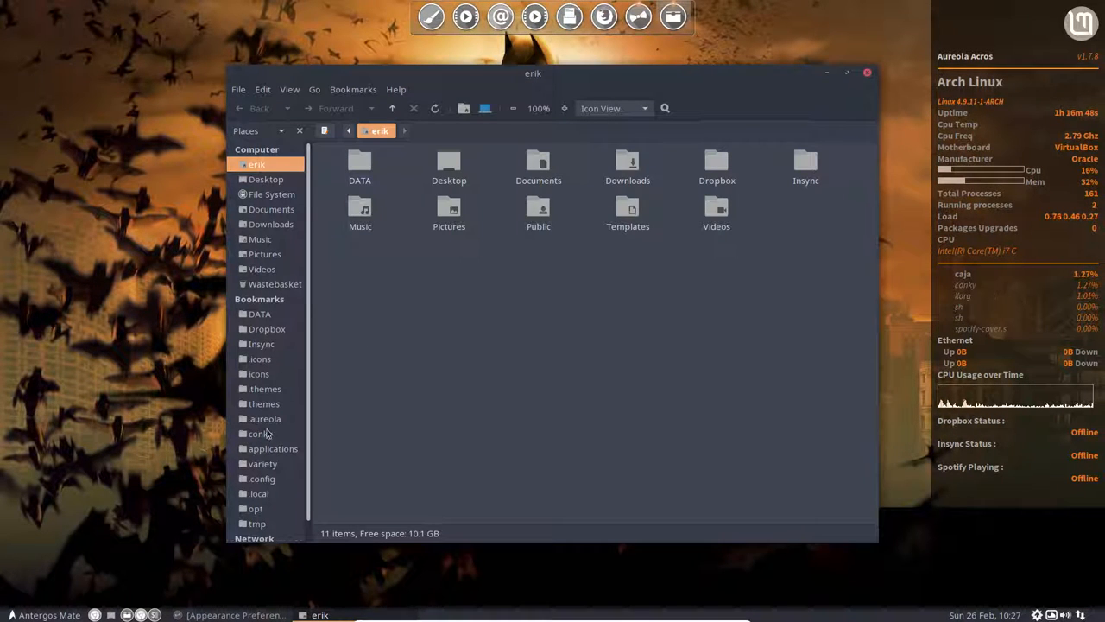
- Browse from home into aureola, peek inside acros, return, and bring up the folder's actions
double_click(266, 420)
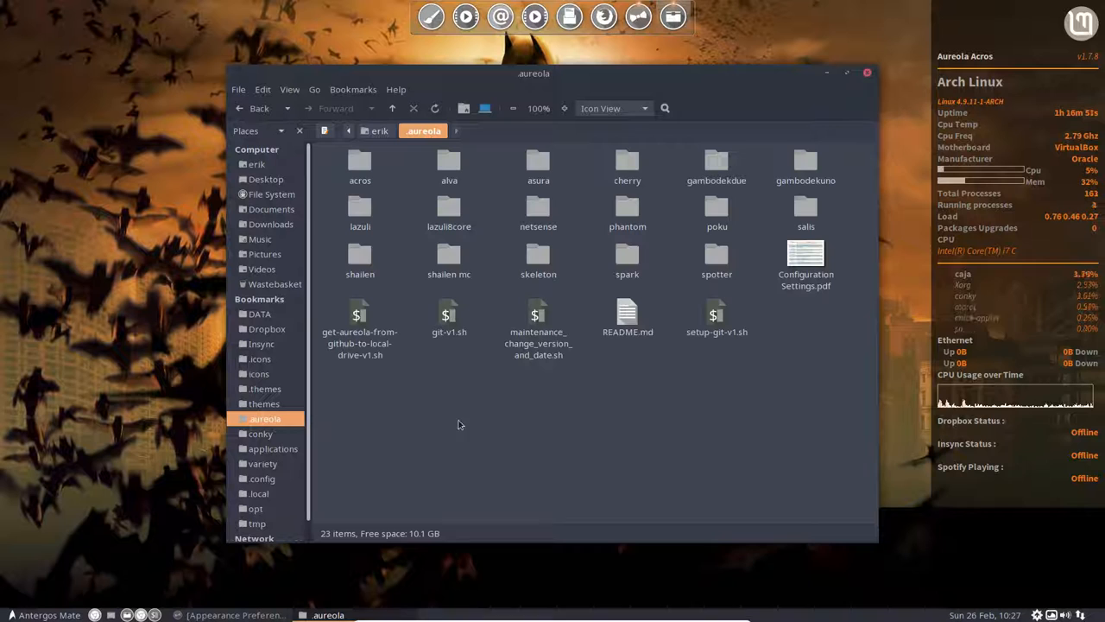
mouse_move(511, 404)
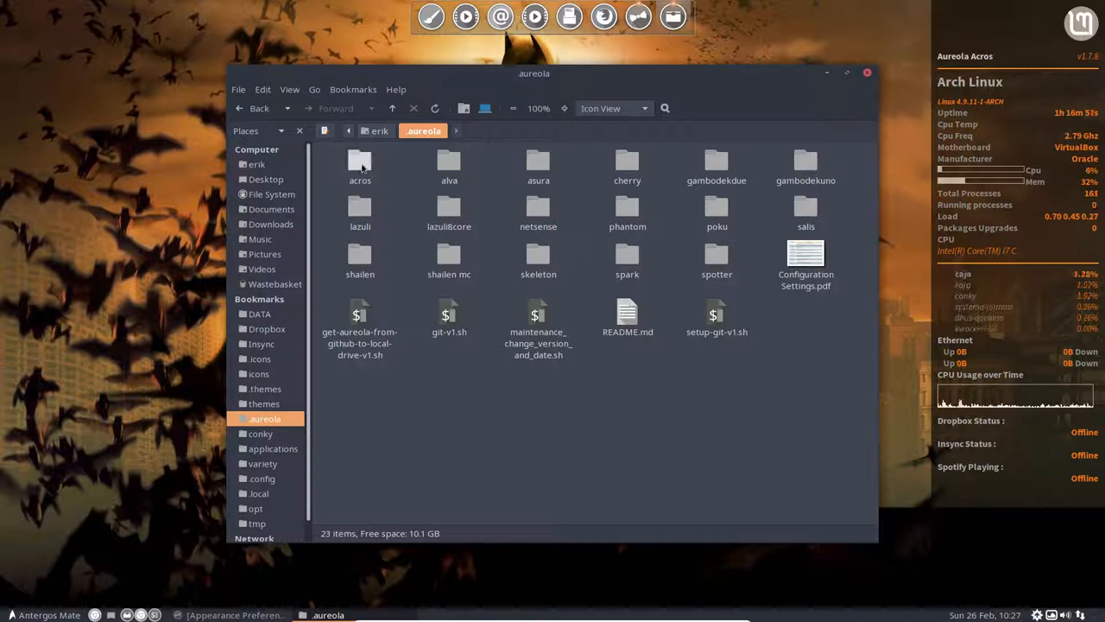
double_click(359, 163)
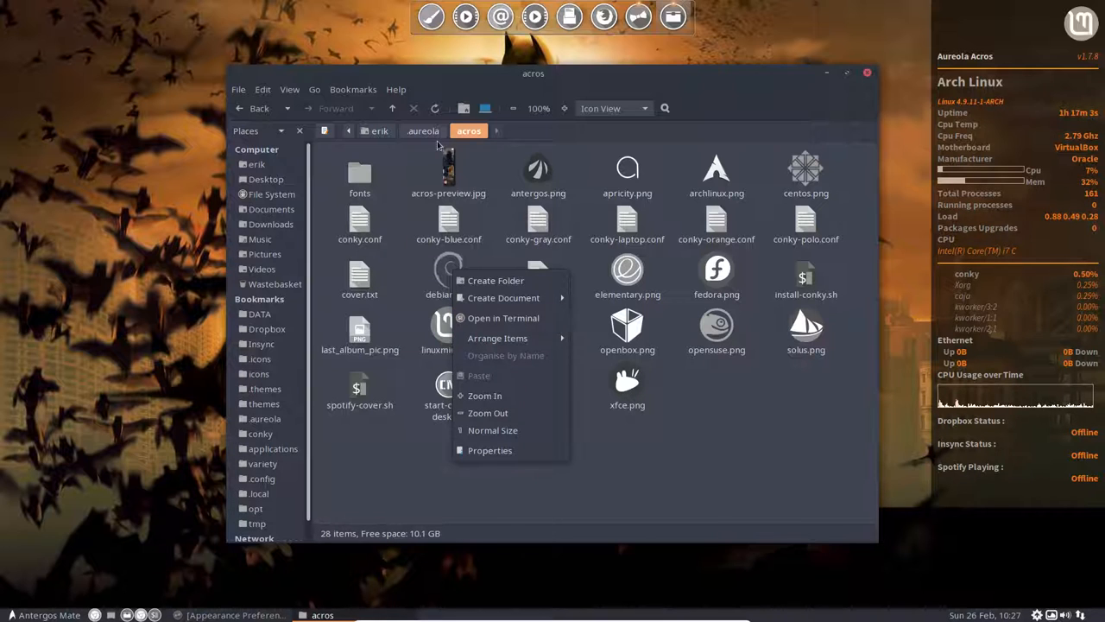
left_click(423, 132)
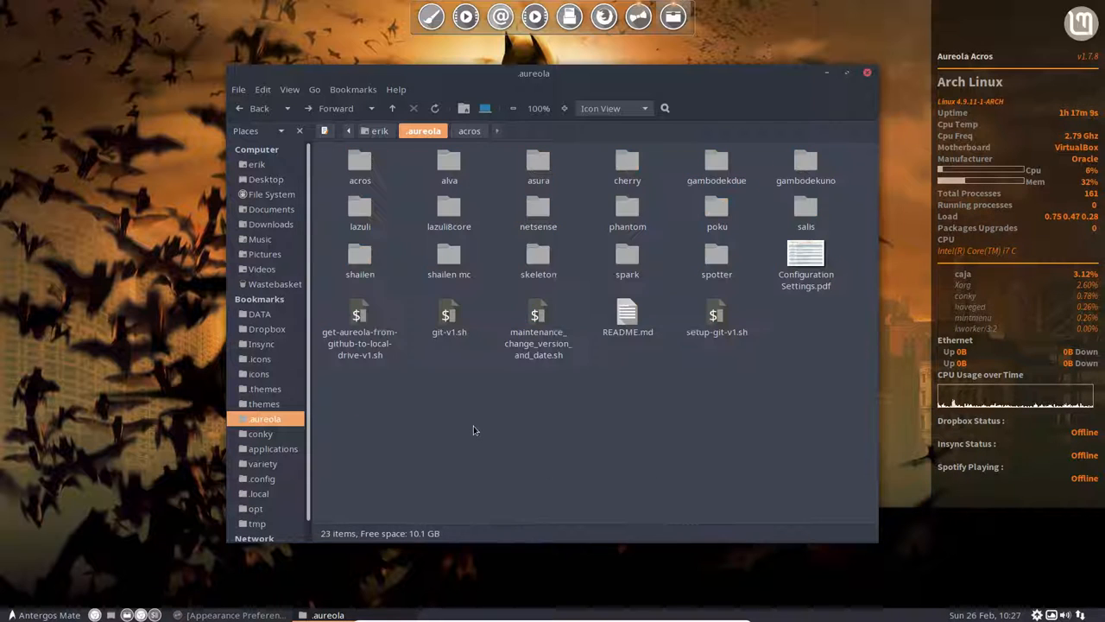
right_click(473, 430)
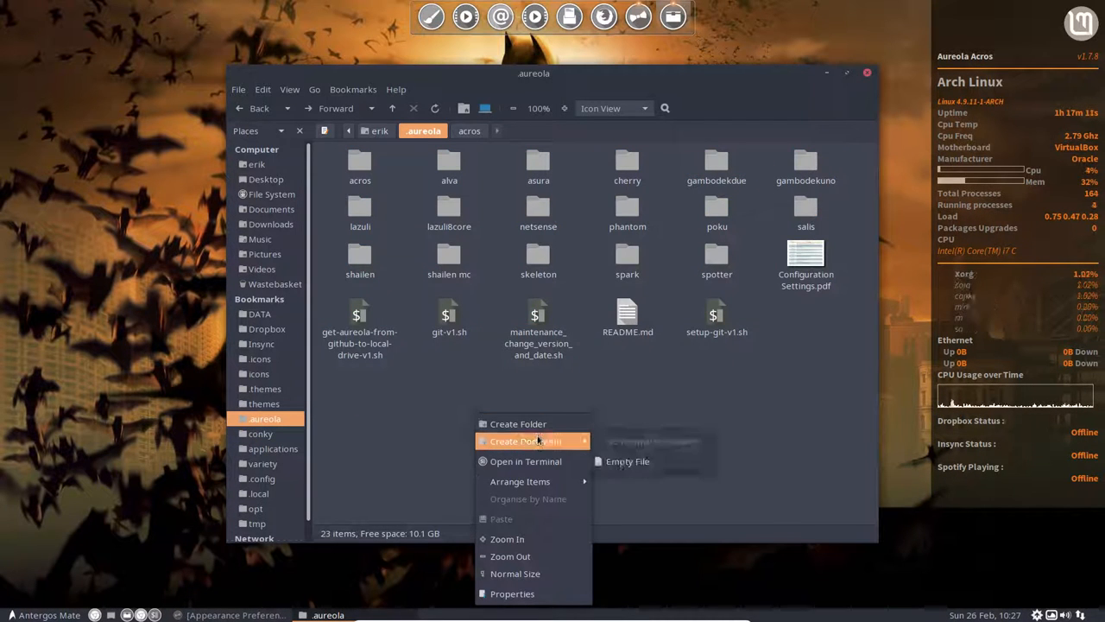
- Run get-aureola-from-github-to-local-drive-v1.sh in a terminal, answering y to replace ~/.aureola
left_click(593, 466)
type("./")
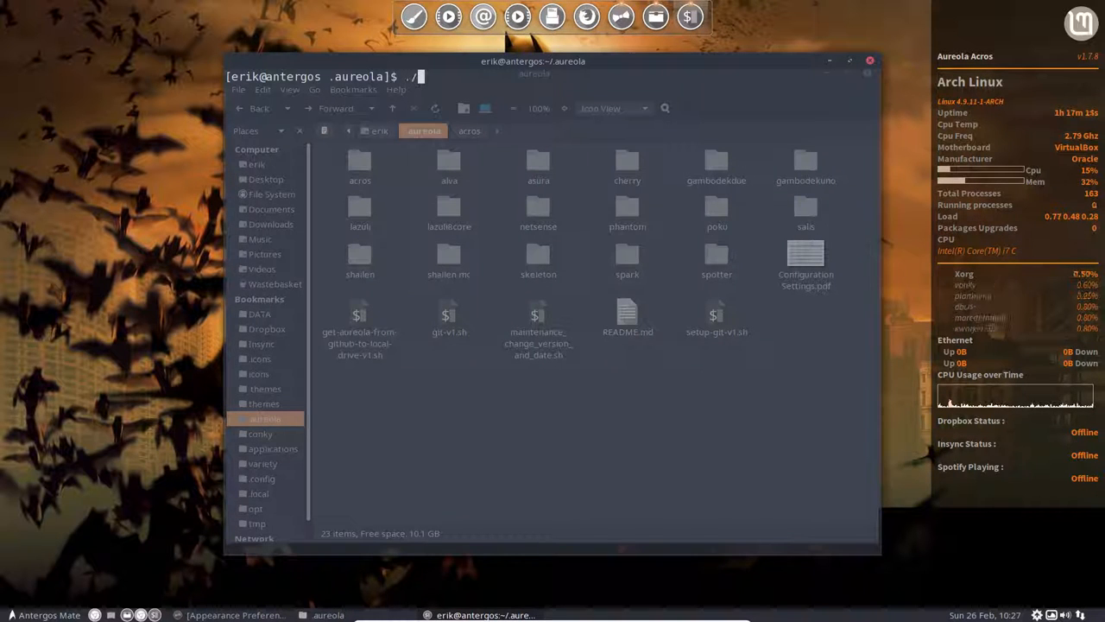
type("get-aureola-from-github-to-local-drive-v1.sh")
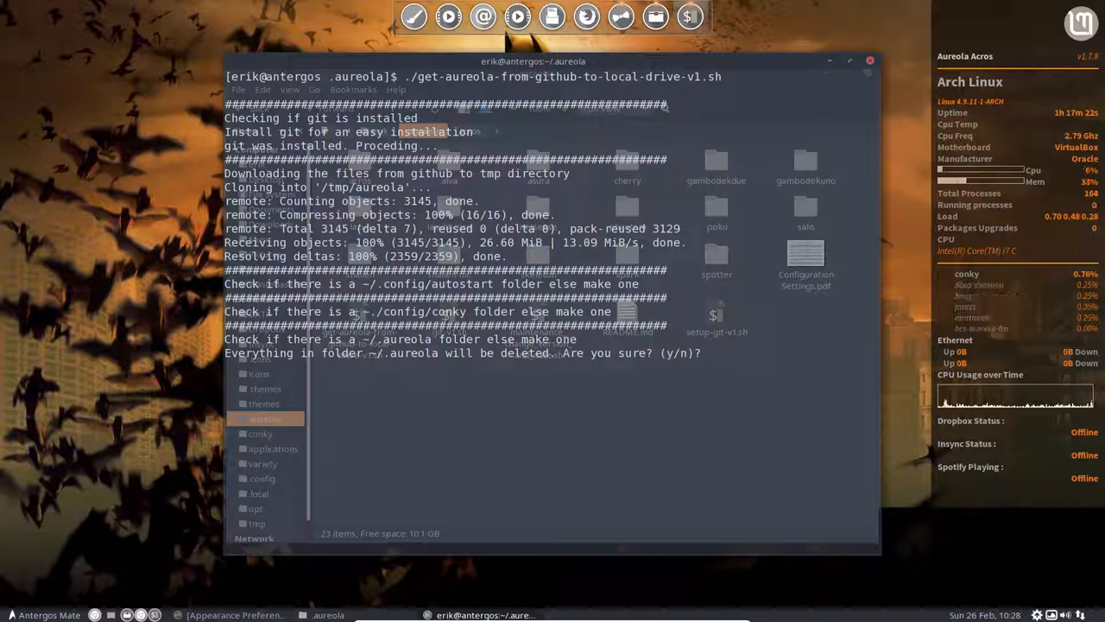
type("y")
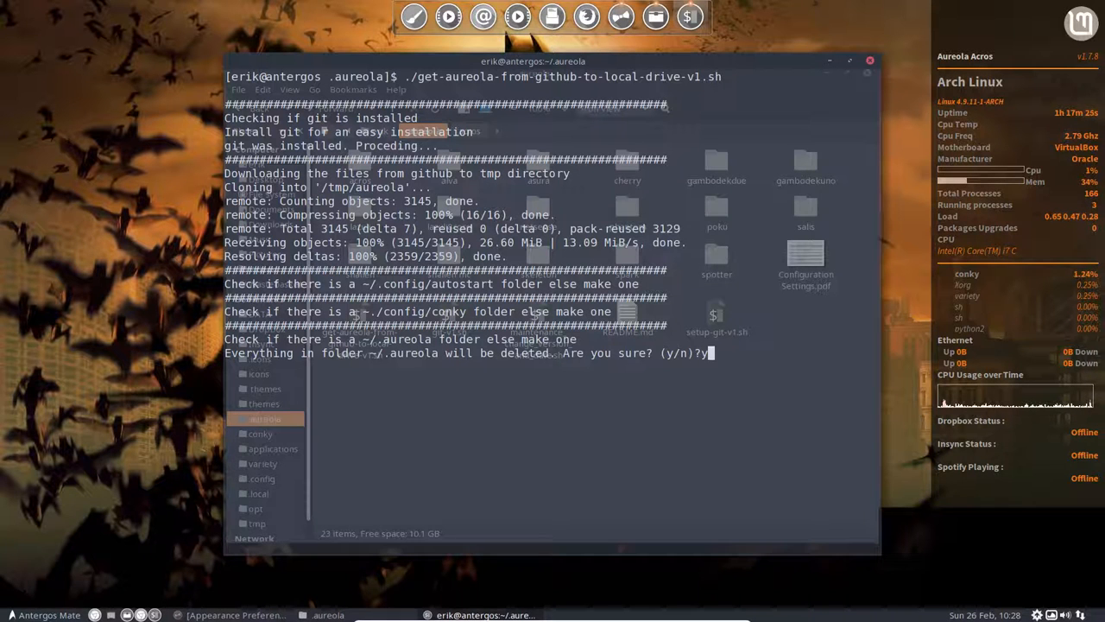
key("Return")
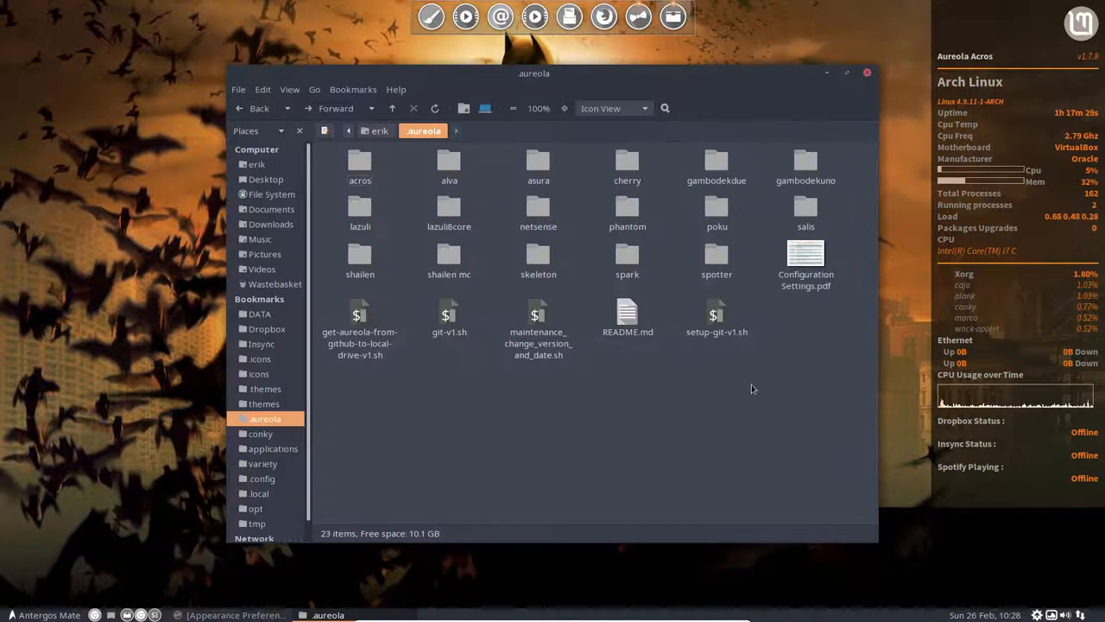
- From a terminal in acros, run install-conky.sh to install and start the Acros conky
double_click(360, 164)
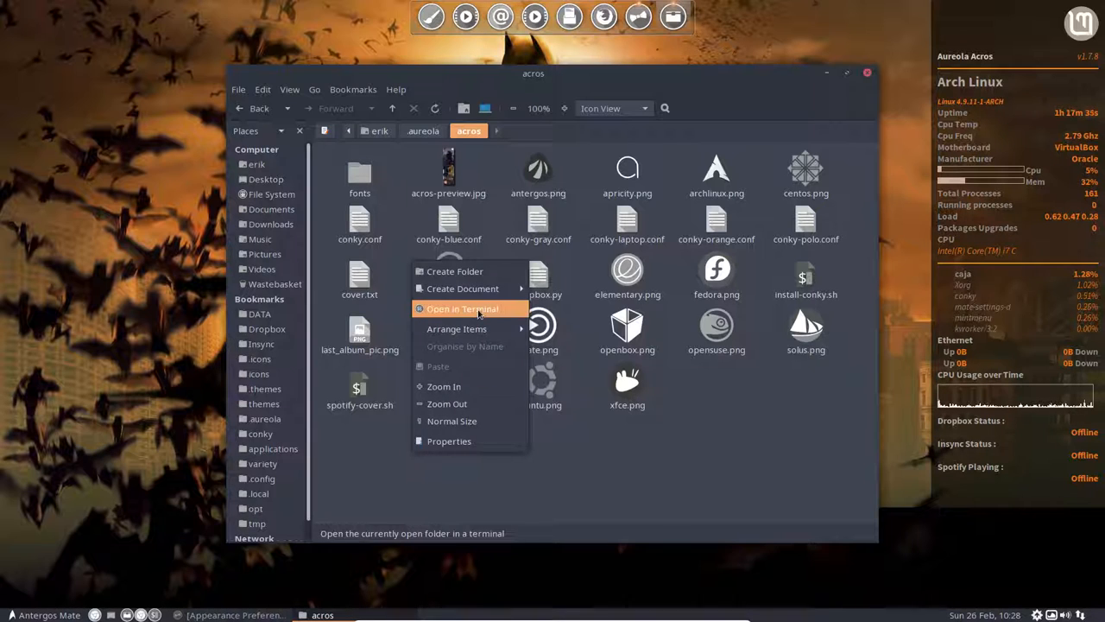
left_click(463, 307)
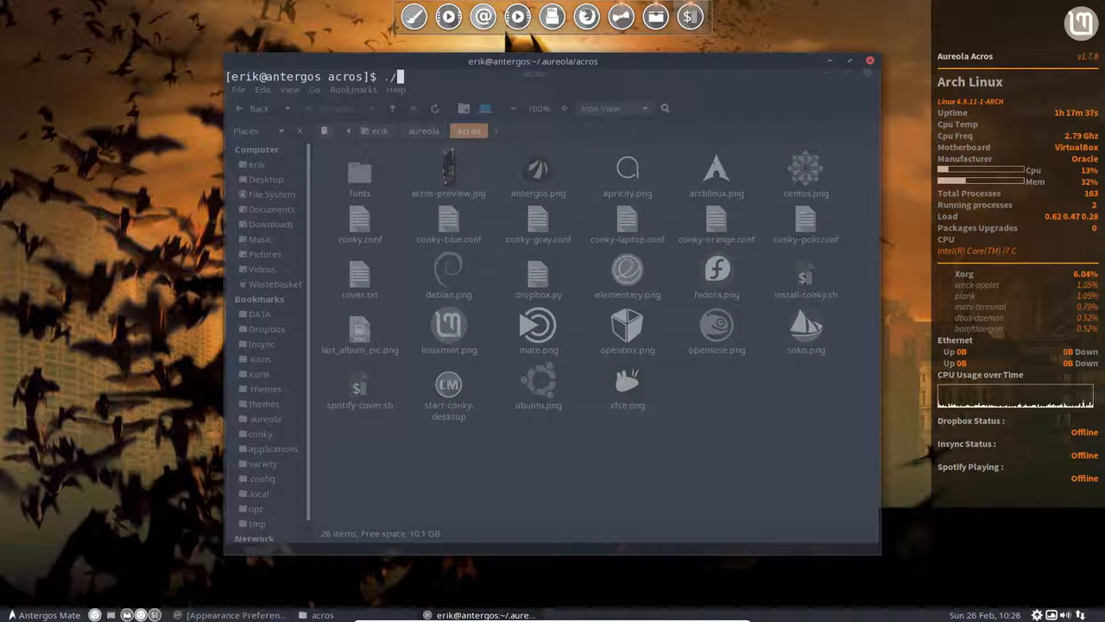
type("install-conky.sh")
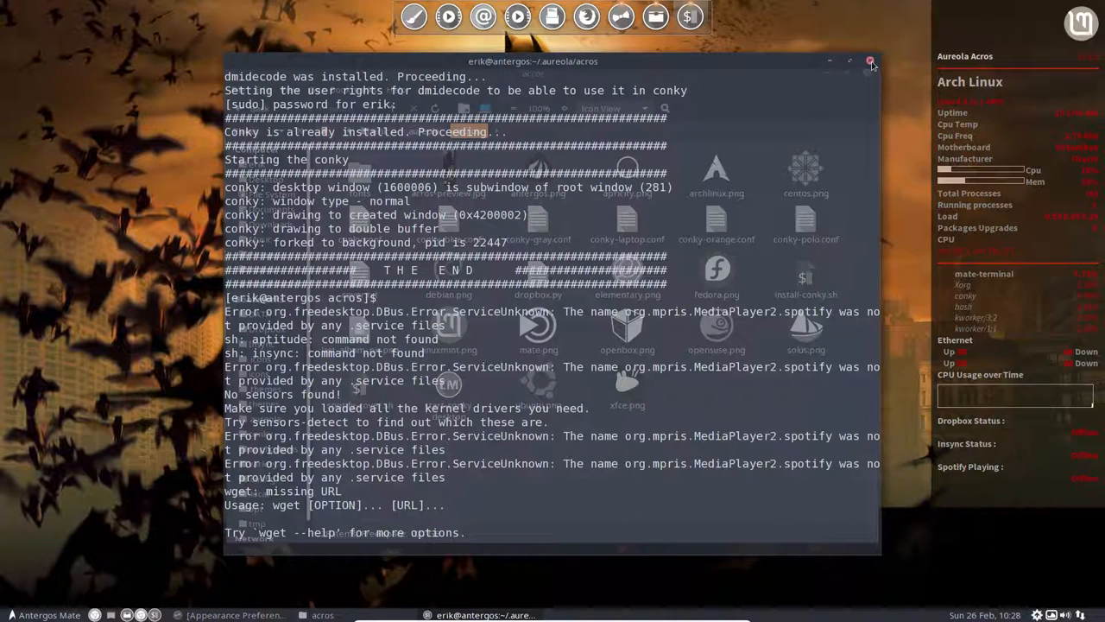
left_click(871, 62)
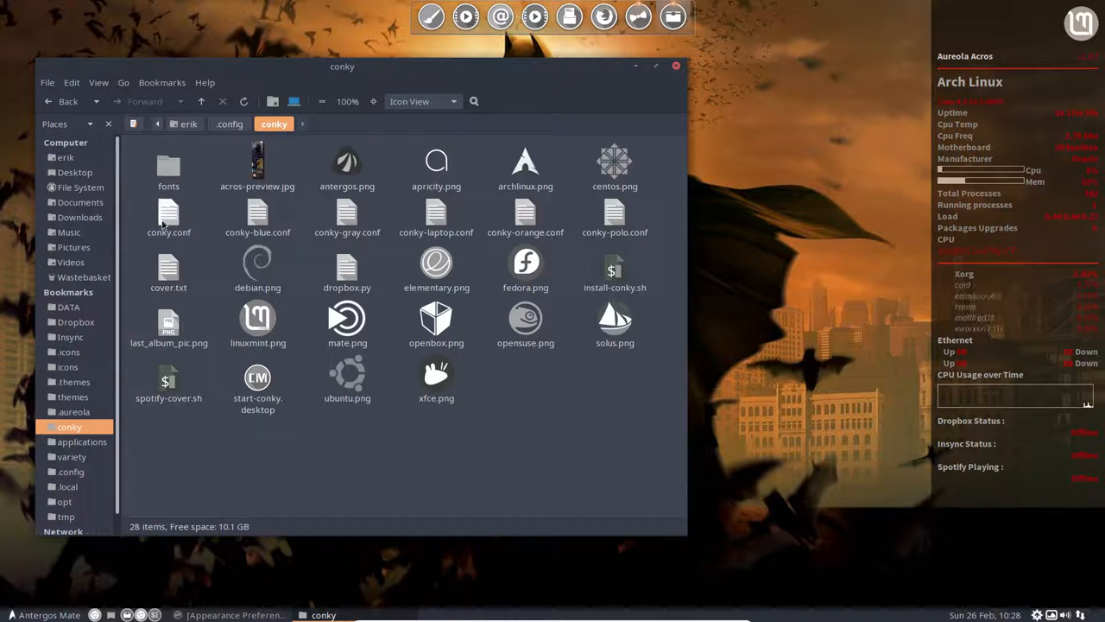
- In ~/.config/conky, rename conky.conf to conky-original.conf
left_click(170, 216)
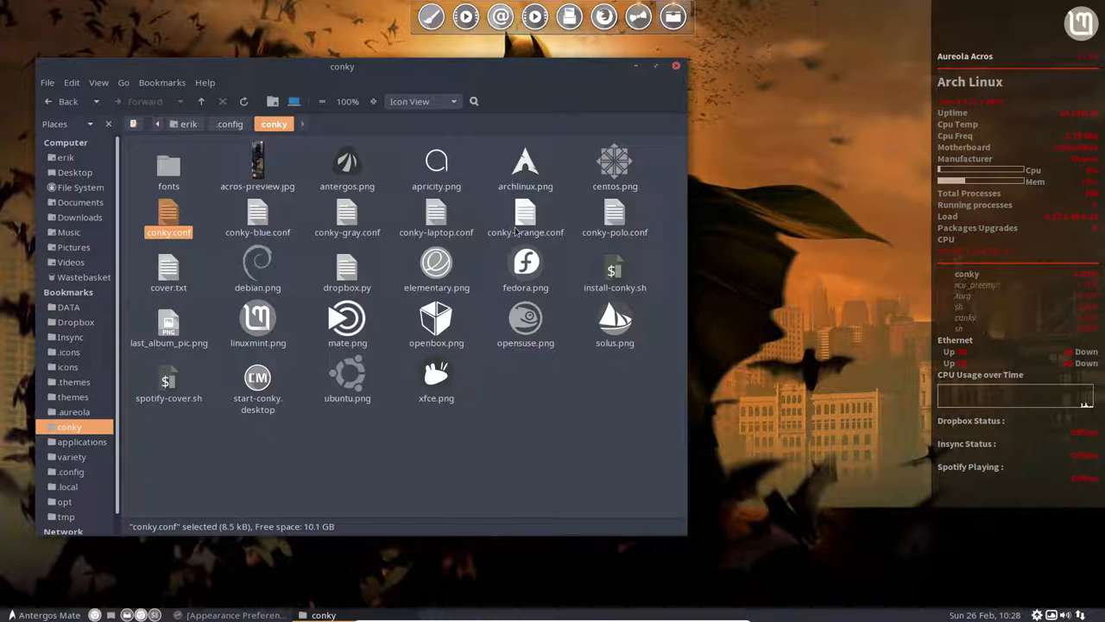
left_click_drag(342, 65, 537, 442)
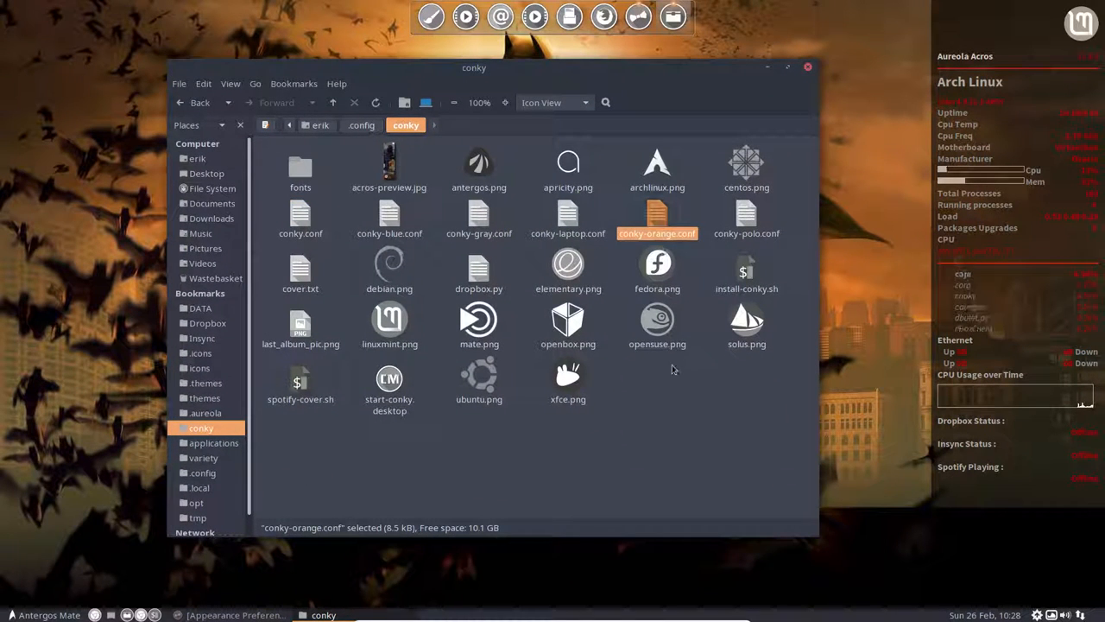
left_click(300, 219)
type("-original")
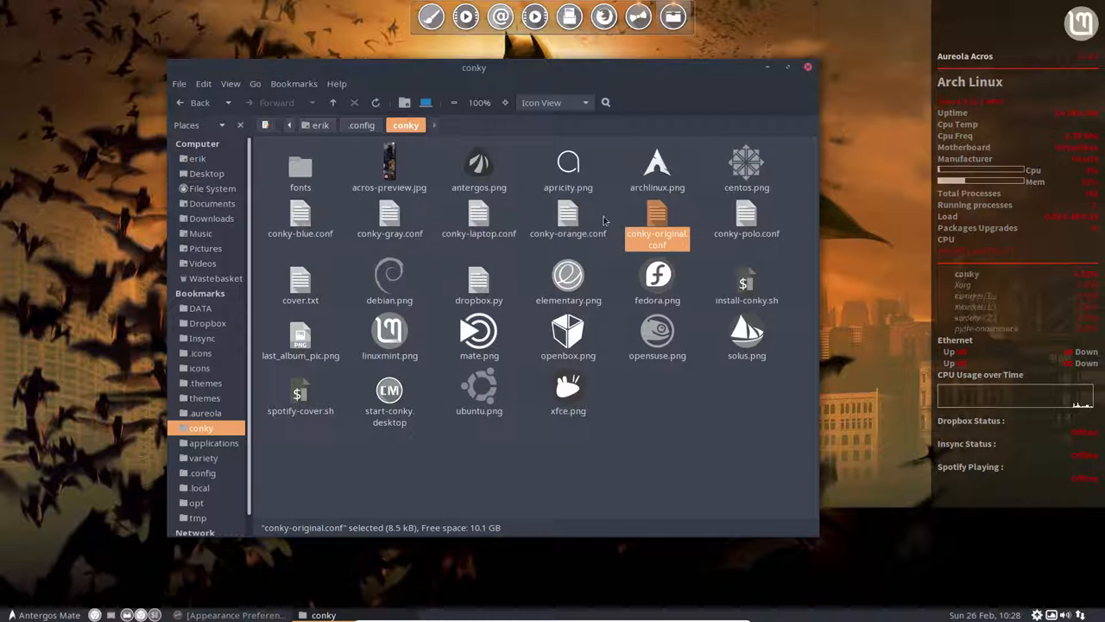
left_click(569, 218)
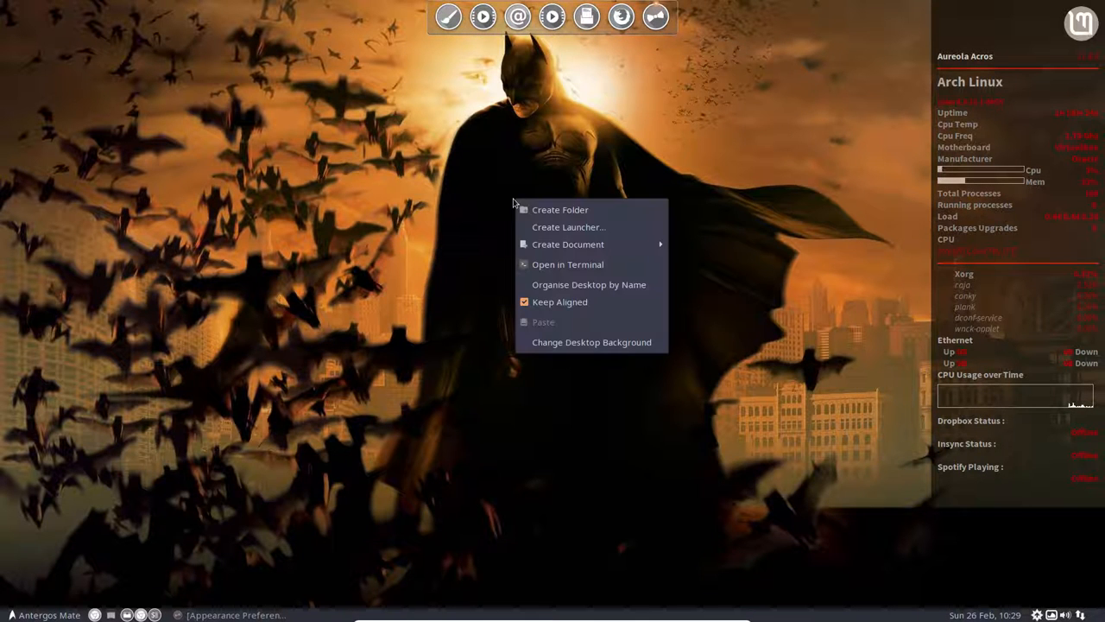
- From a desktop terminal, run killall conky then conky to reload the new configuration
left_click(567, 264)
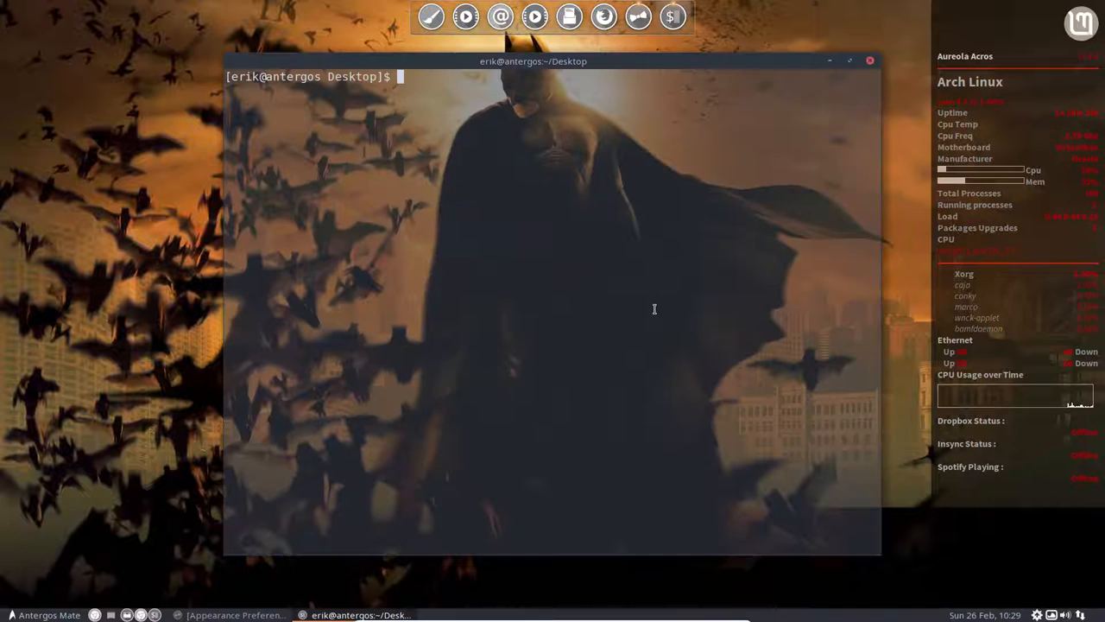
type("killall conky")
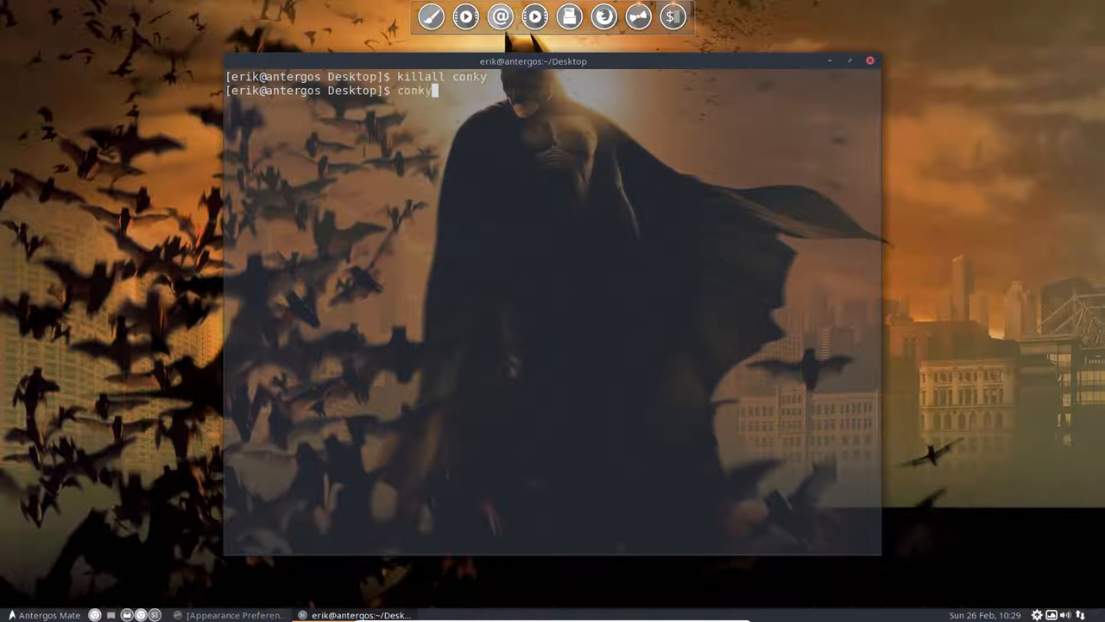
key("Return")
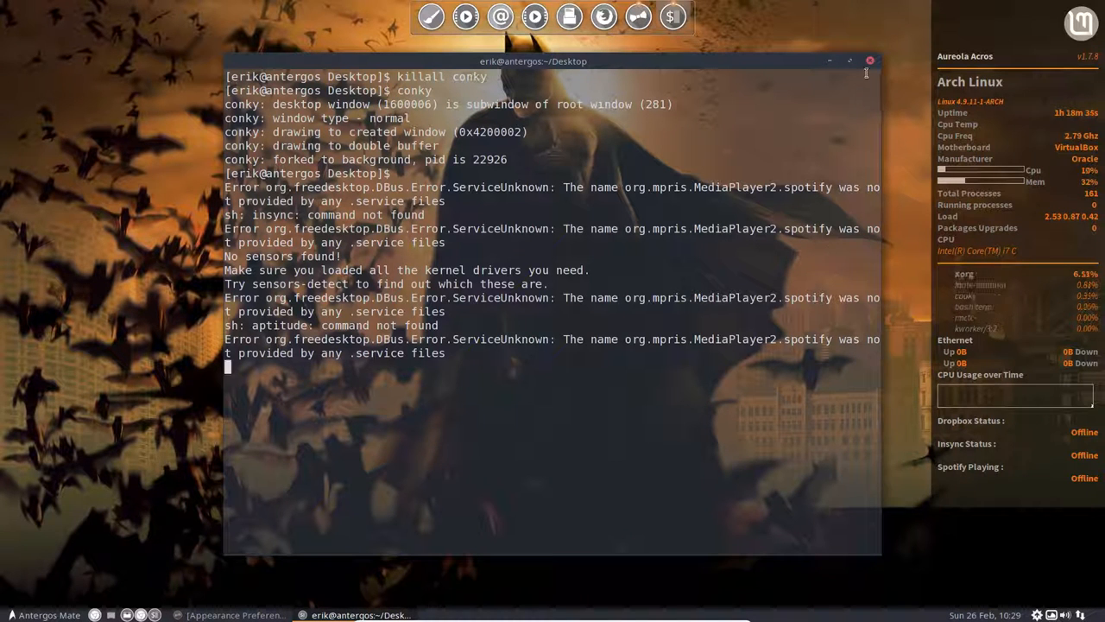
left_click(871, 61)
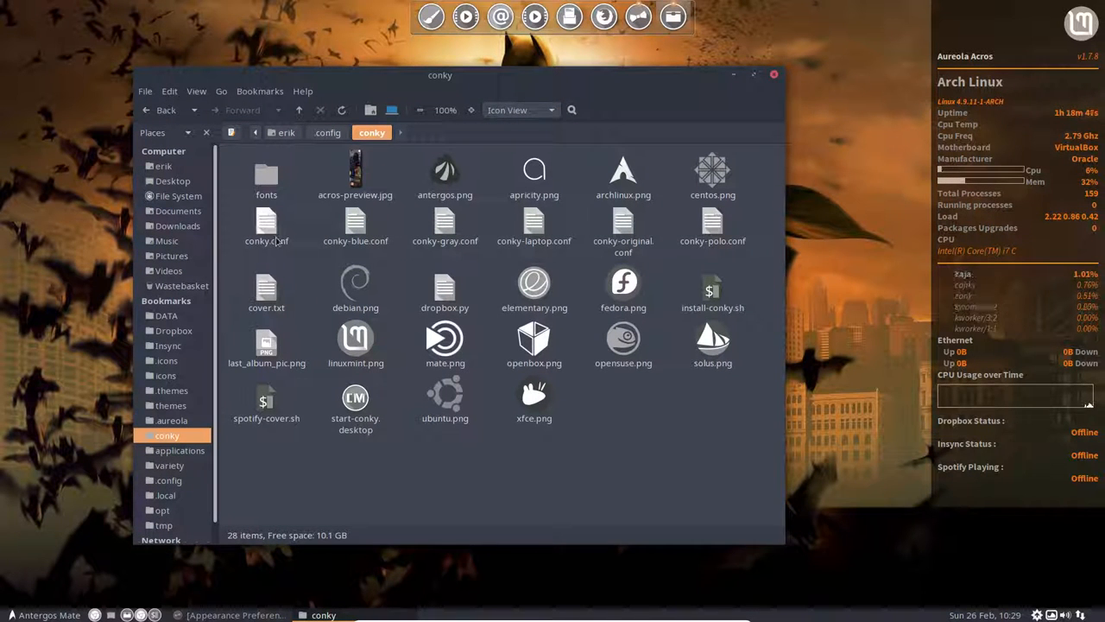
- Review conky.conf in Sublime Text, then close the editor and the conky folder window
double_click(266, 228)
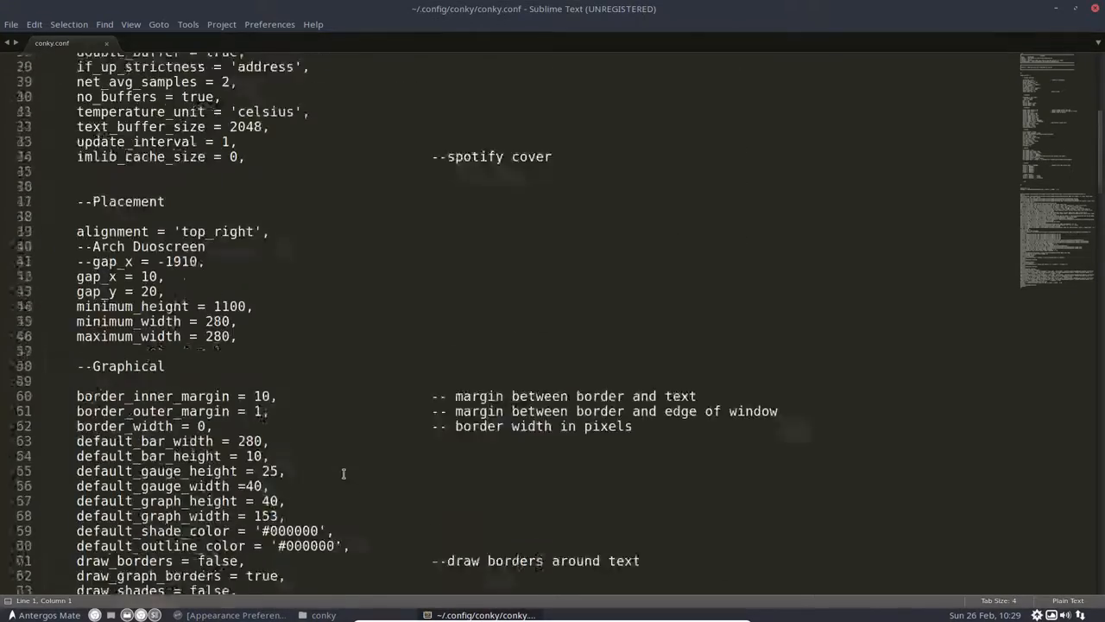
scroll("down", 3)
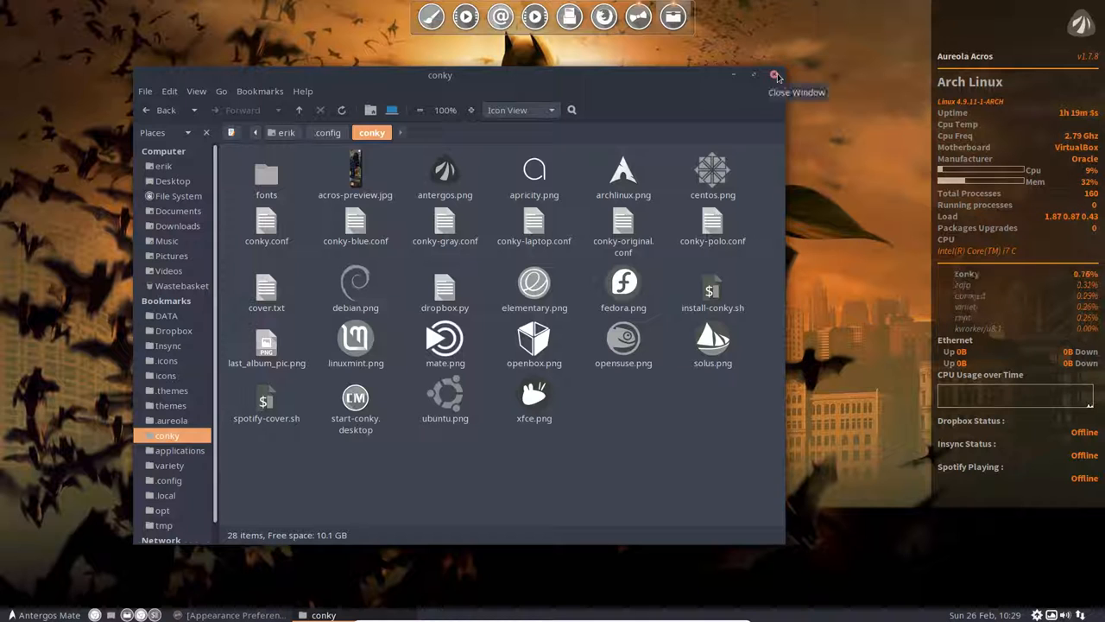
left_click(773, 74)
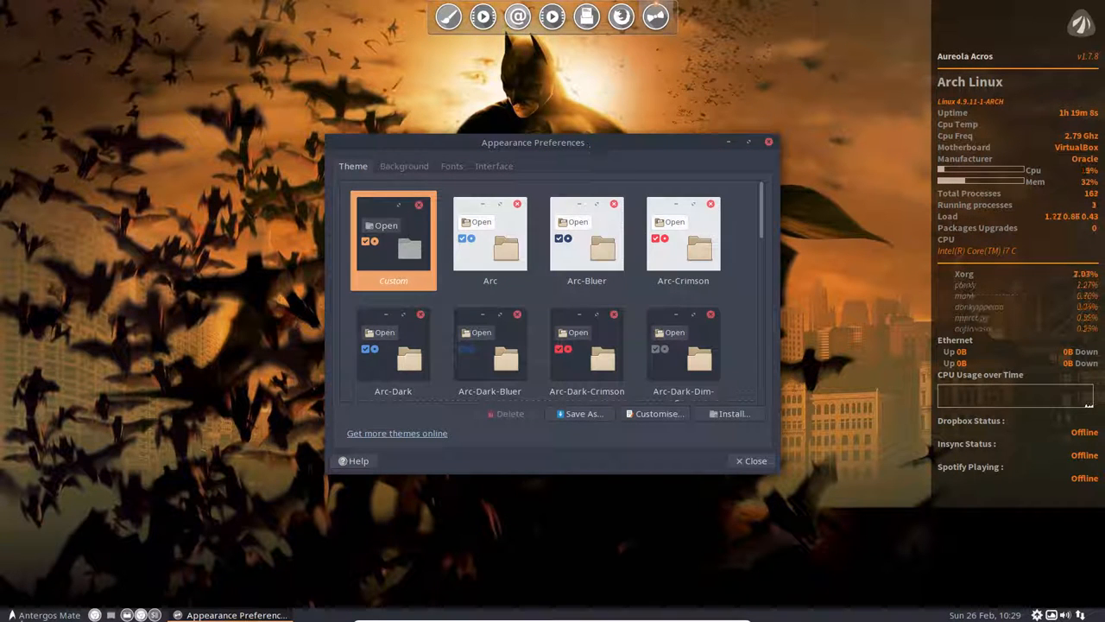
left_click(14, 615)
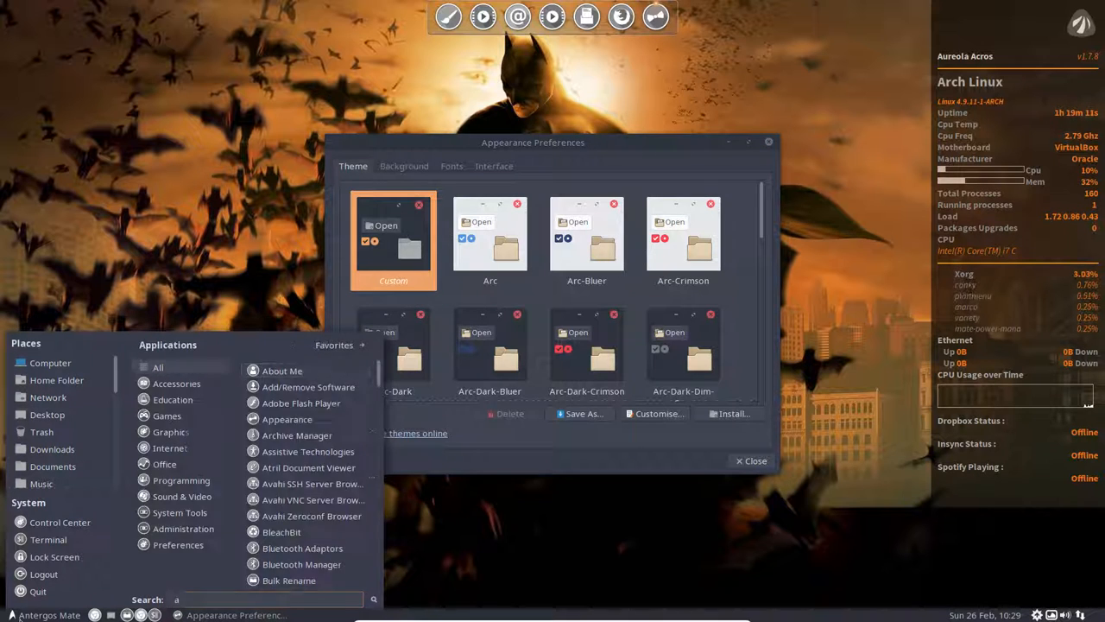
type("ppe")
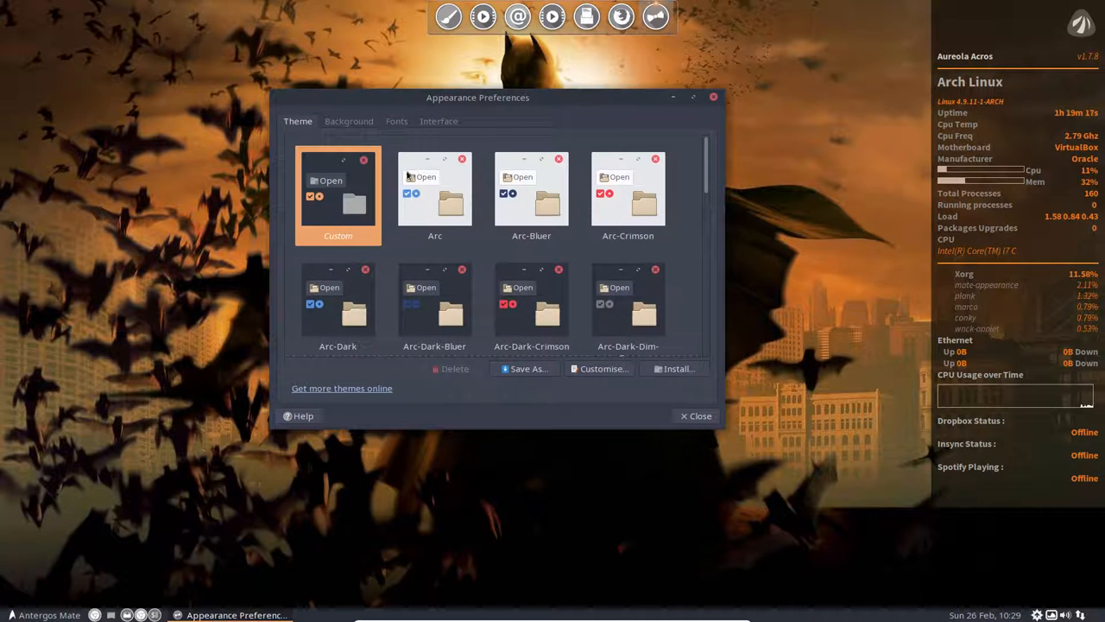
left_click(604, 370)
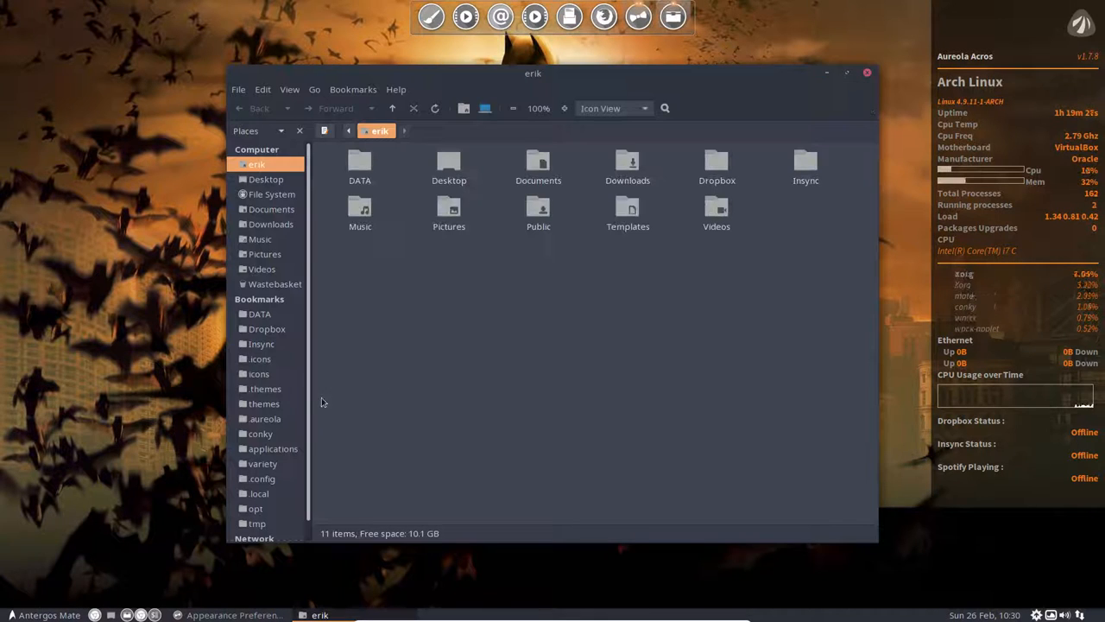
- Browse into .themes and select all fifteen Arc theme variants a few times to count them
double_click(266, 389)
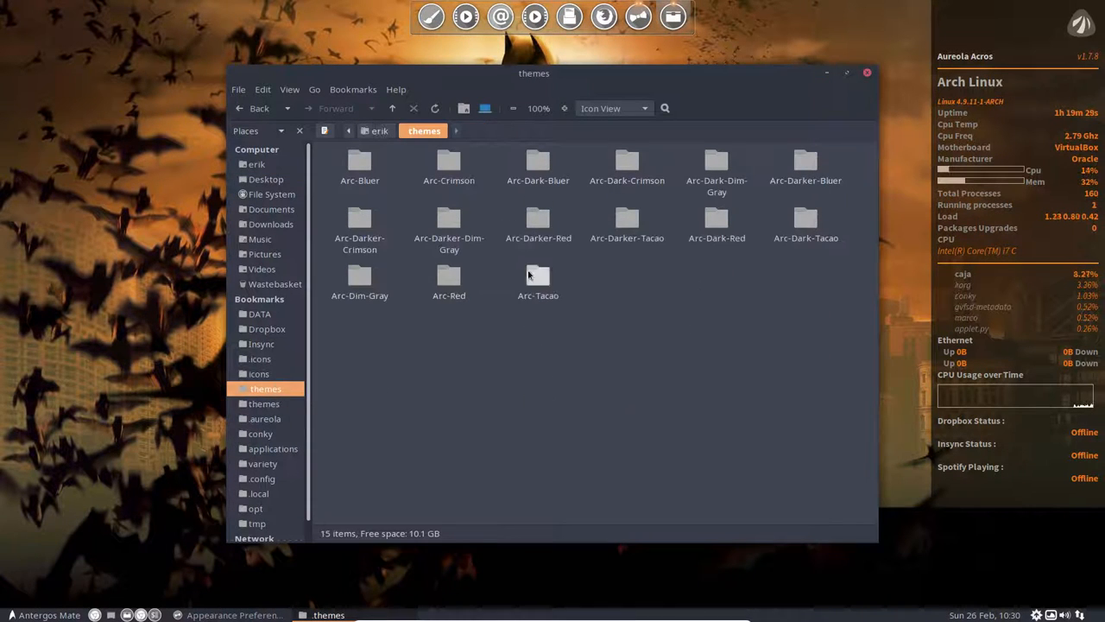
key("ctrl+a")
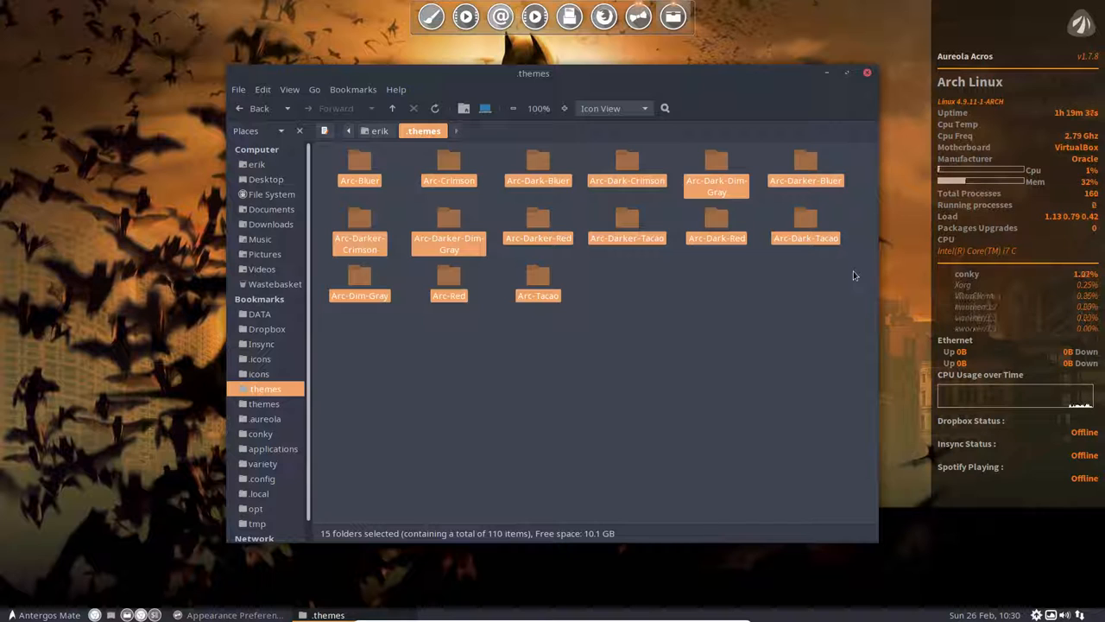
left_click(748, 304)
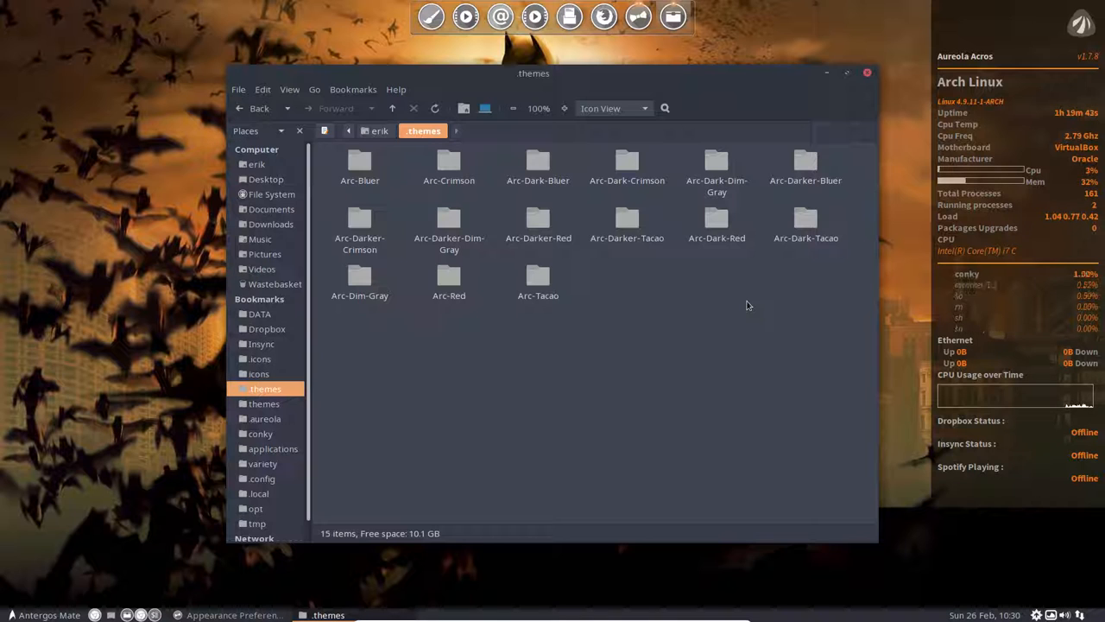
mouse_move(333, 337)
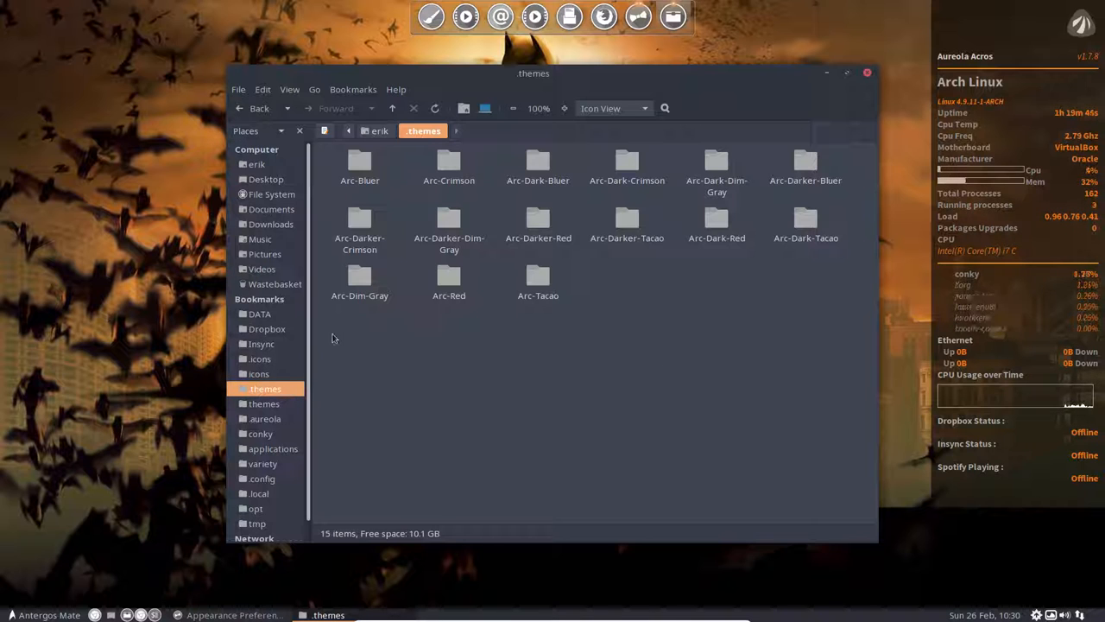
key("ctrl+a")
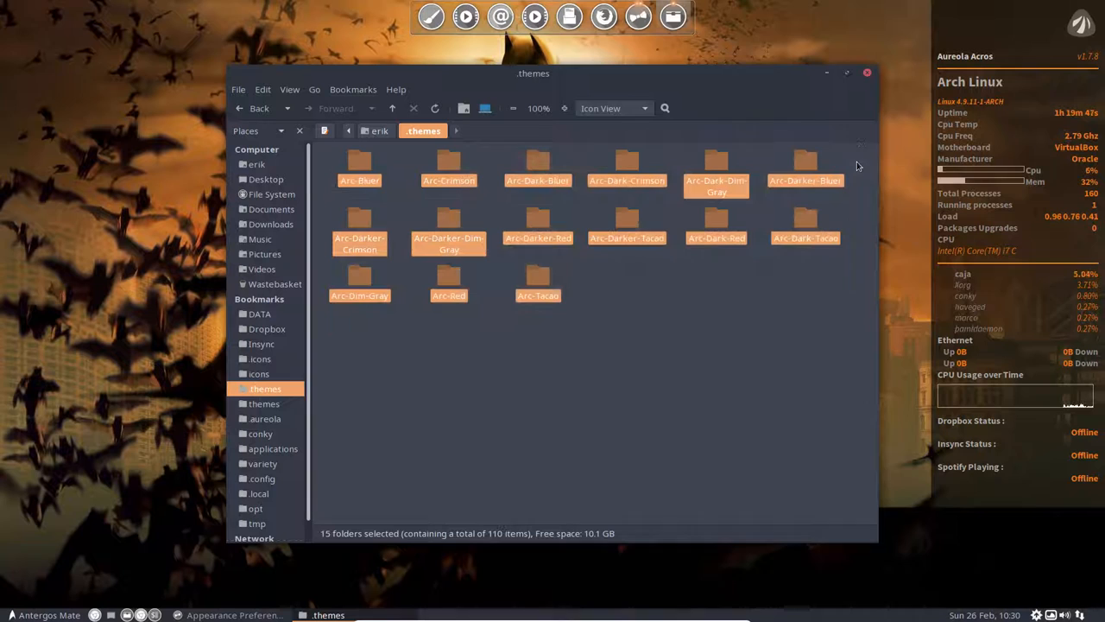
left_click(332, 358)
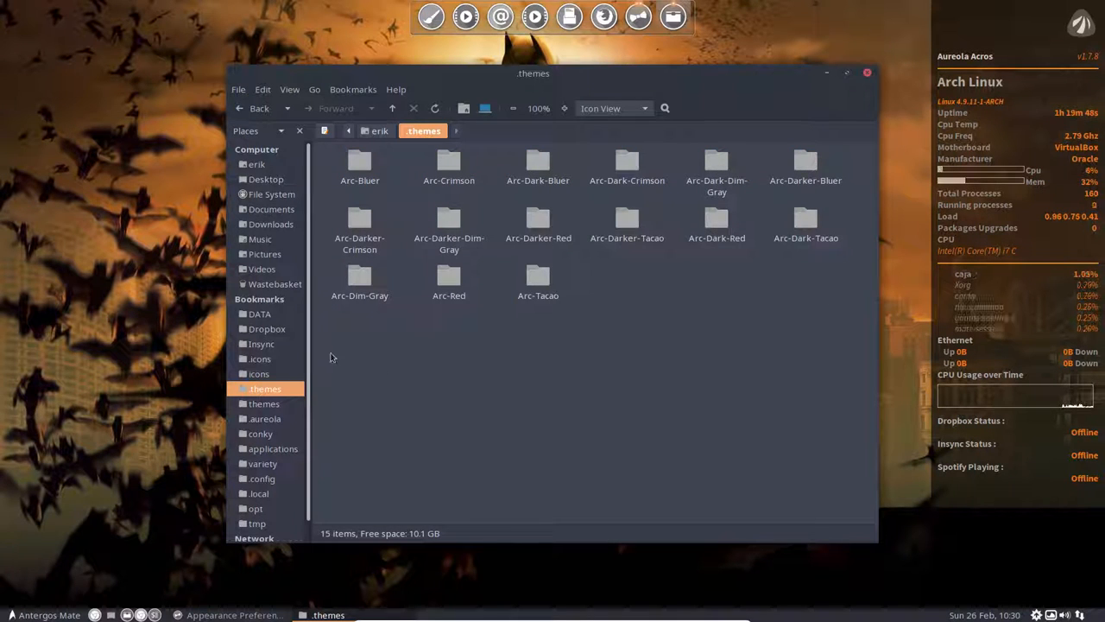
key("ctrl+a")
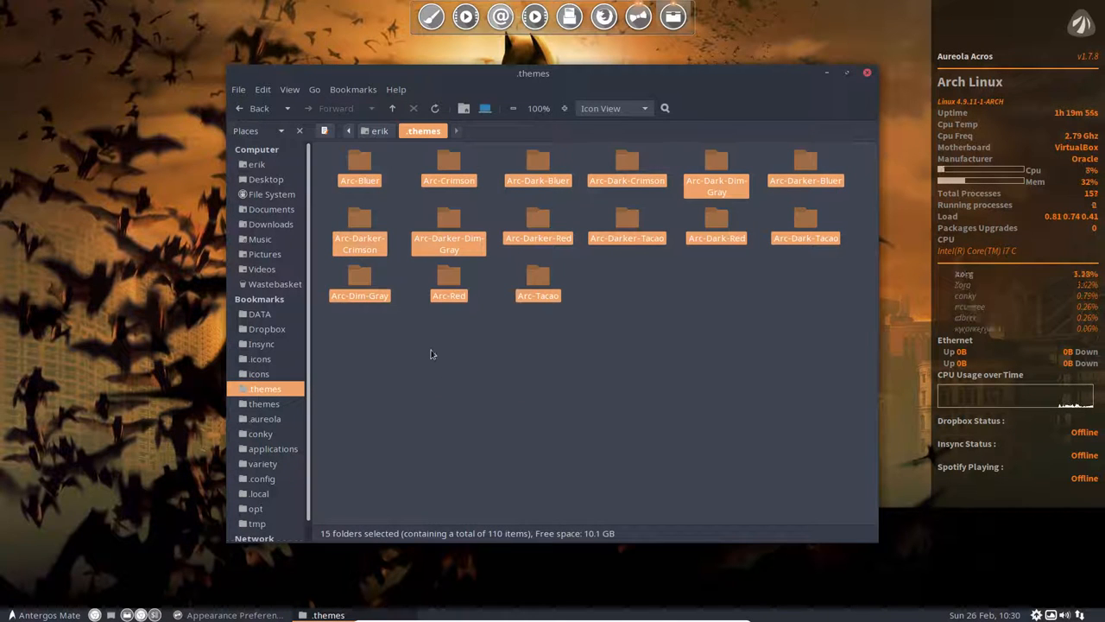
left_click(462, 397)
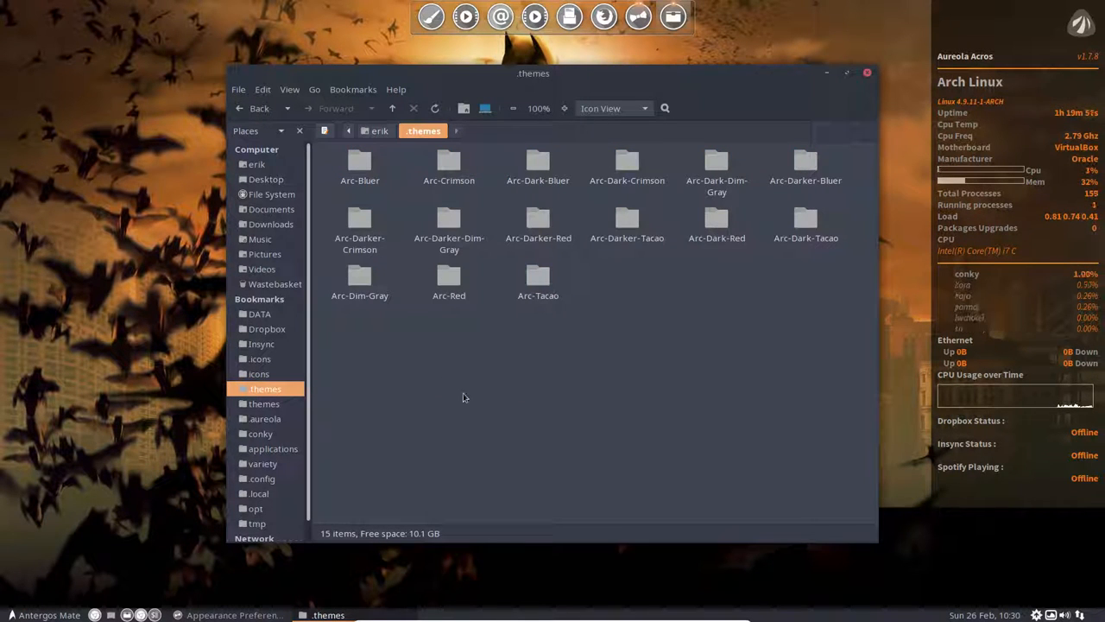
- Highlight the Arc-Dark-Bluer folder and return to the Appearance theme controls
left_click(539, 164)
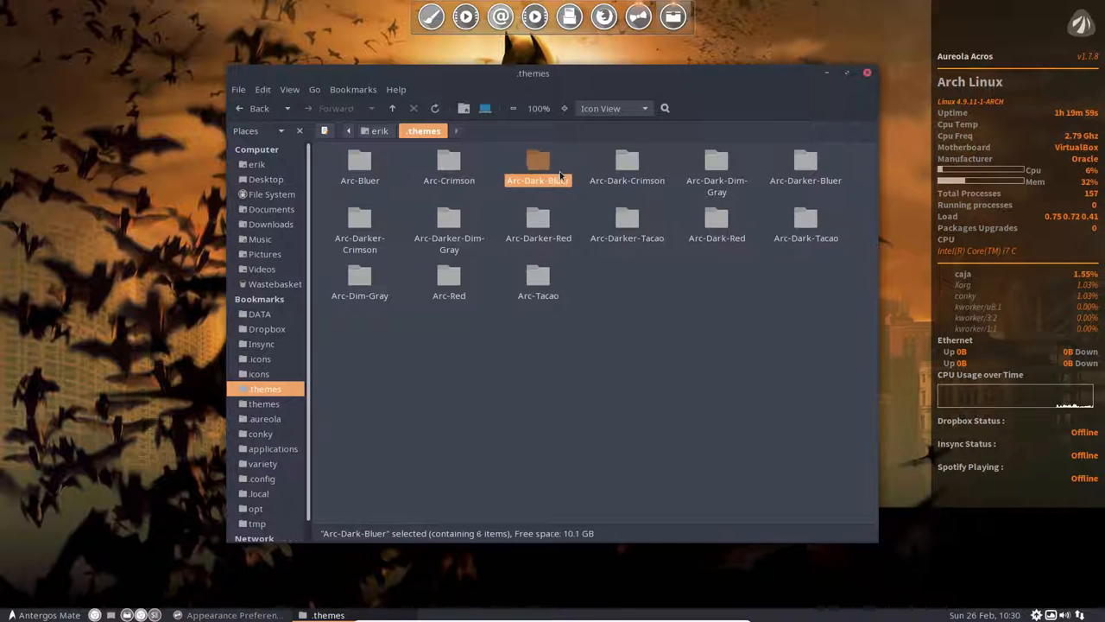
left_click(634, 307)
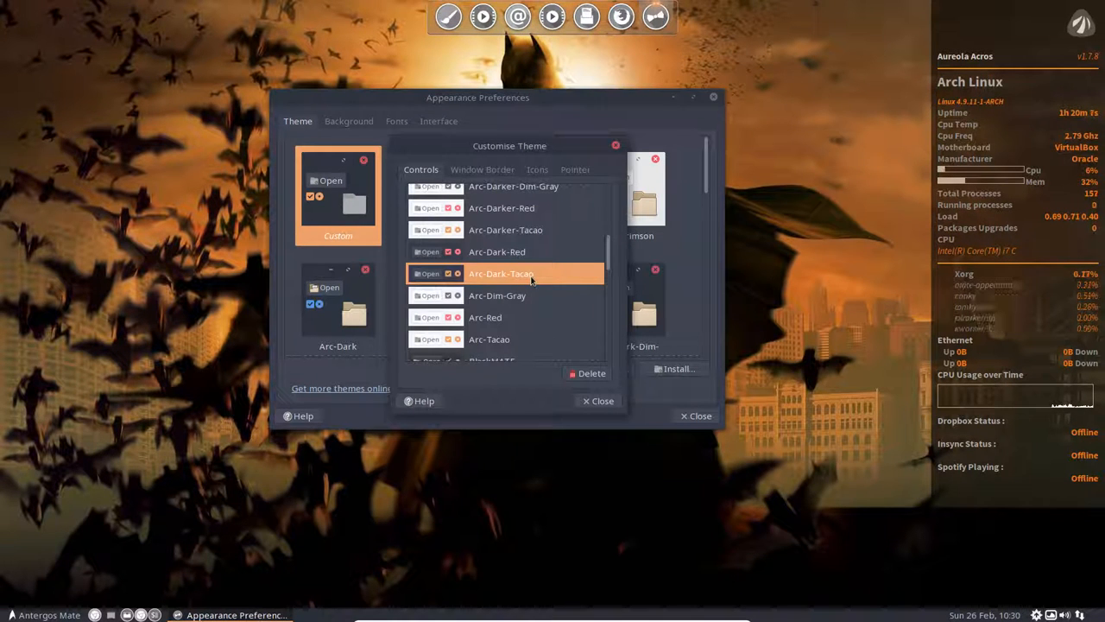
- Choose Arc-Dark-Tacao window borders after trying Arc-Dim-Gray, then show the icon themes
left_click(481, 169)
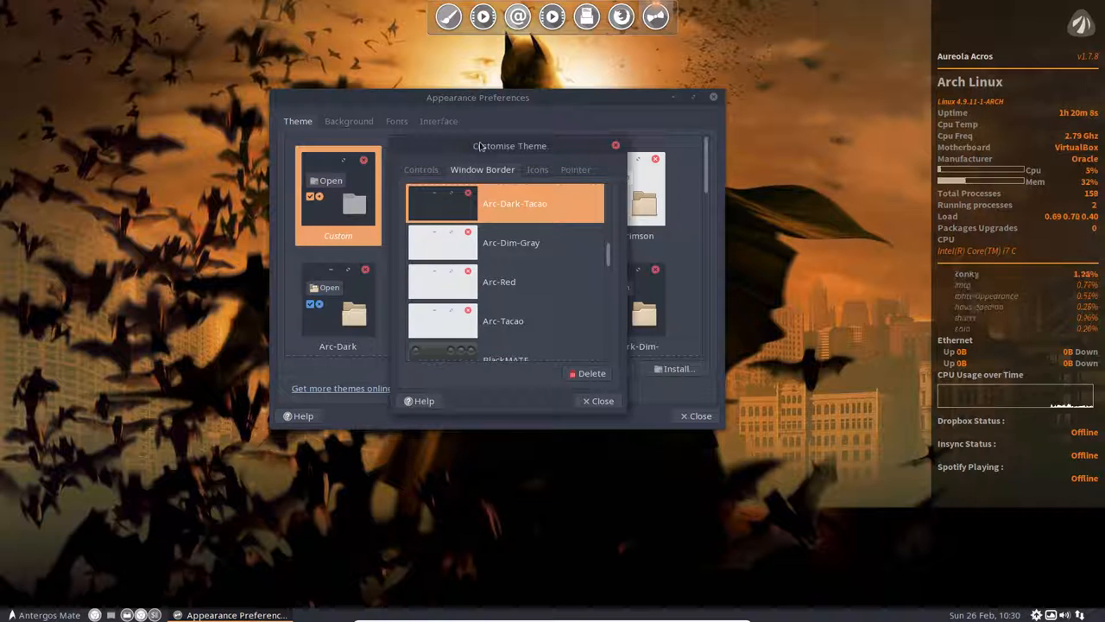
left_click(512, 242)
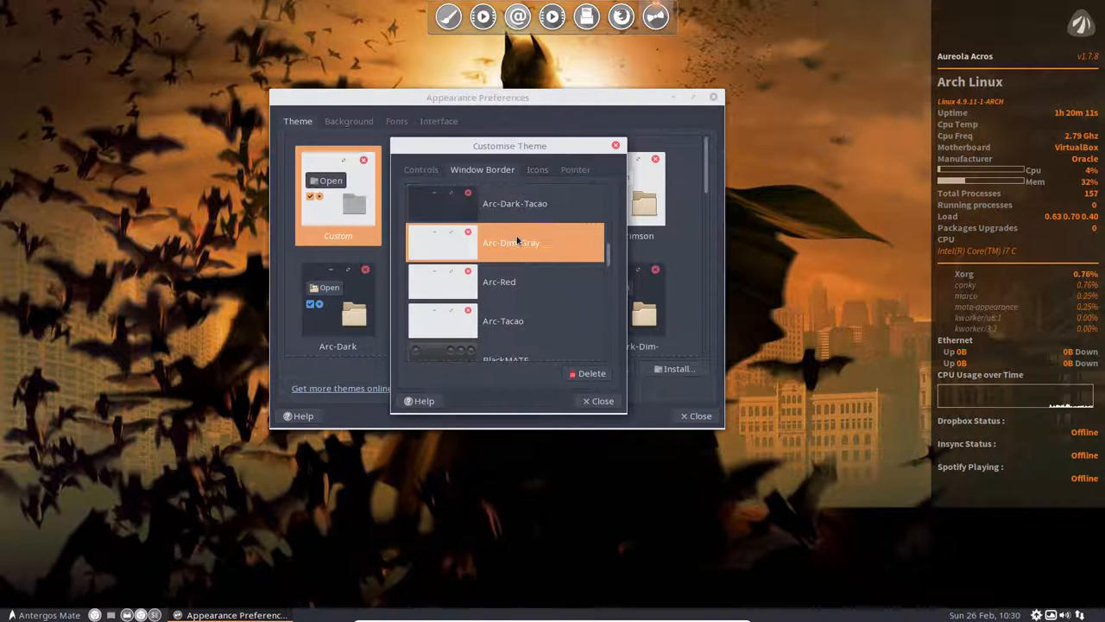
left_click(514, 204)
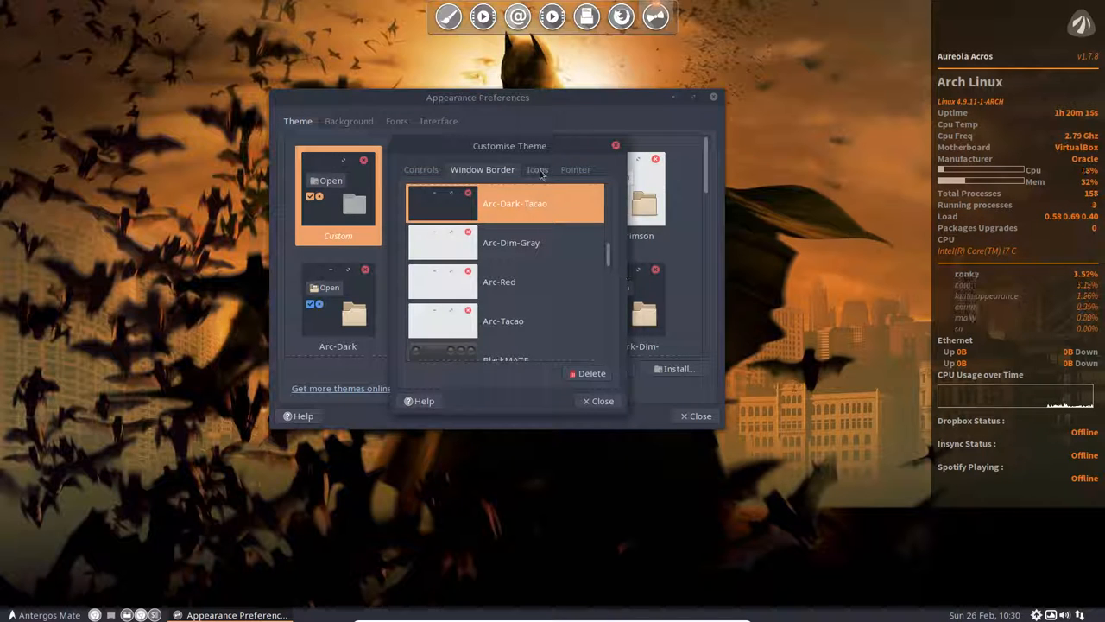
left_click(537, 169)
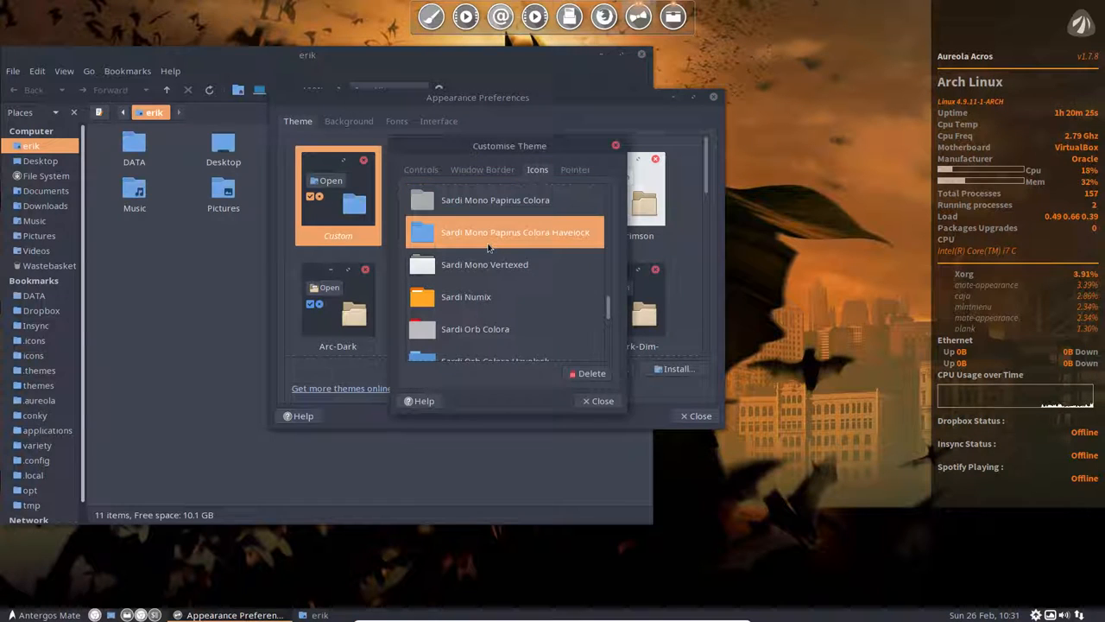
- Try Sardi Mono Vertexed and Sardi Mono Papirus Colora Havelock icons, then scroll toward the Surfn sets
left_click(484, 264)
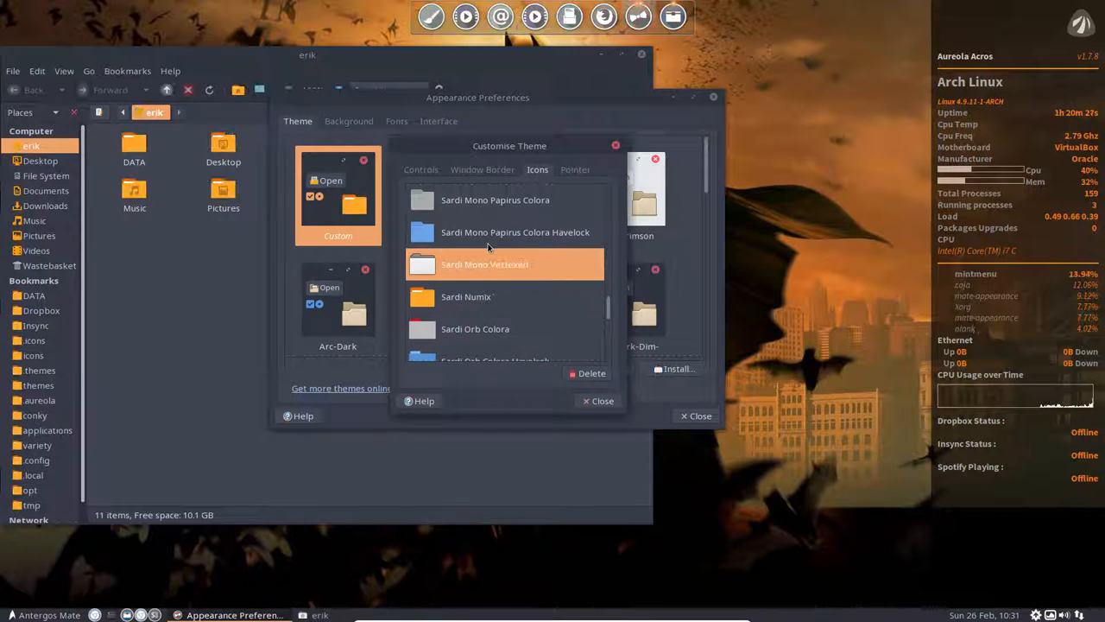
left_click(514, 231)
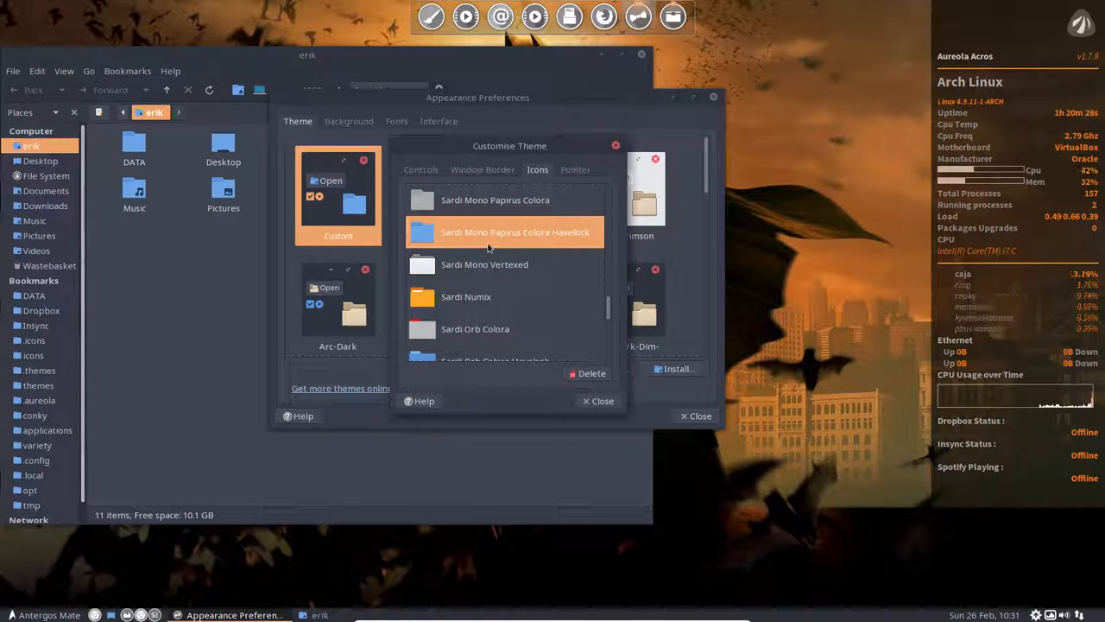
scroll("down", 3)
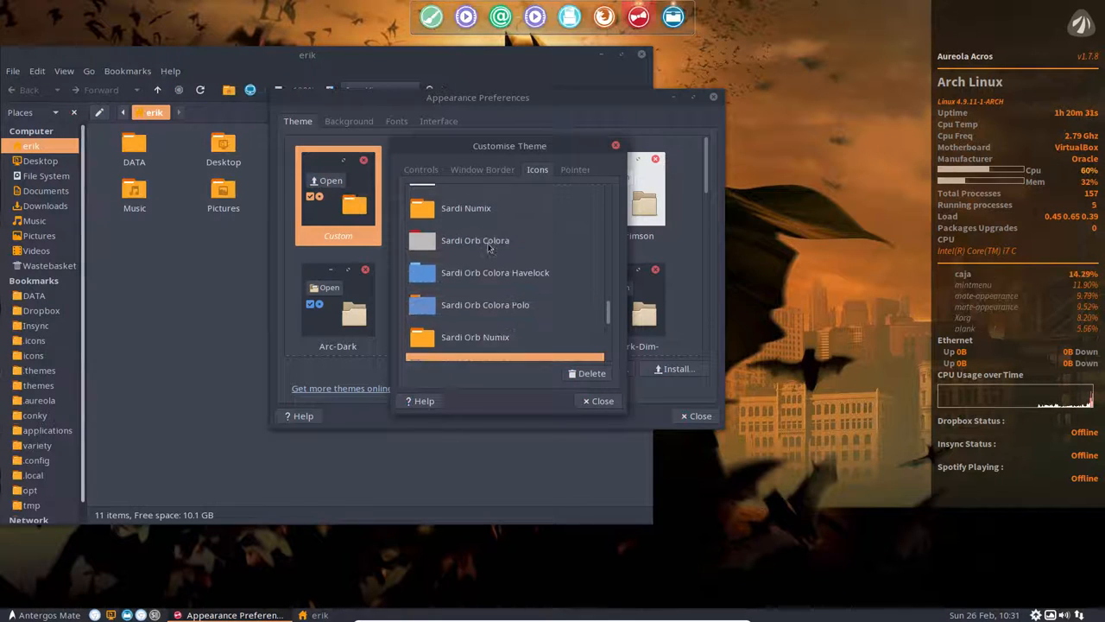
scroll("down", 3)
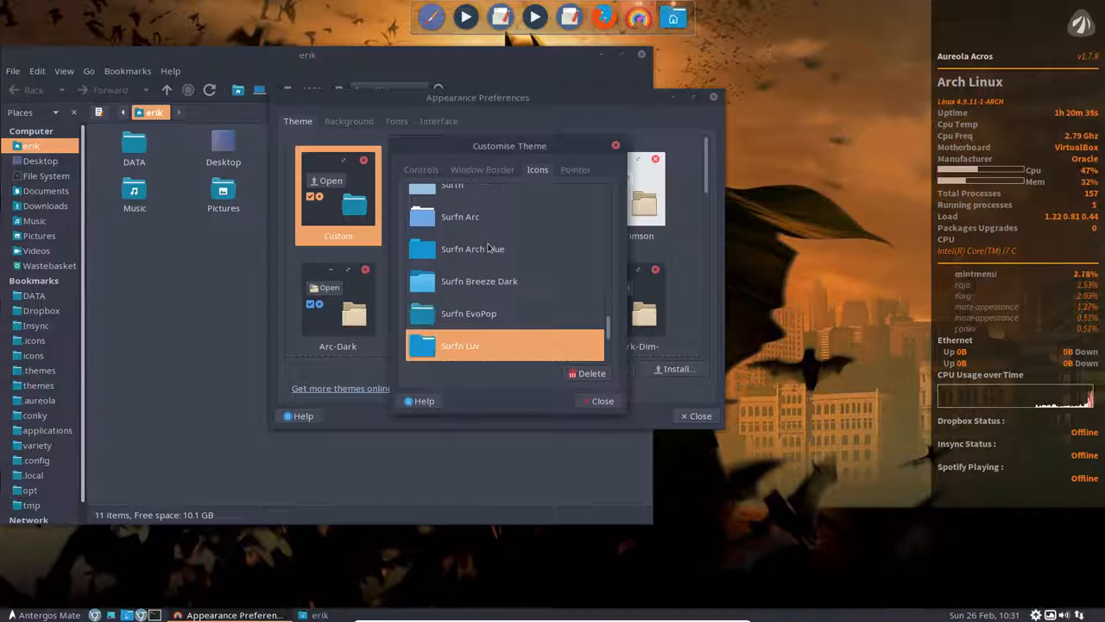
scroll("down", 3)
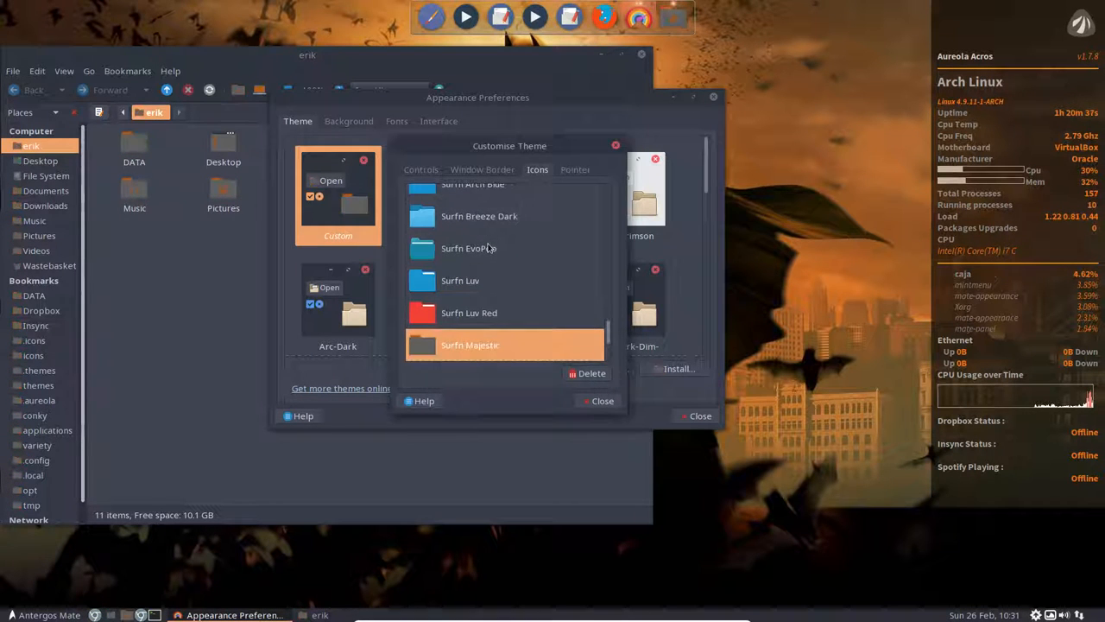
scroll("down", 3)
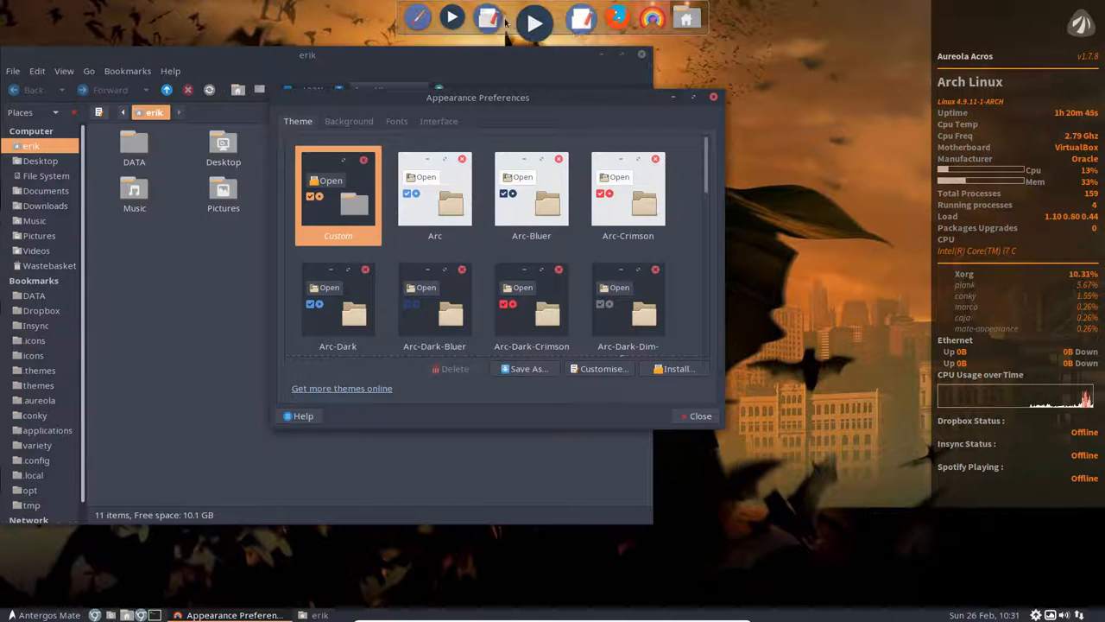
- Bring up the home folder in Caja from the Antergos applications menu
left_click(12, 615)
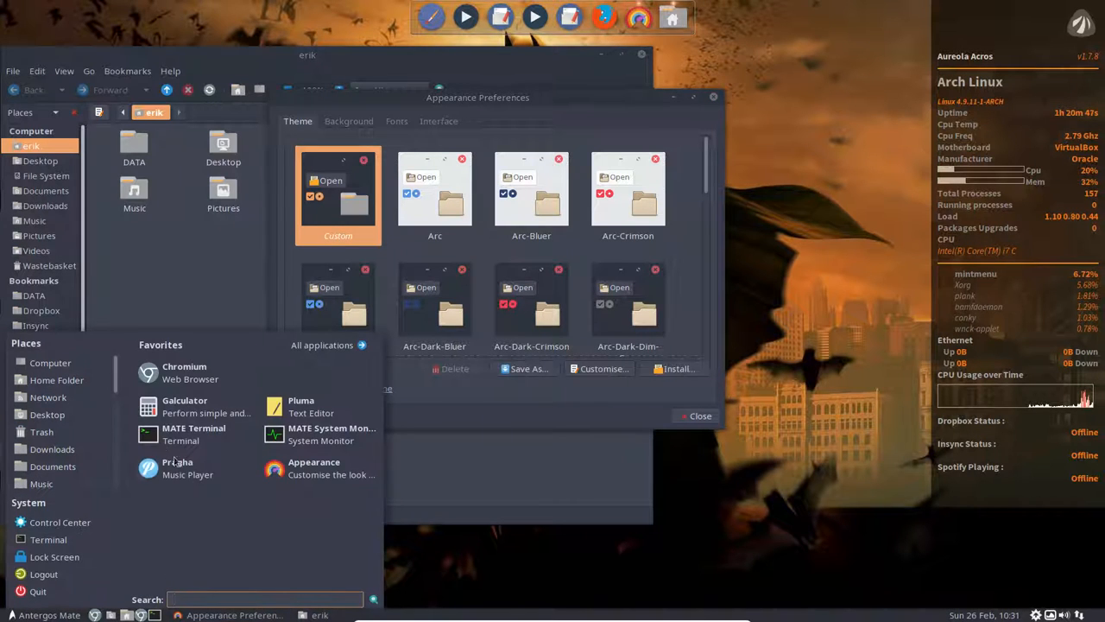
left_click(321, 345)
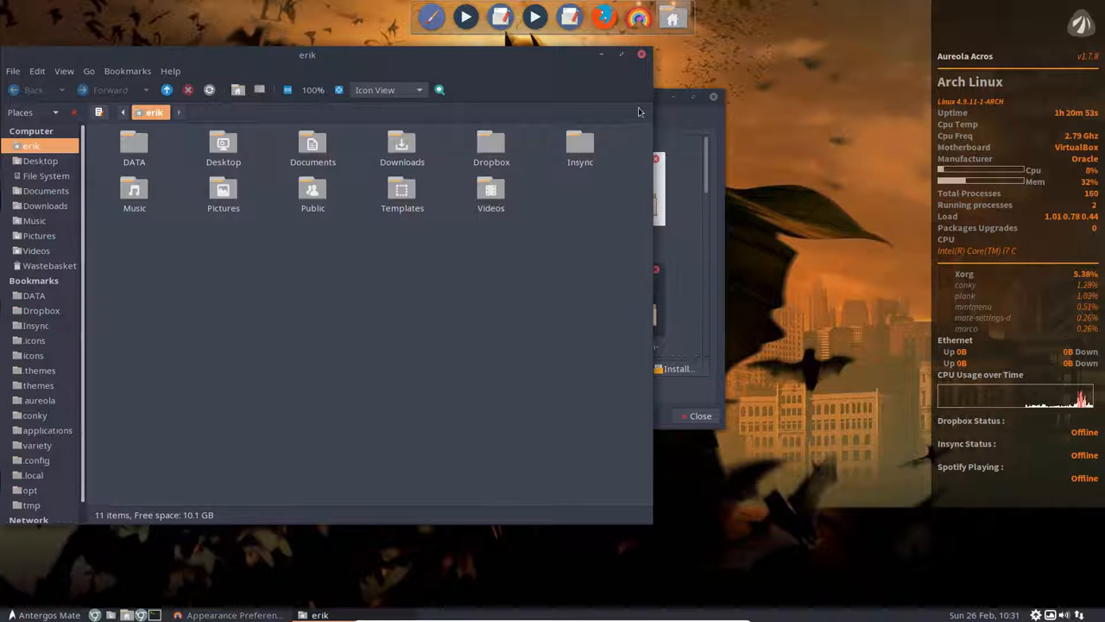
mouse_move(663, 112)
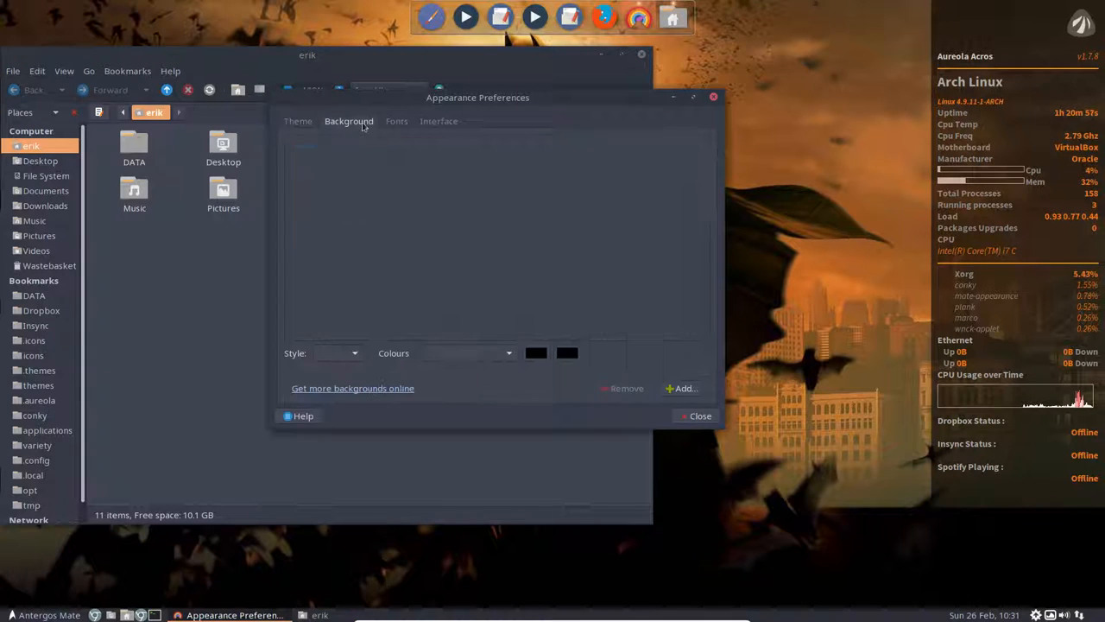
- In the Fonts settings, enlarge the window title font to size 14
left_click(397, 121)
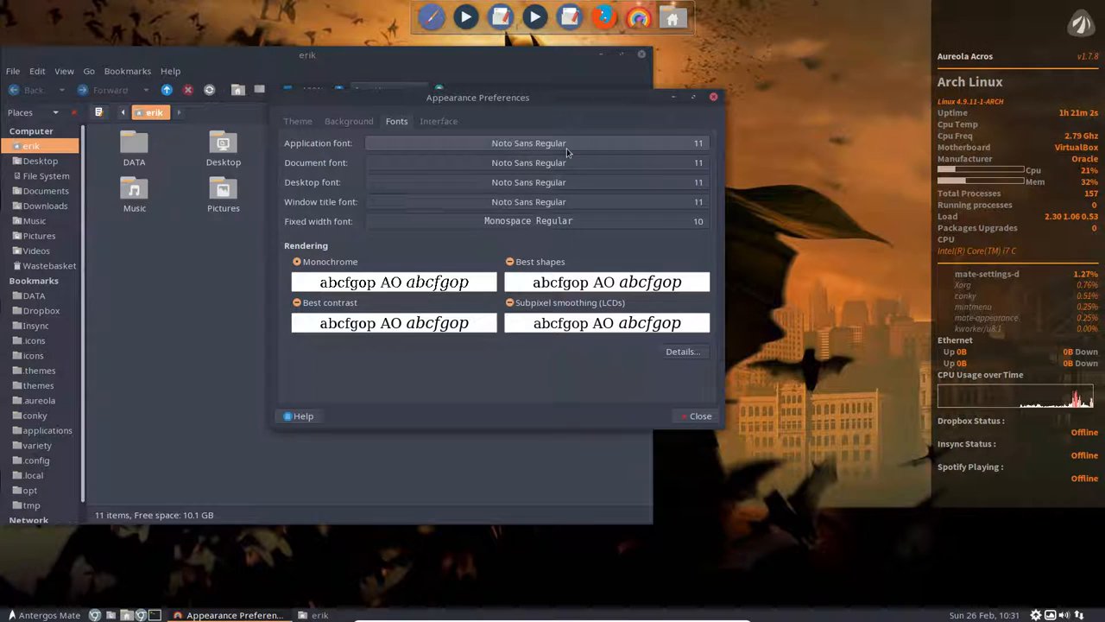
mouse_move(510, 148)
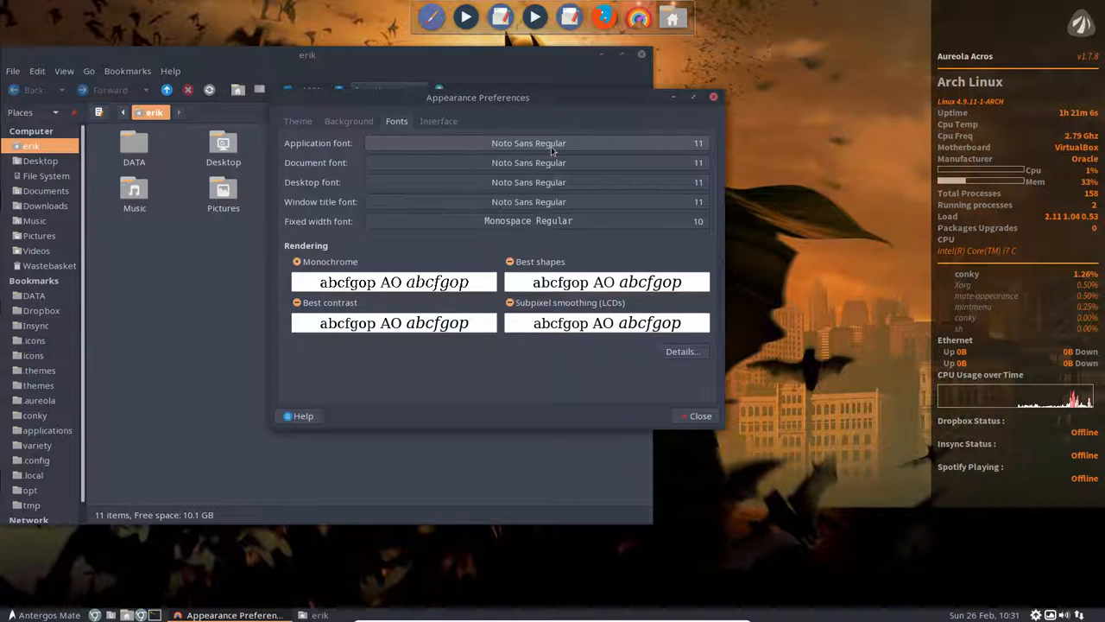
mouse_move(515, 200)
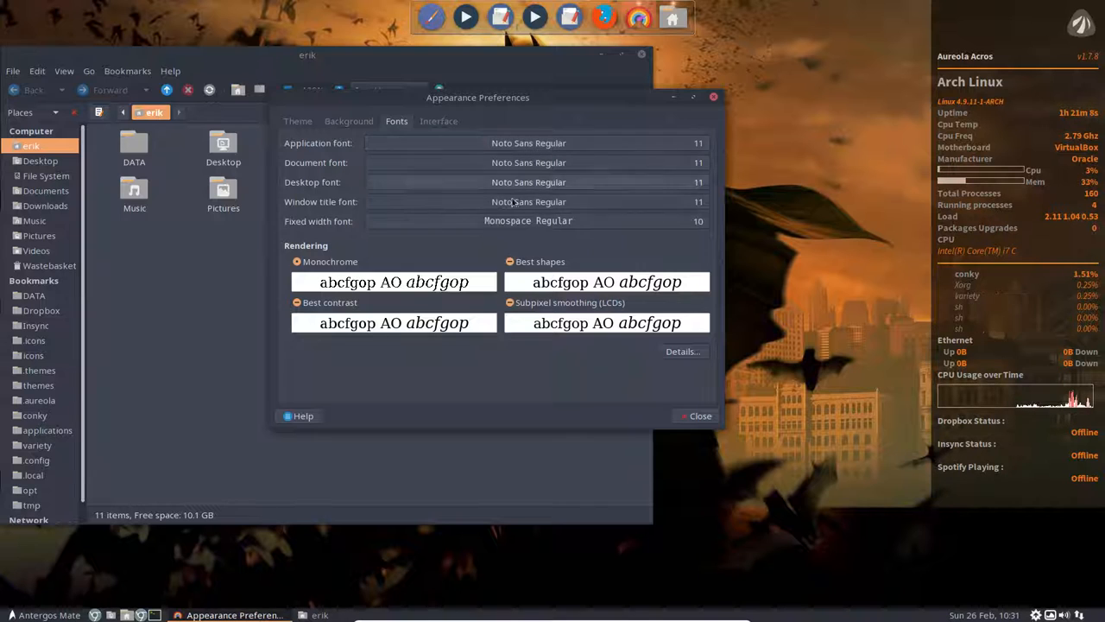
left_click_drag(478, 97, 535, 103)
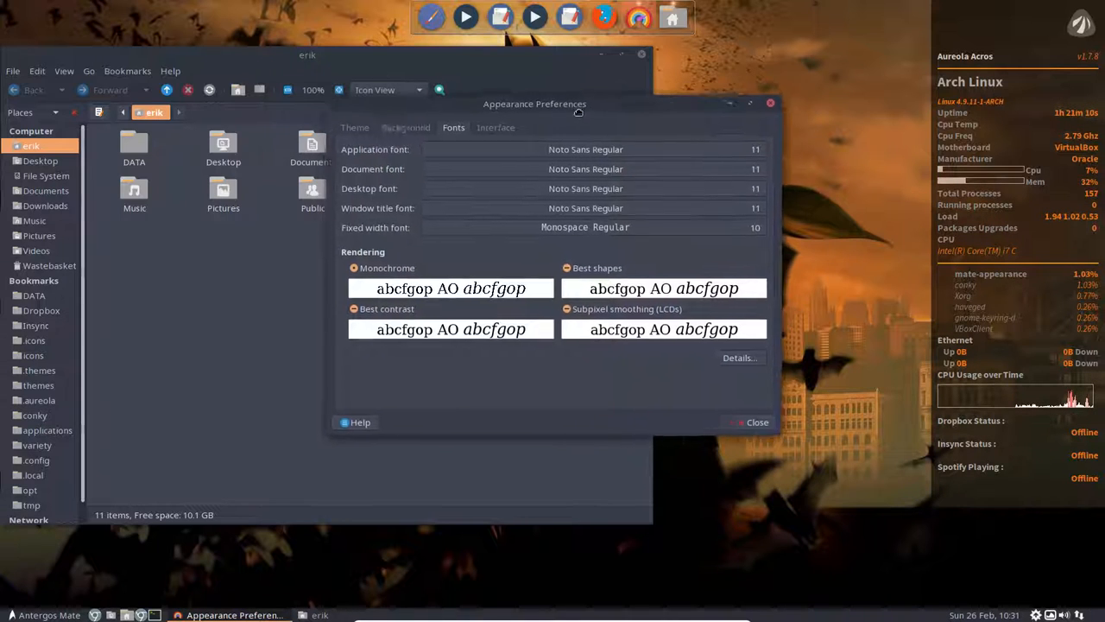
left_click_drag(536, 104, 567, 123)
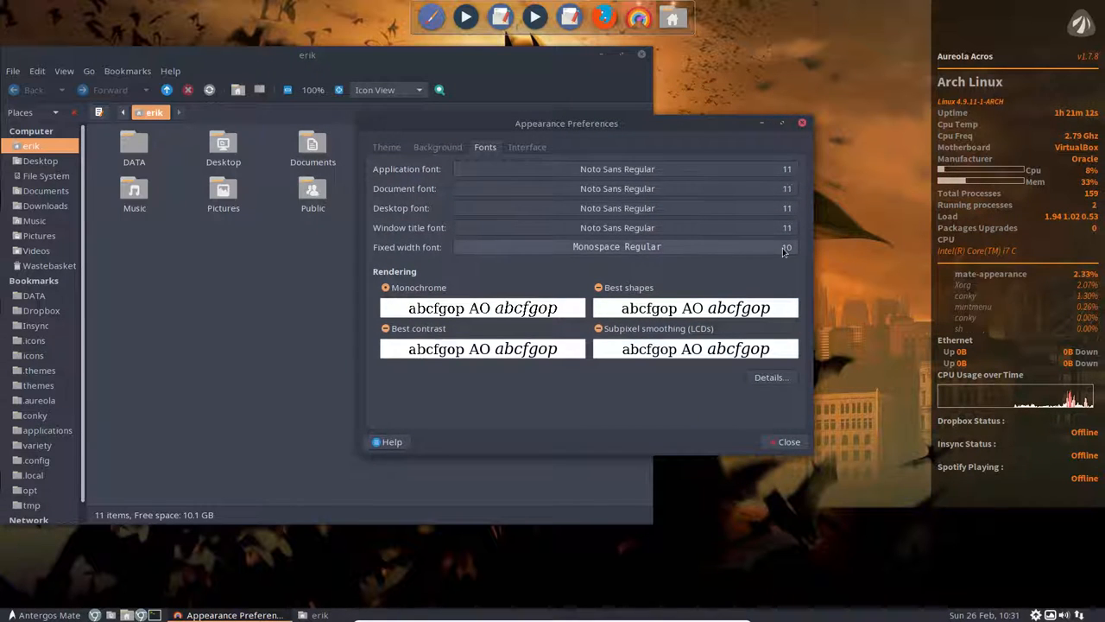
left_click(617, 228)
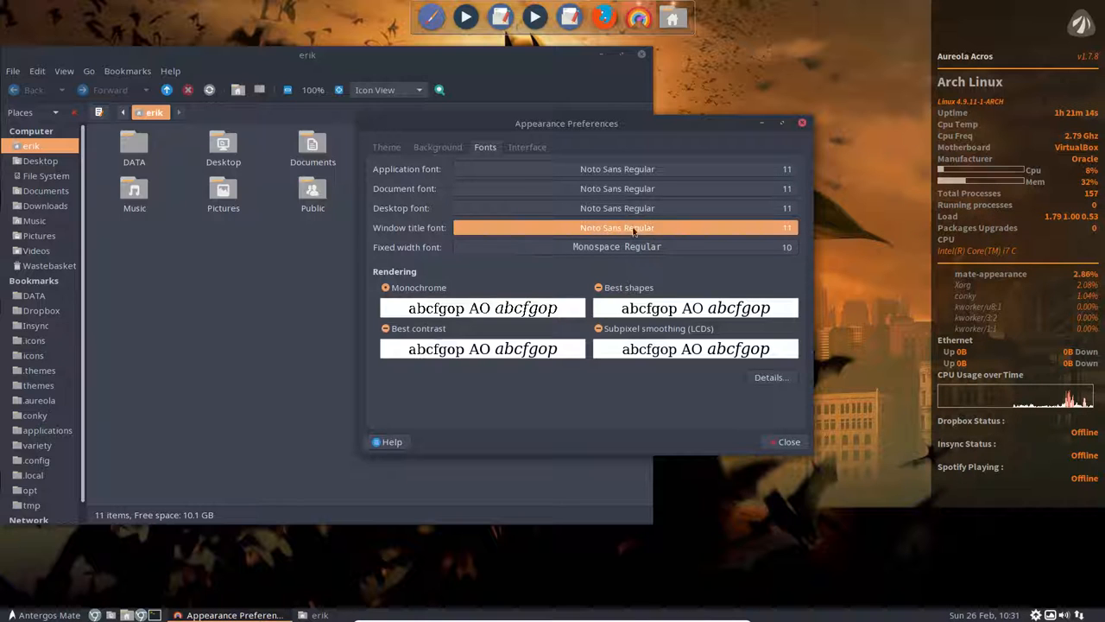
left_click(616, 228)
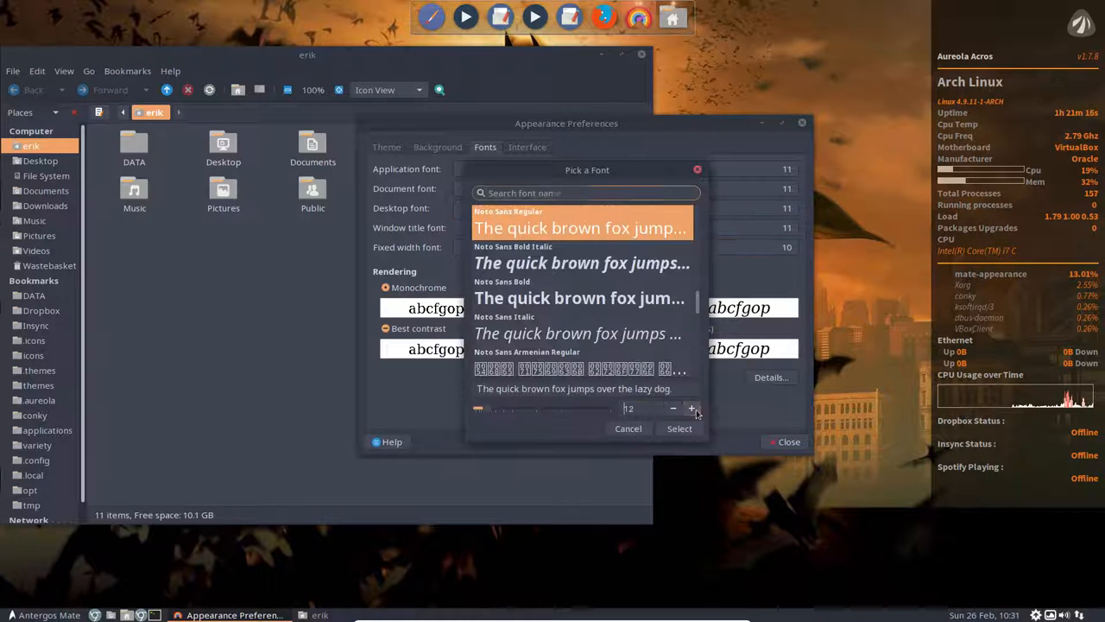
left_click(679, 428)
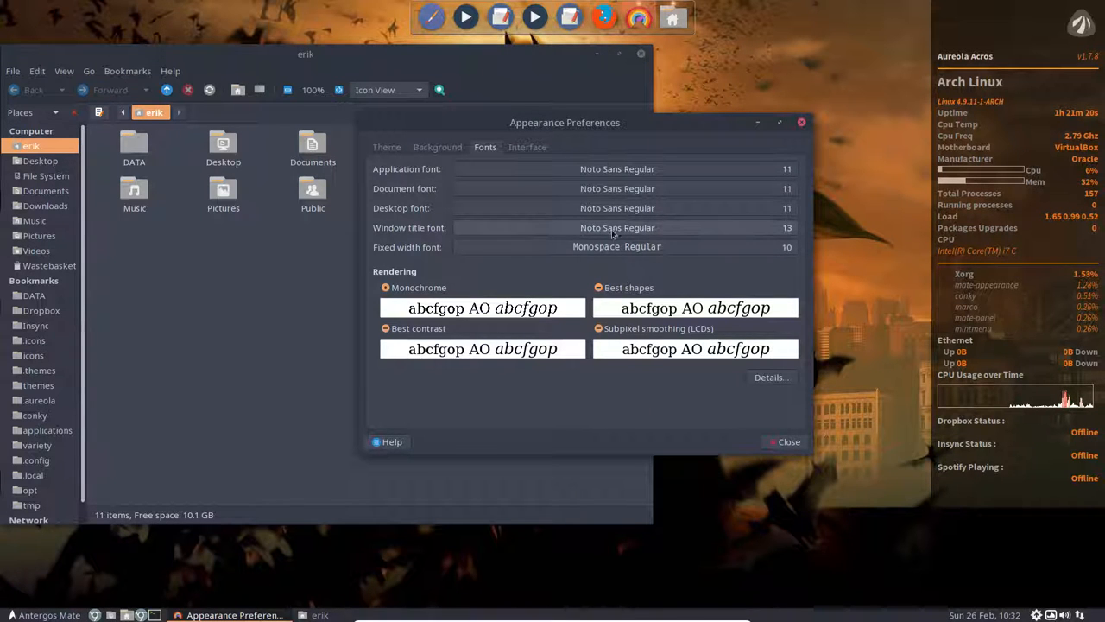
- Make the window title font Noto Sans Bold Italic and confirm it
left_click(617, 228)
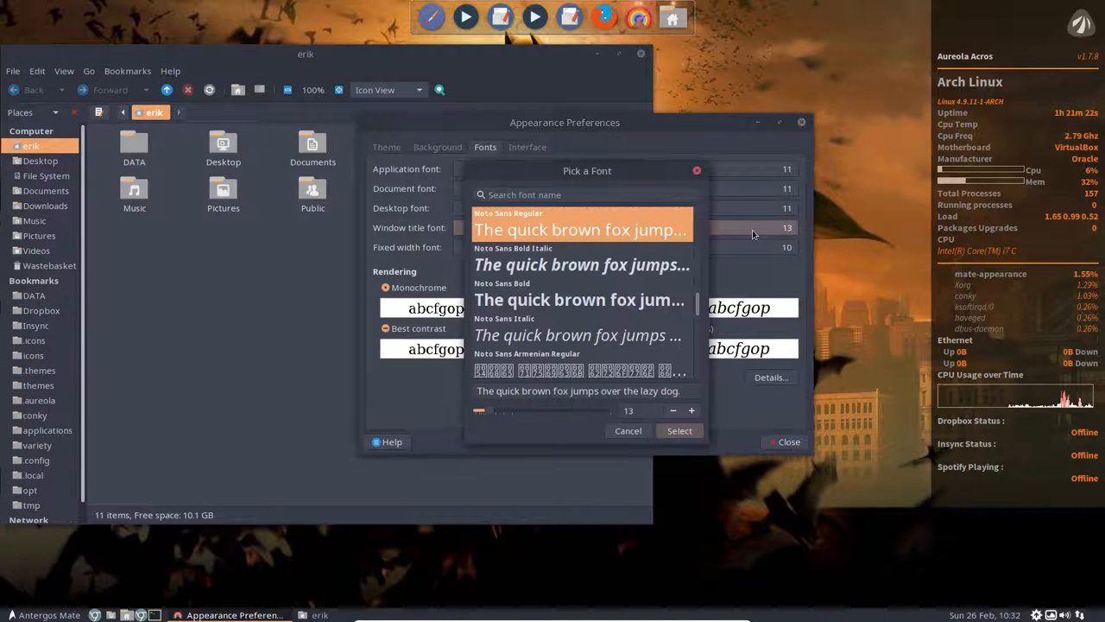
left_click(582, 265)
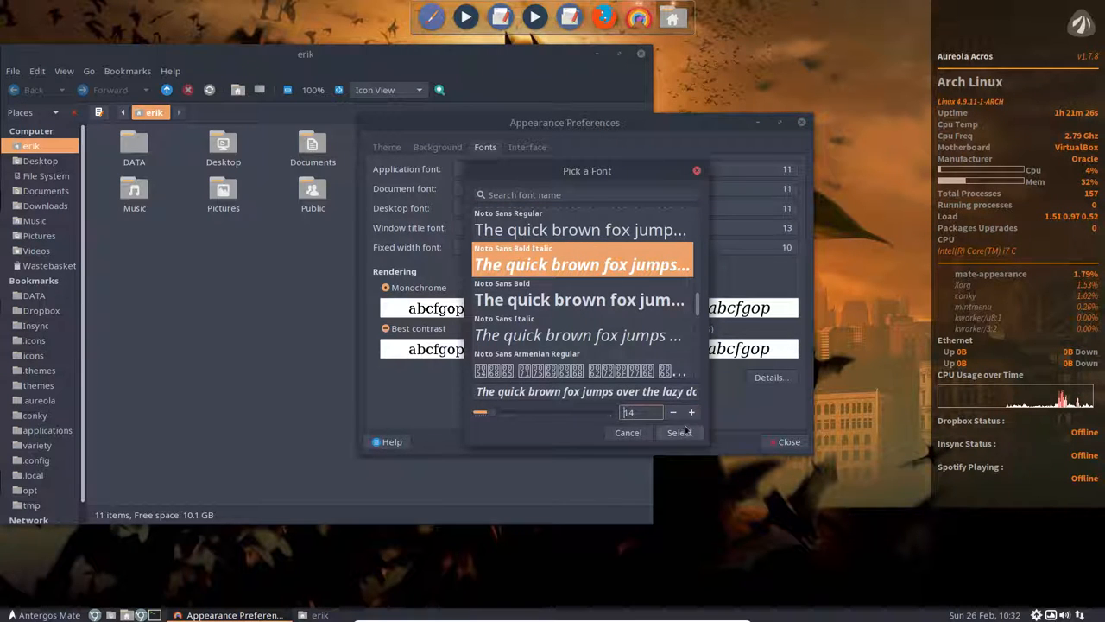
left_click(678, 431)
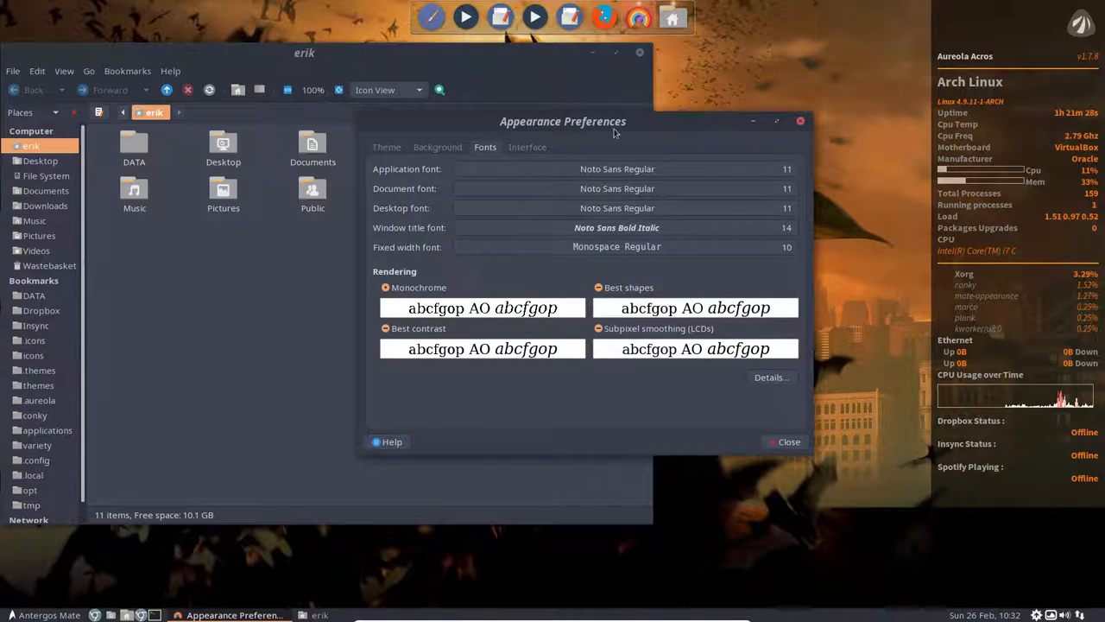
left_click(617, 228)
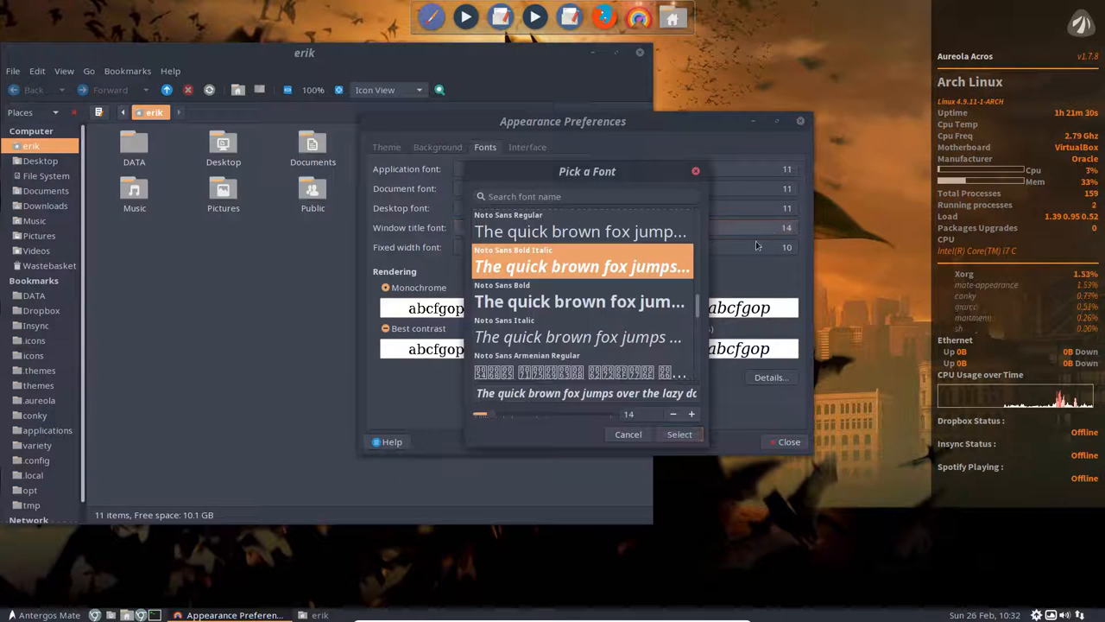
left_click(673, 415)
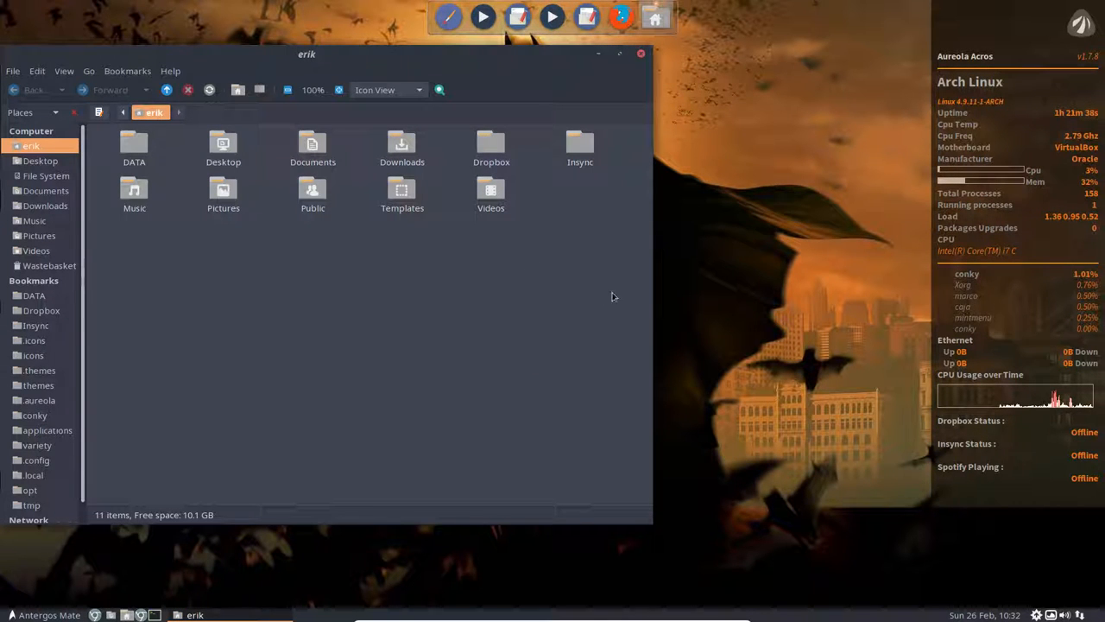
left_click(11, 615)
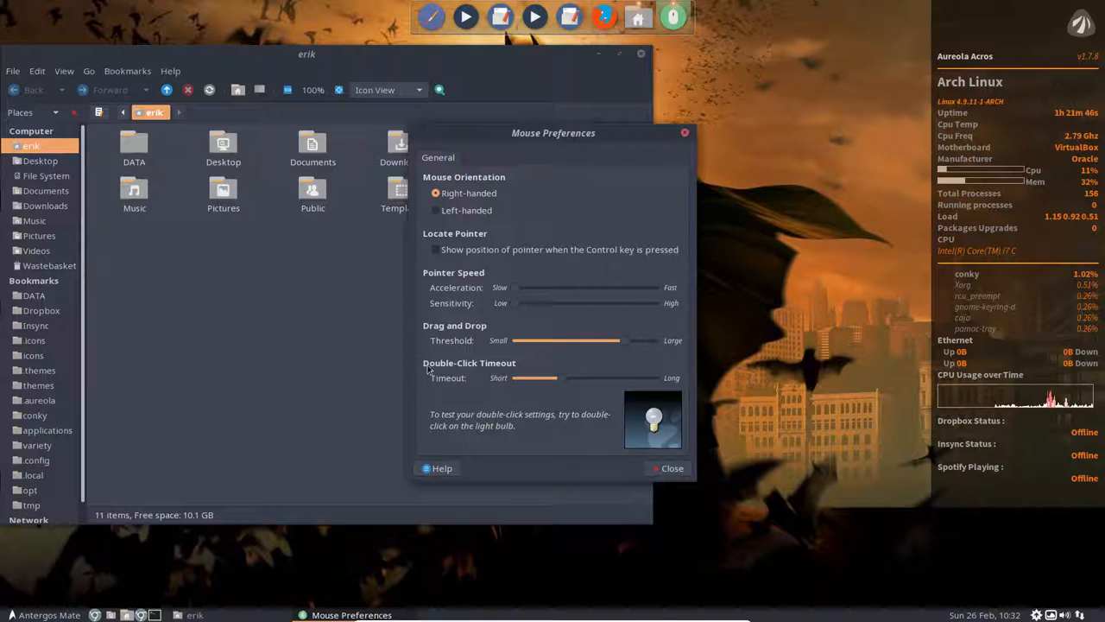
left_click(671, 468)
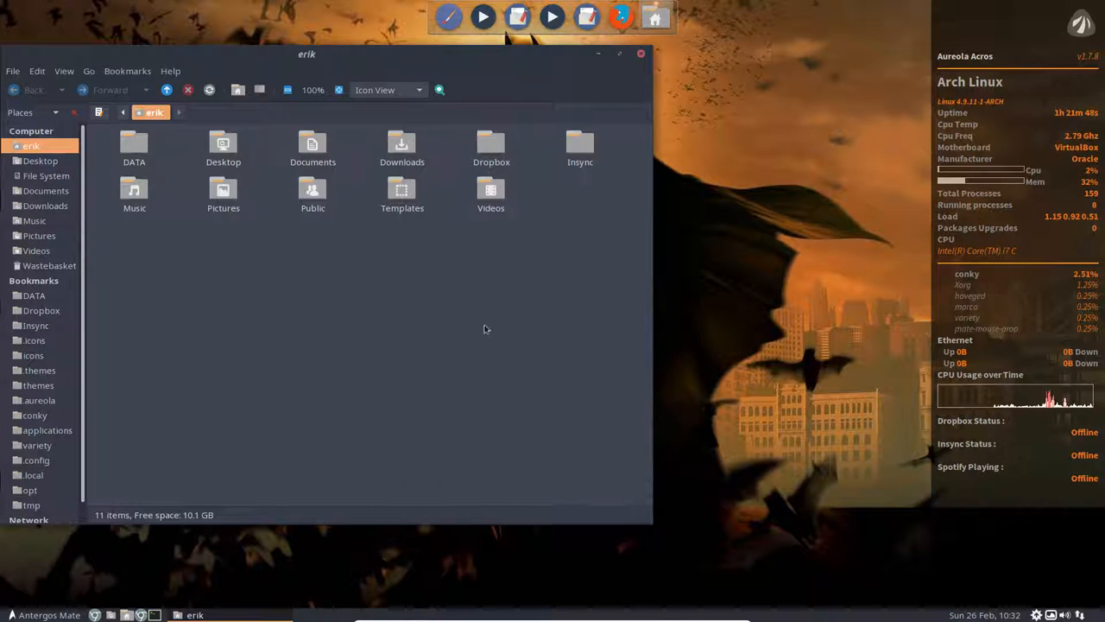
left_click(12, 614)
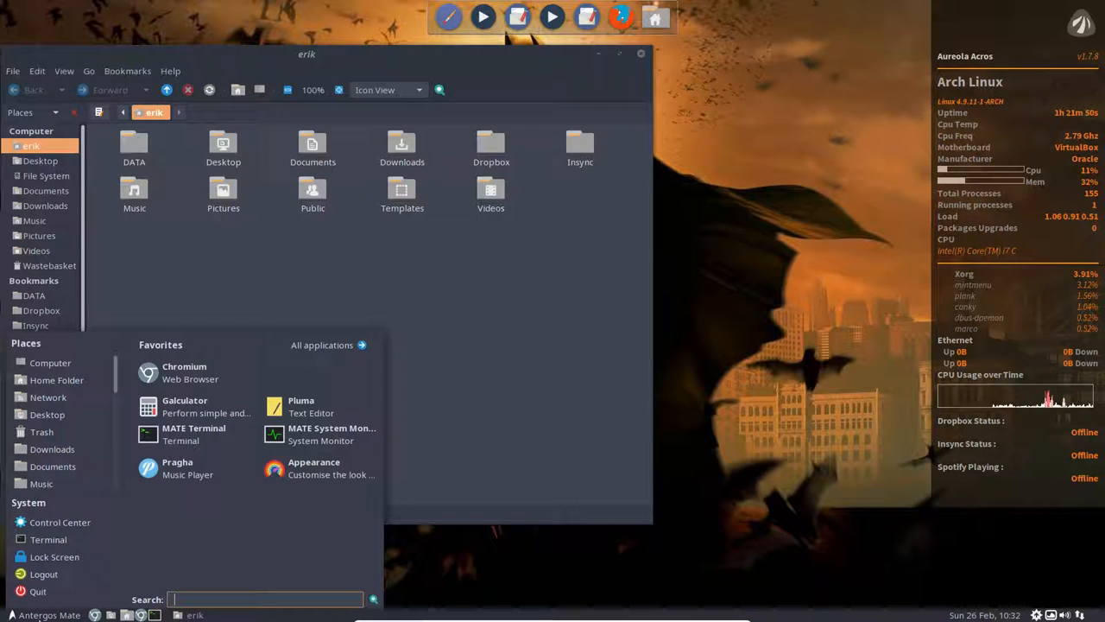
- Launch MATE Tweak via a 'mat' search and look over the Desktop icon settings
type("mat")
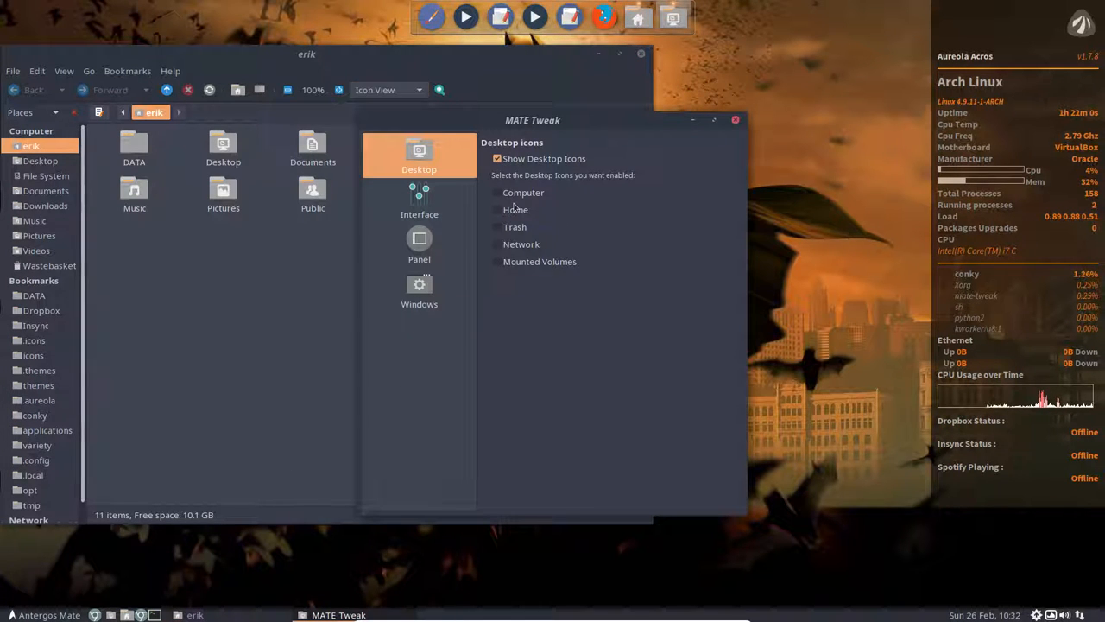
left_click(497, 192)
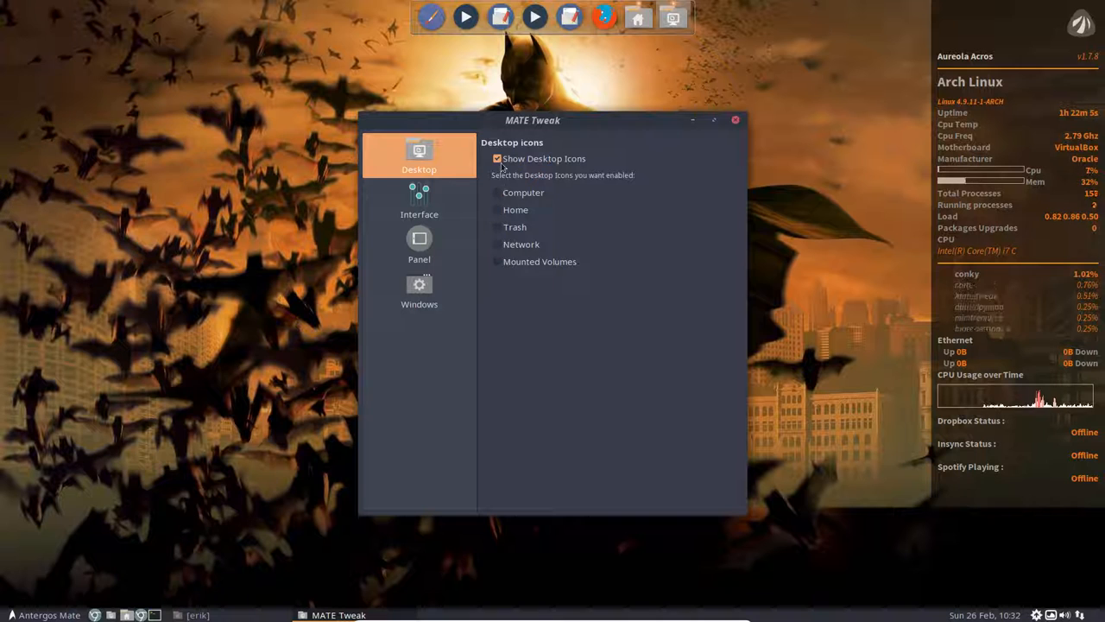
right_click(238, 215)
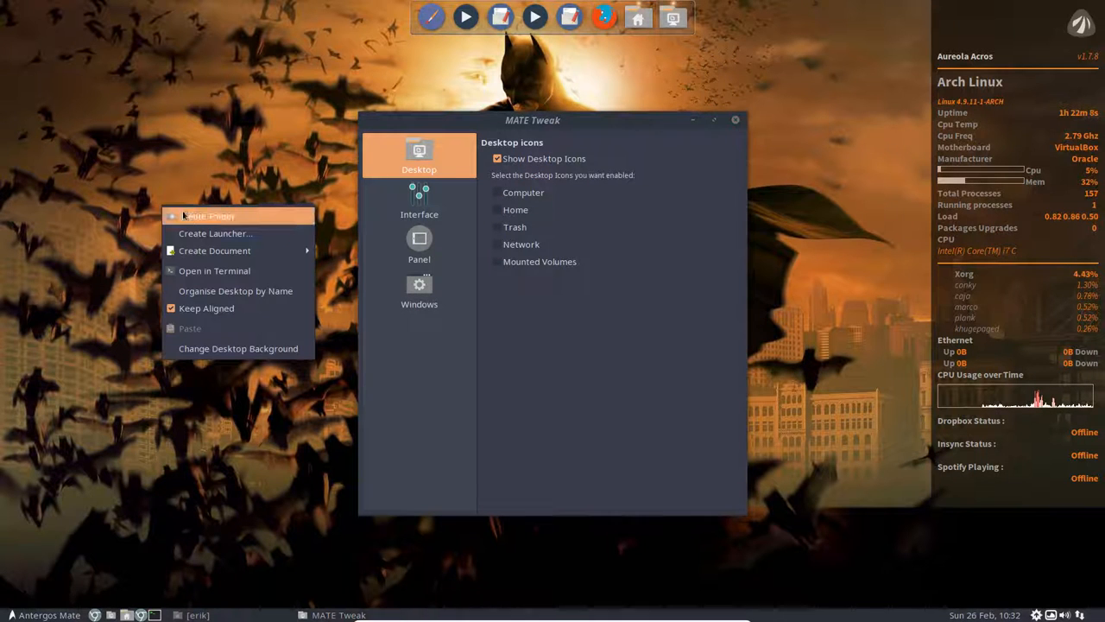
left_click(210, 216)
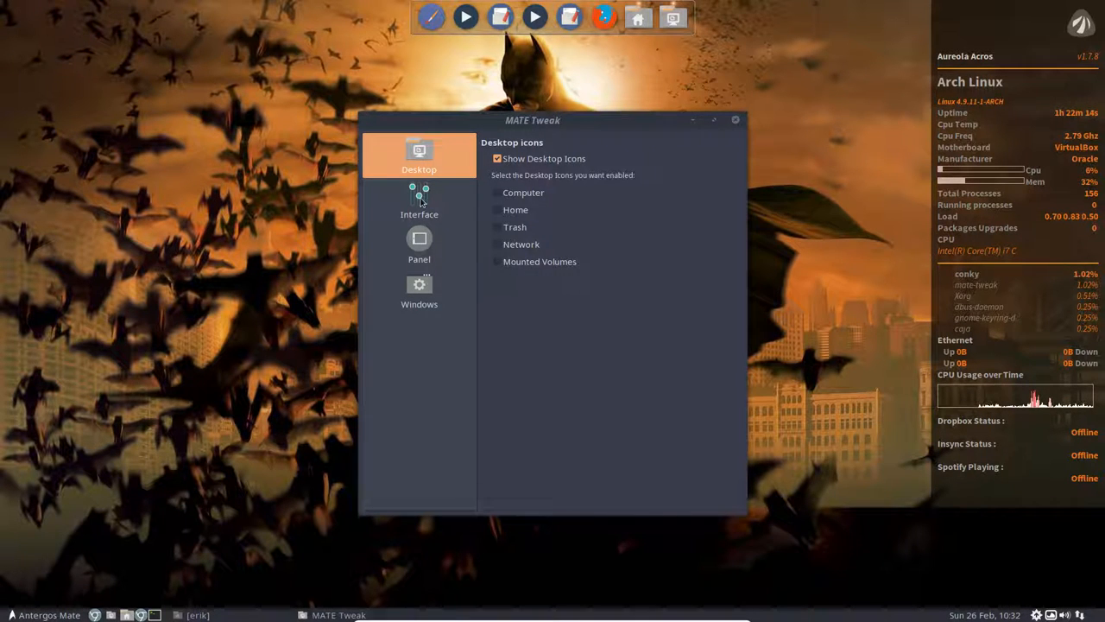
- Browse the Interface, Panel (layout list) and Windows pages unchanged, then close MATE Tweak
left_click(418, 200)
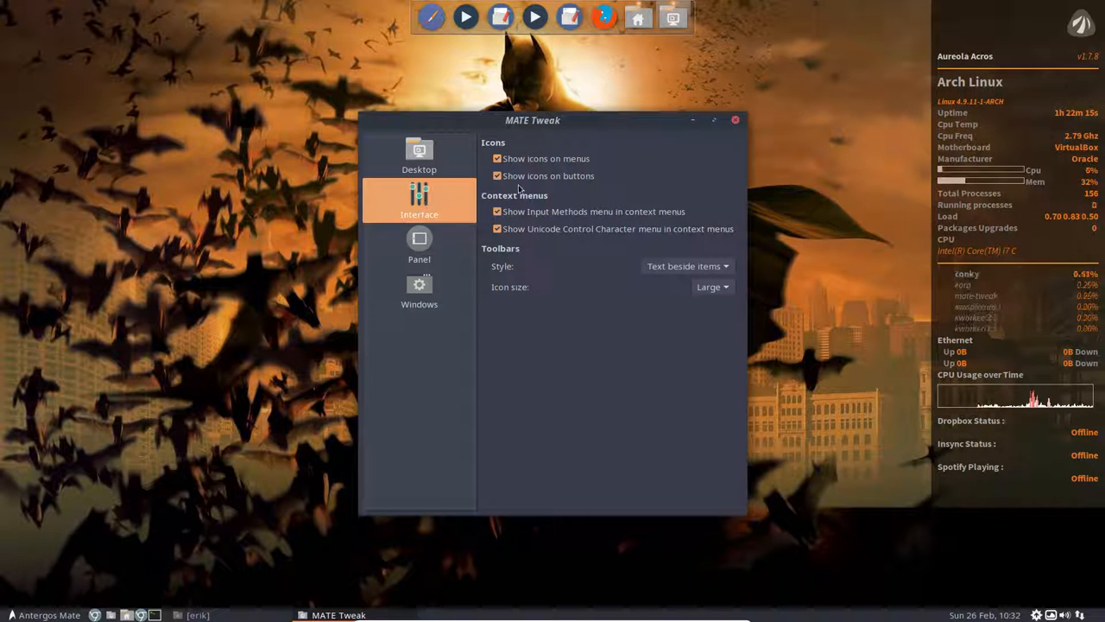
left_click(417, 245)
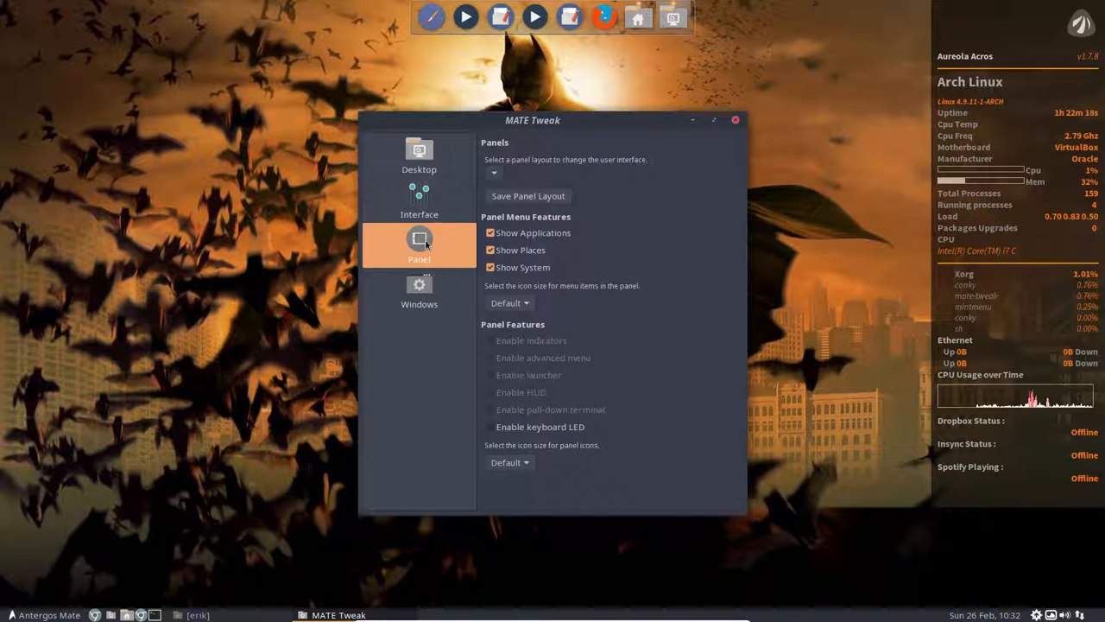
left_click(494, 171)
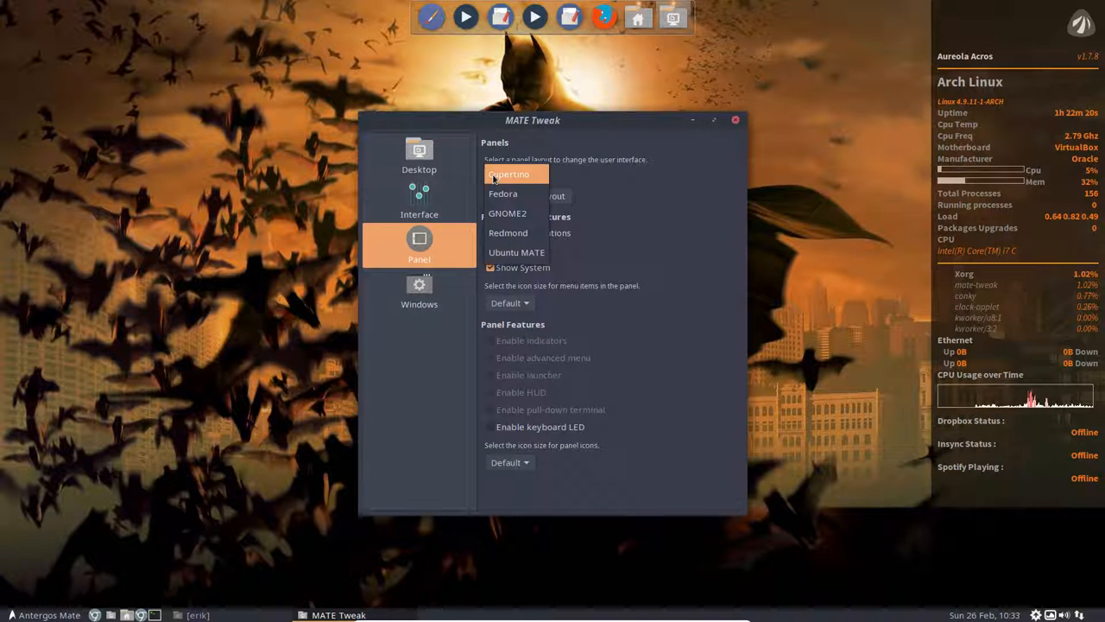
left_click(494, 173)
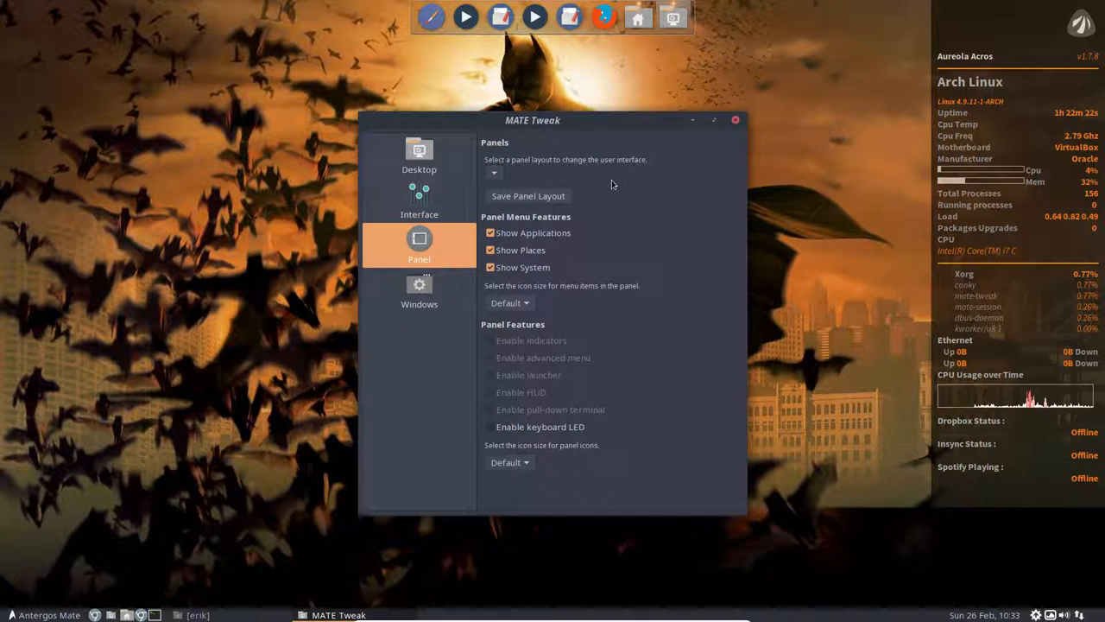
mouse_move(611, 218)
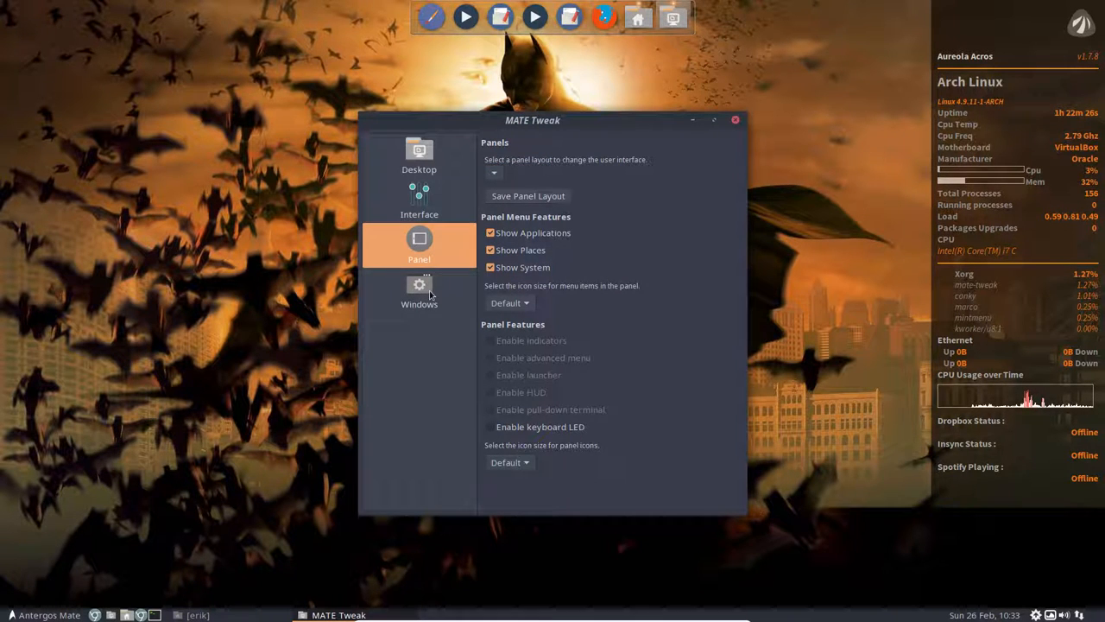
left_click(418, 290)
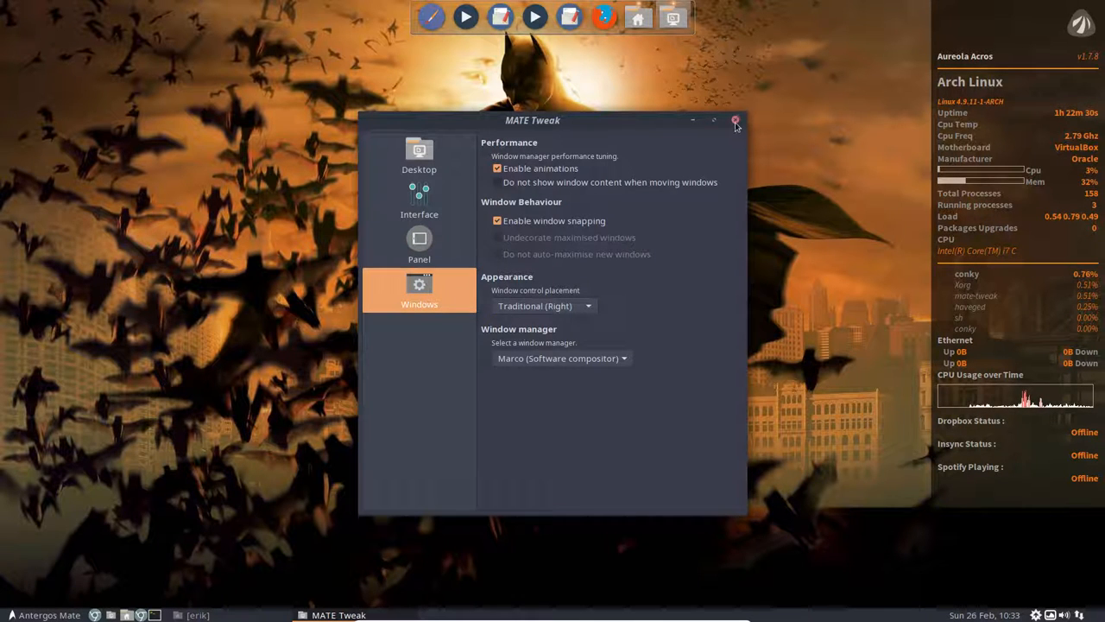
left_click(735, 121)
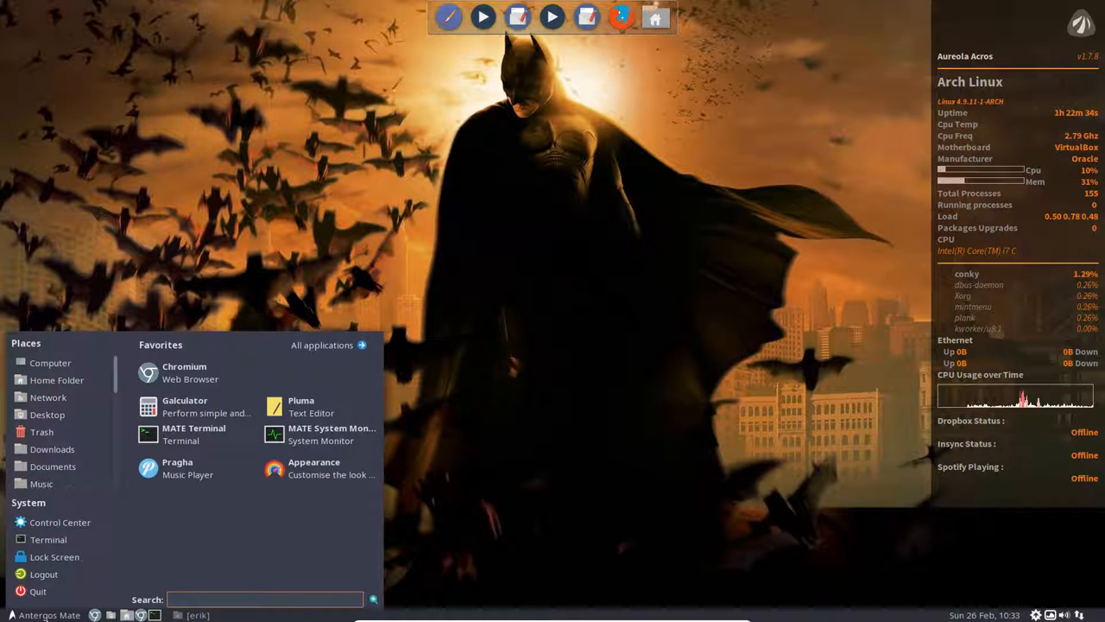
- Search 'sett' in the menu to launch Control Centre
type("sett")
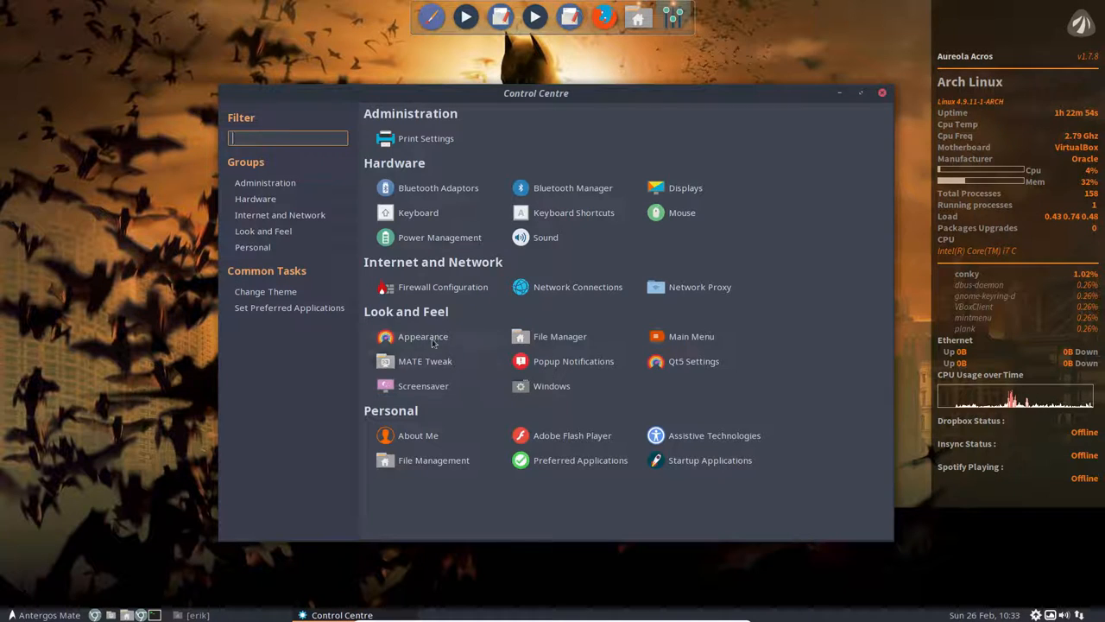
- From Control Centre's Appearance, set the pointer theme to Breeze Snow and close the preferences
left_click(423, 335)
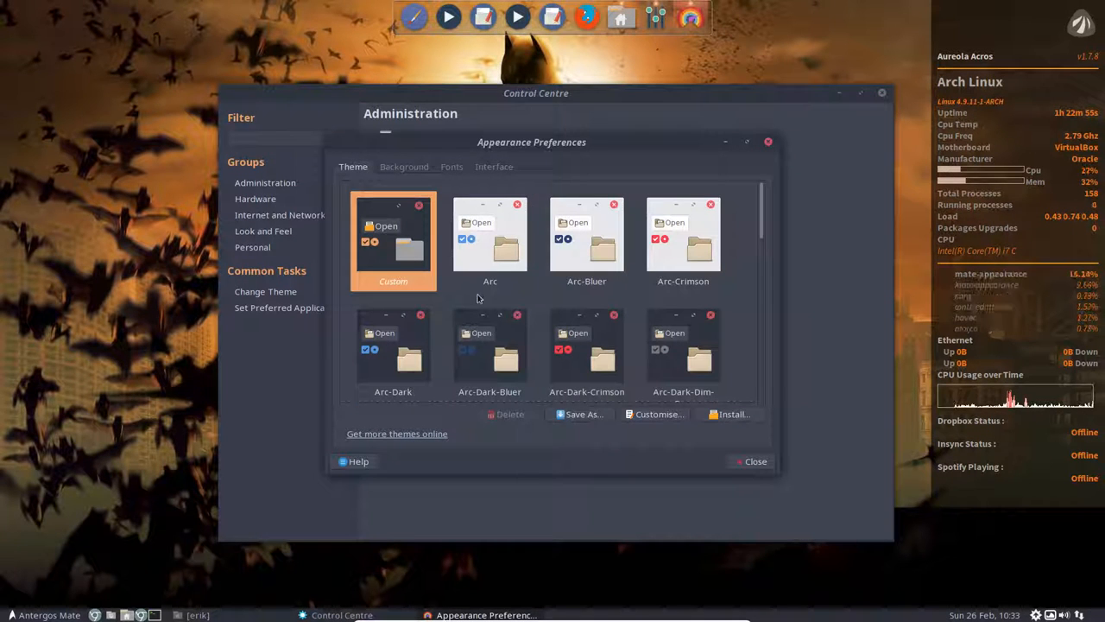
left_click(660, 414)
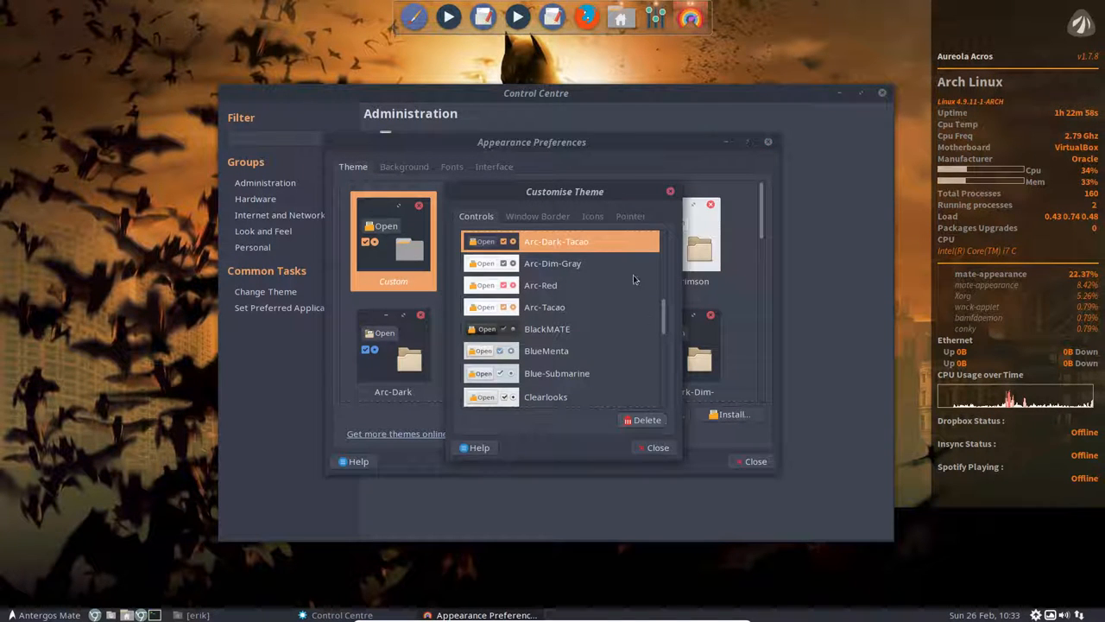
left_click(630, 216)
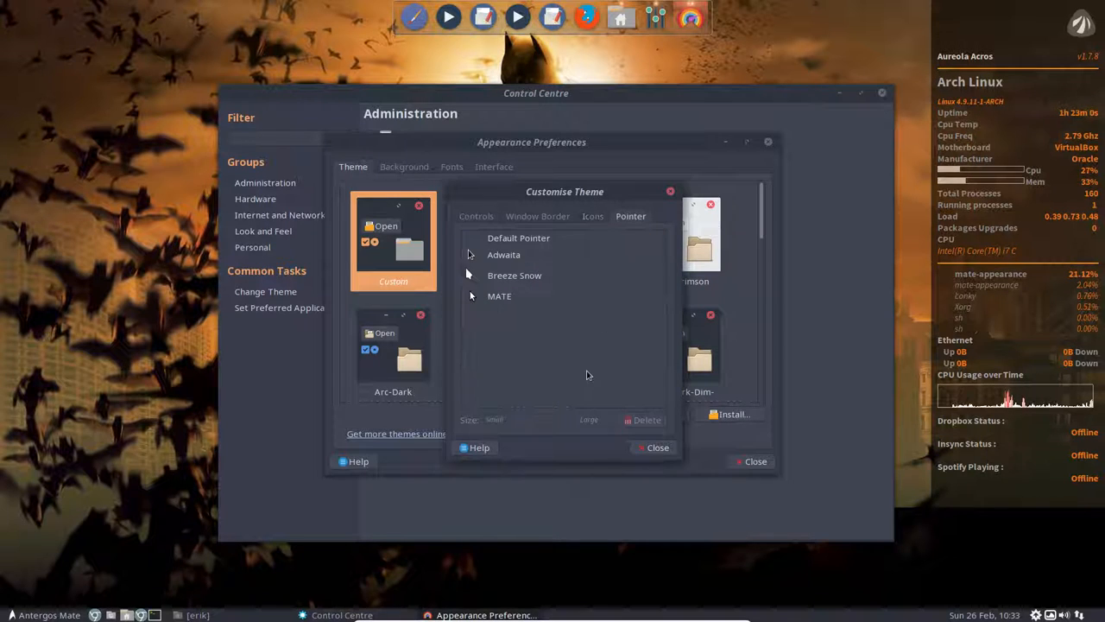
left_click(514, 275)
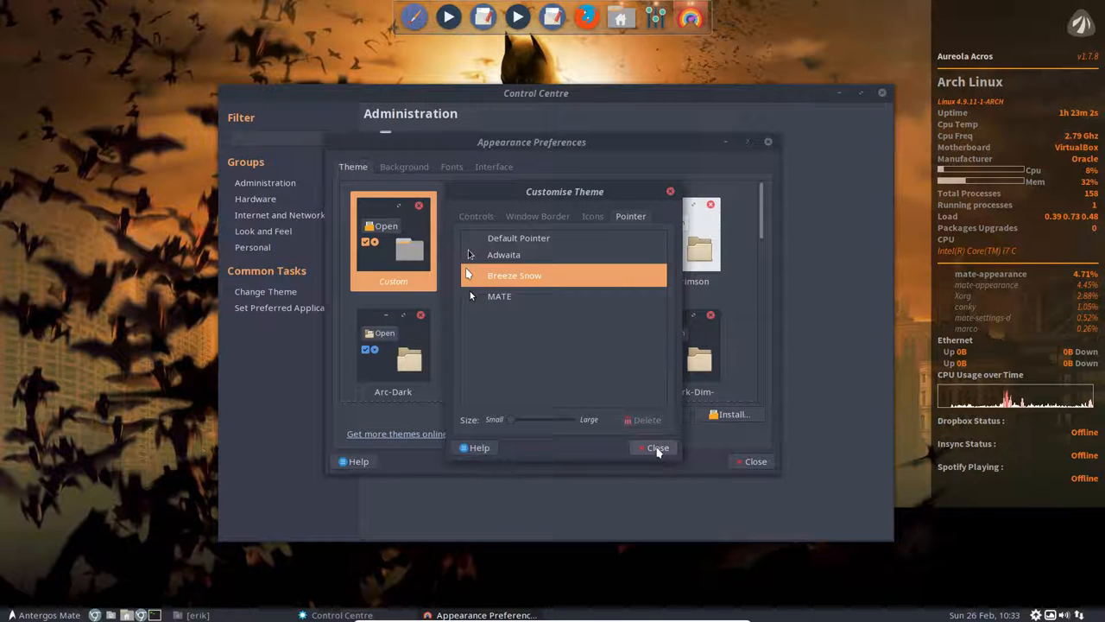
left_click(656, 448)
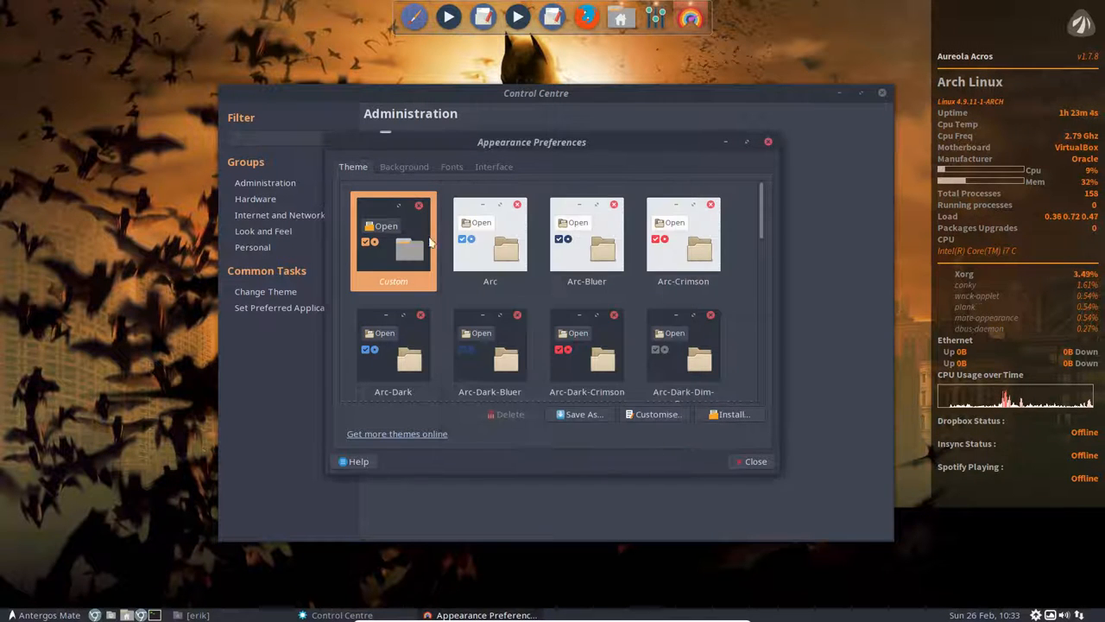
mouse_move(603, 302)
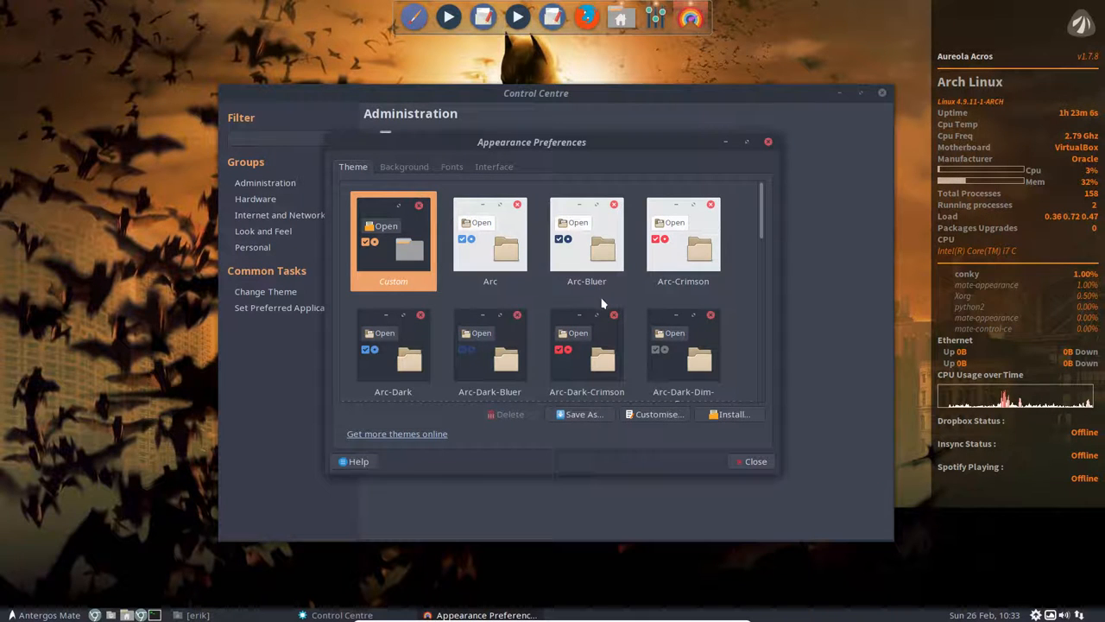
mouse_move(639, 307)
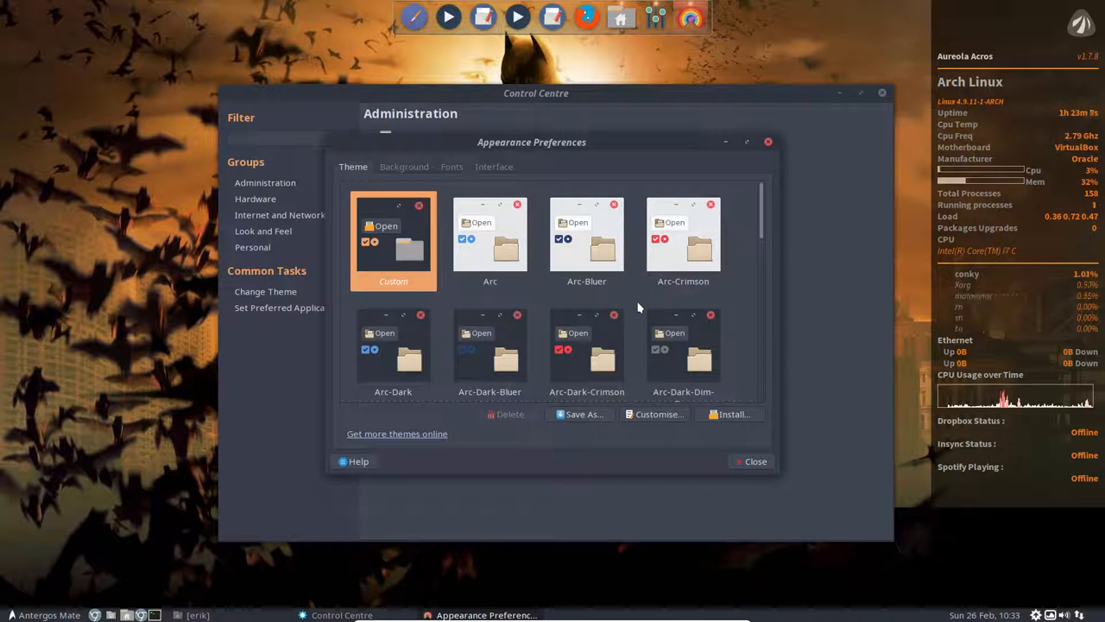
left_click(766, 142)
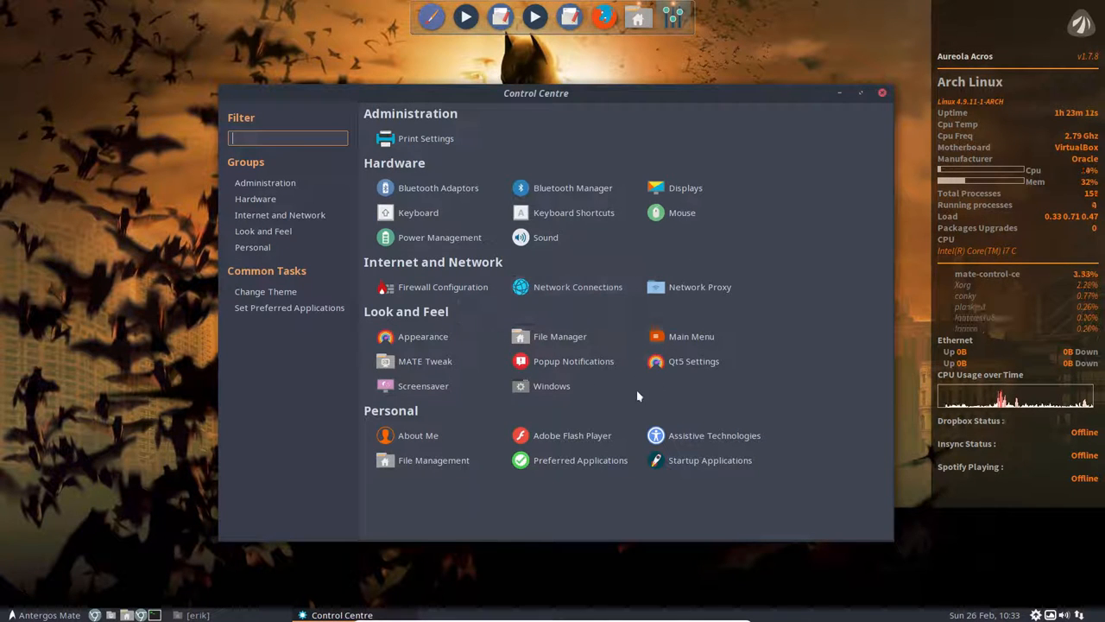
mouse_move(553, 387)
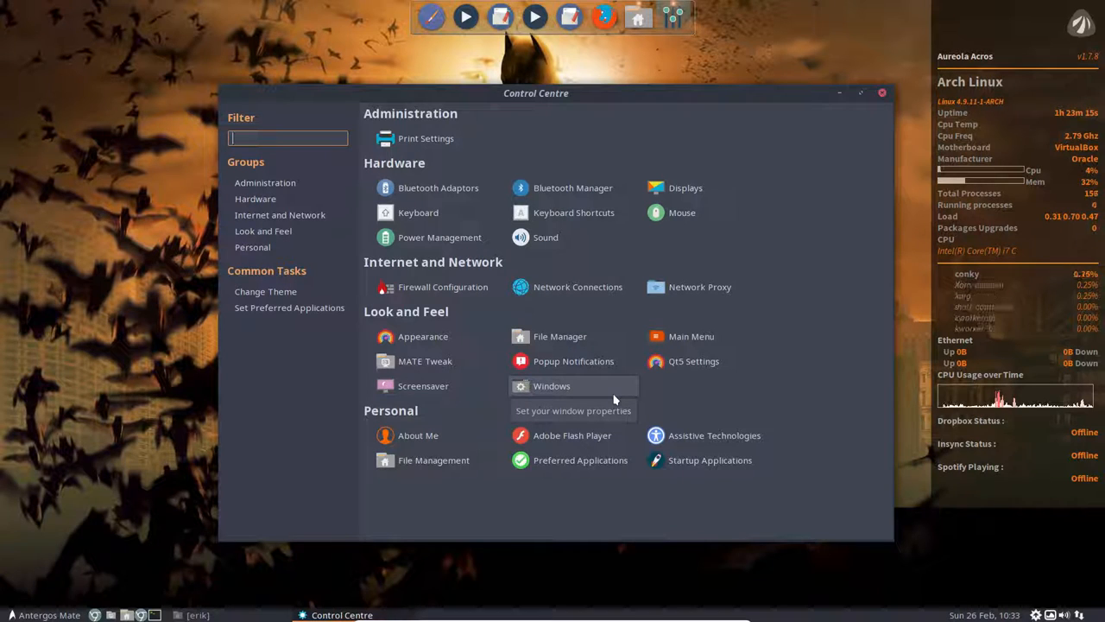
mouse_move(637, 394)
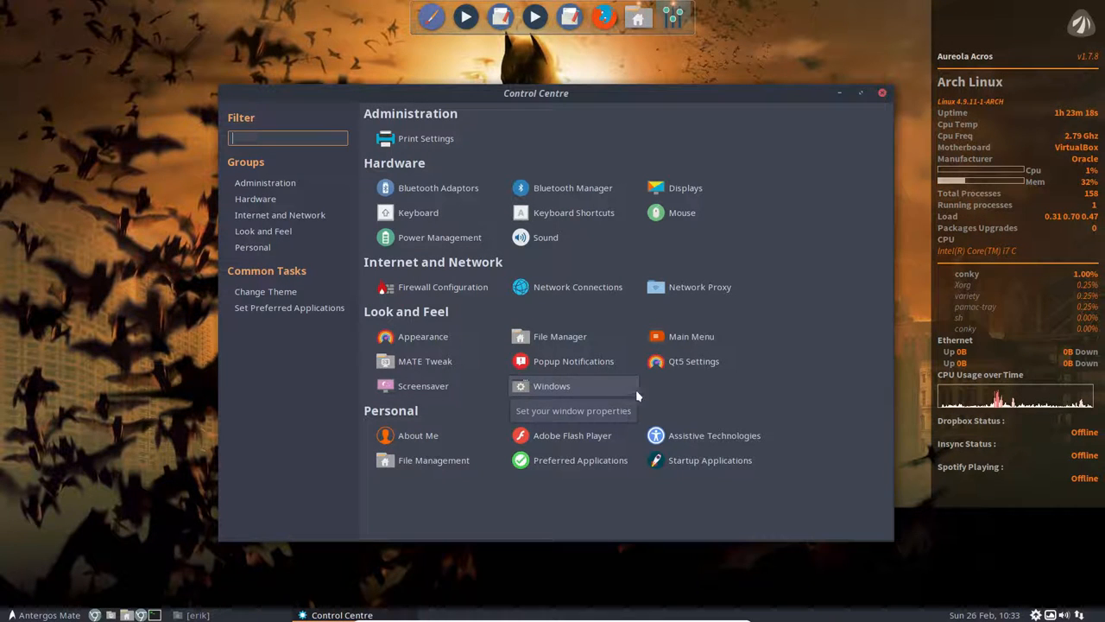
mouse_move(741, 394)
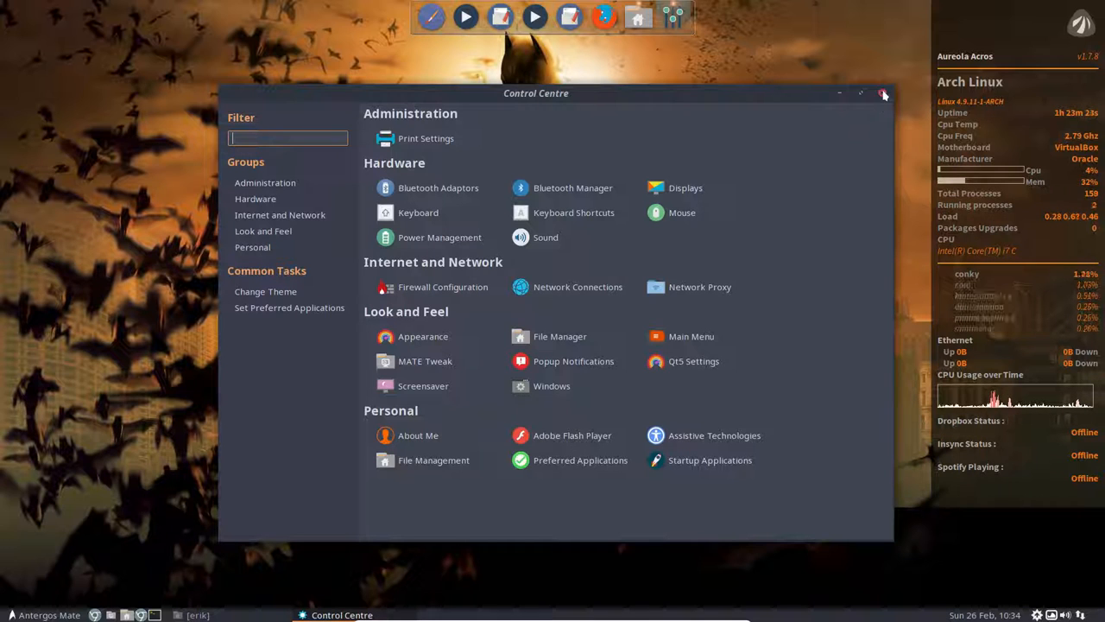
mouse_move(822, 424)
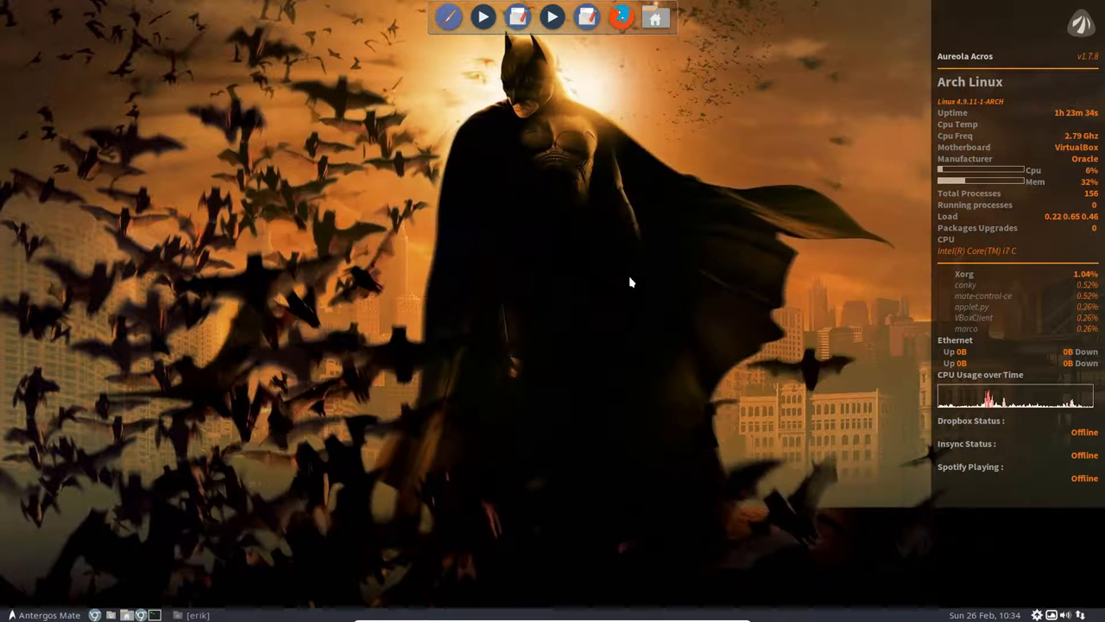
- Search 'tweak' in the Antergos menu and launch MATE Tweak again
left_click(12, 614)
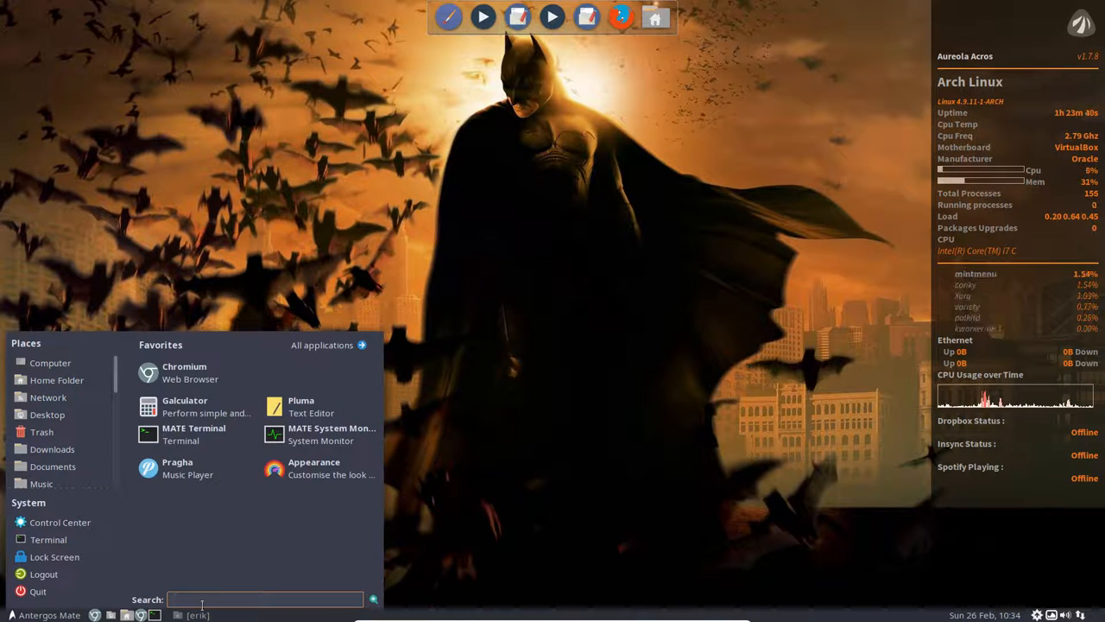
type("t")
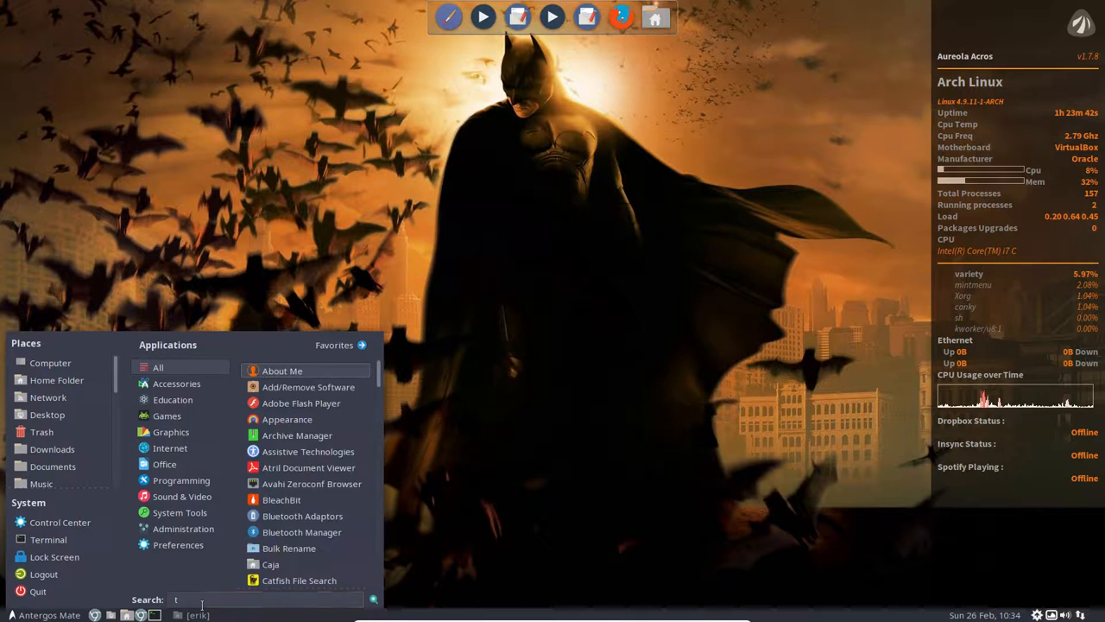
type("wea")
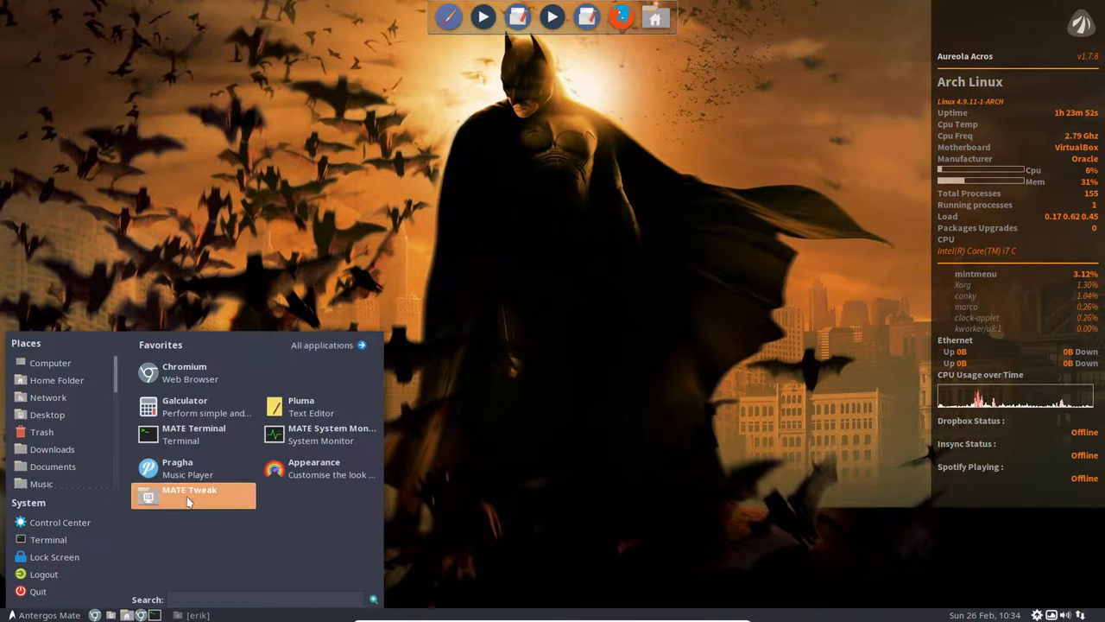
left_click(190, 494)
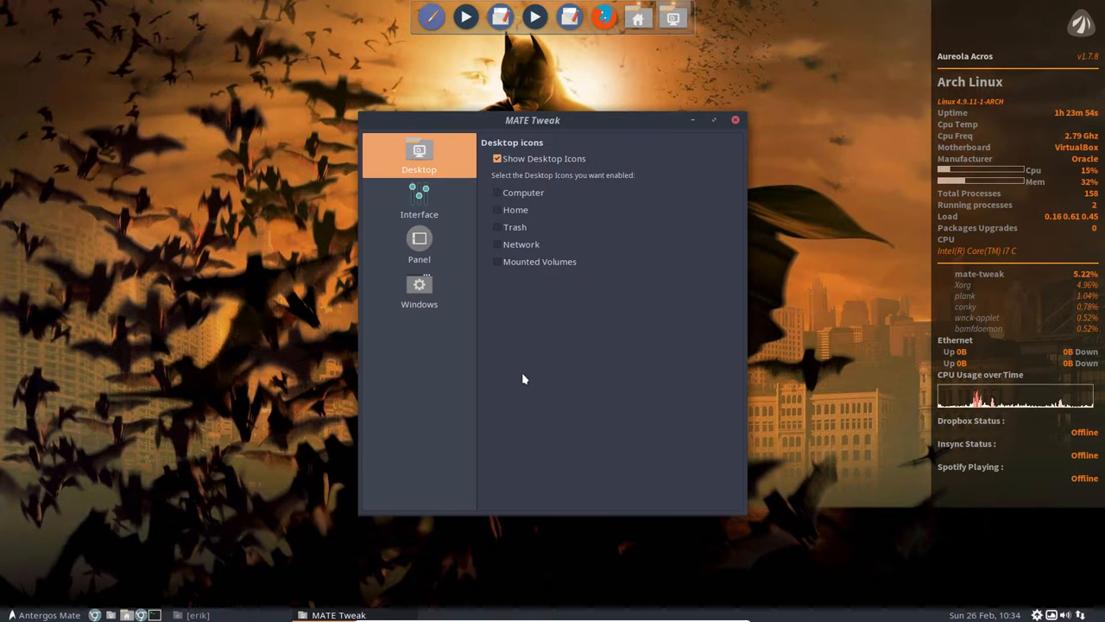